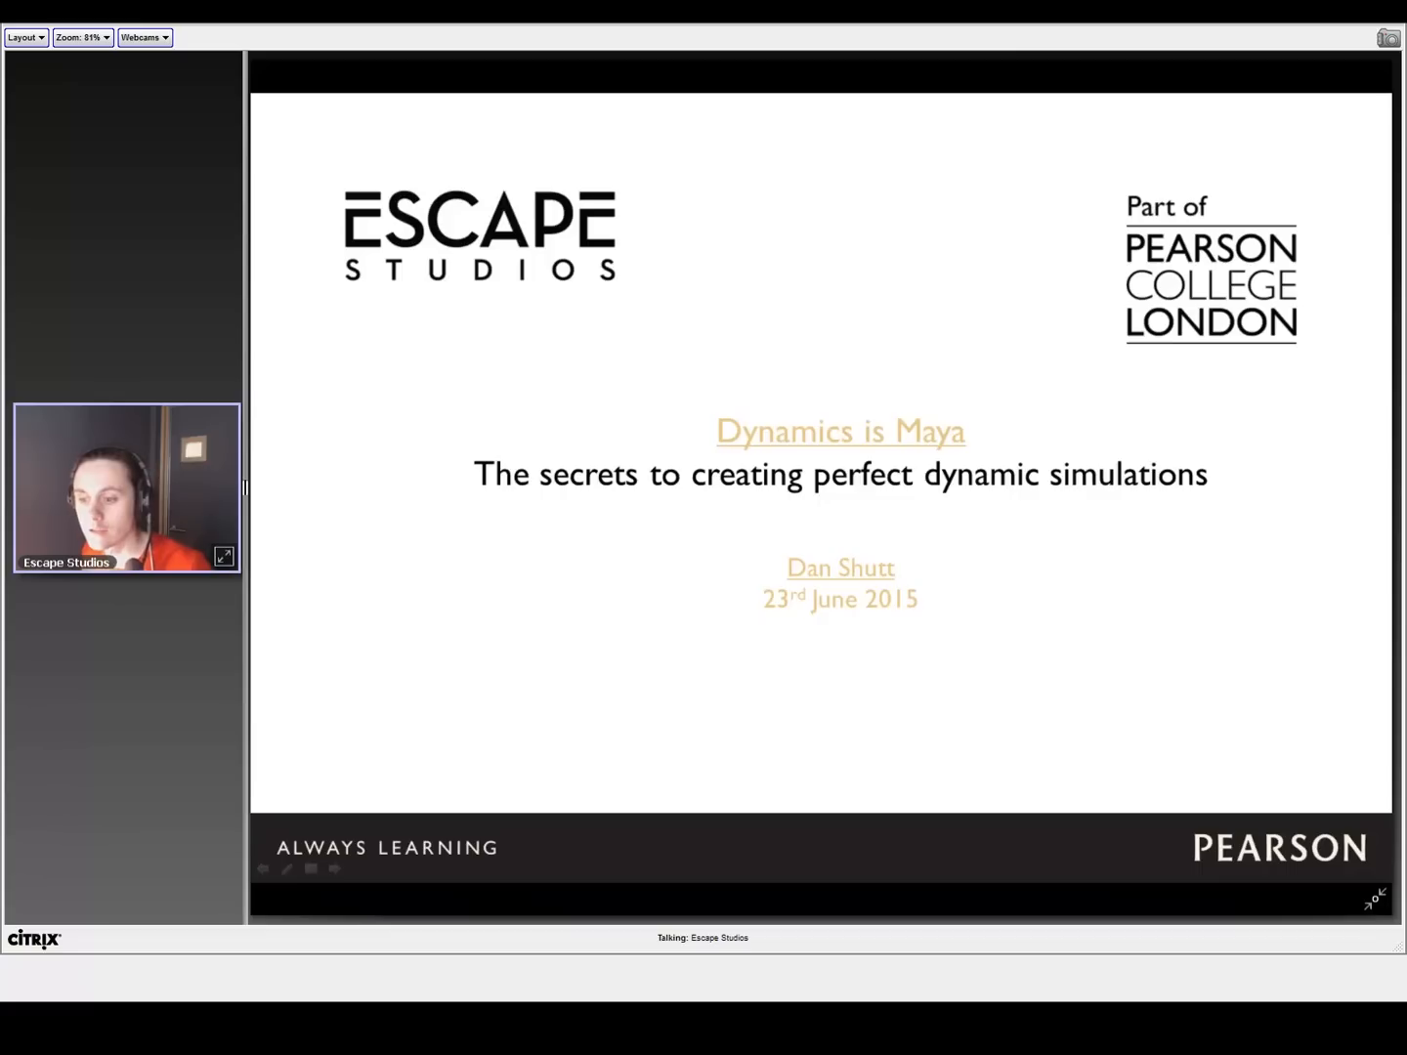
mouse_move(1254, 543)
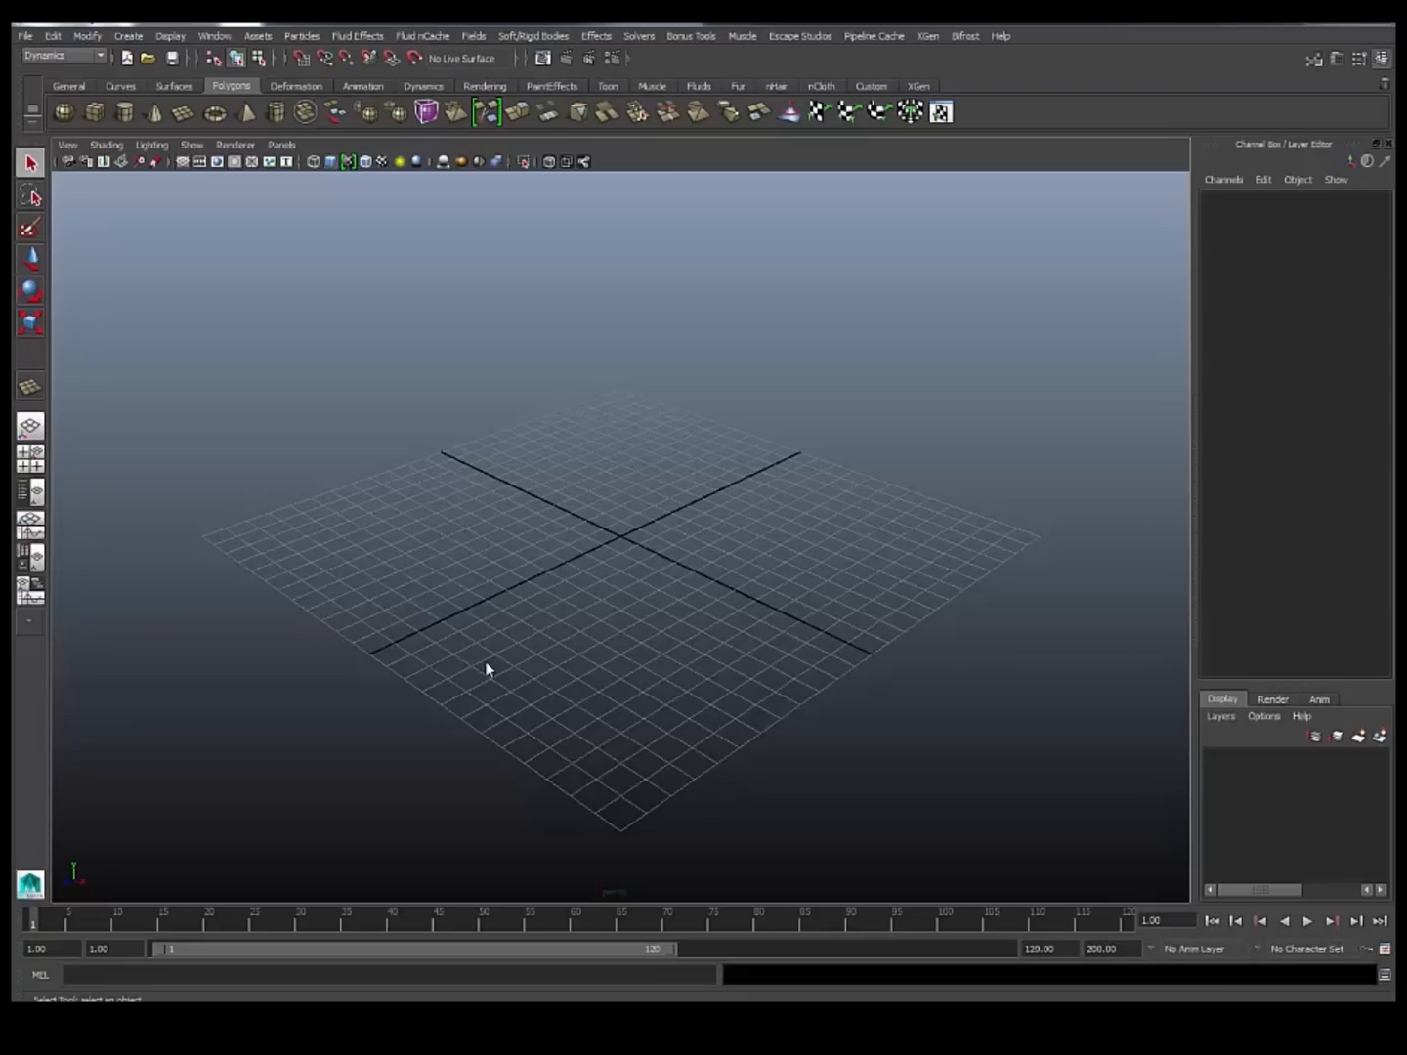
Create a polygon plane and scale it up to about 22 units as the ground.
click(128, 36)
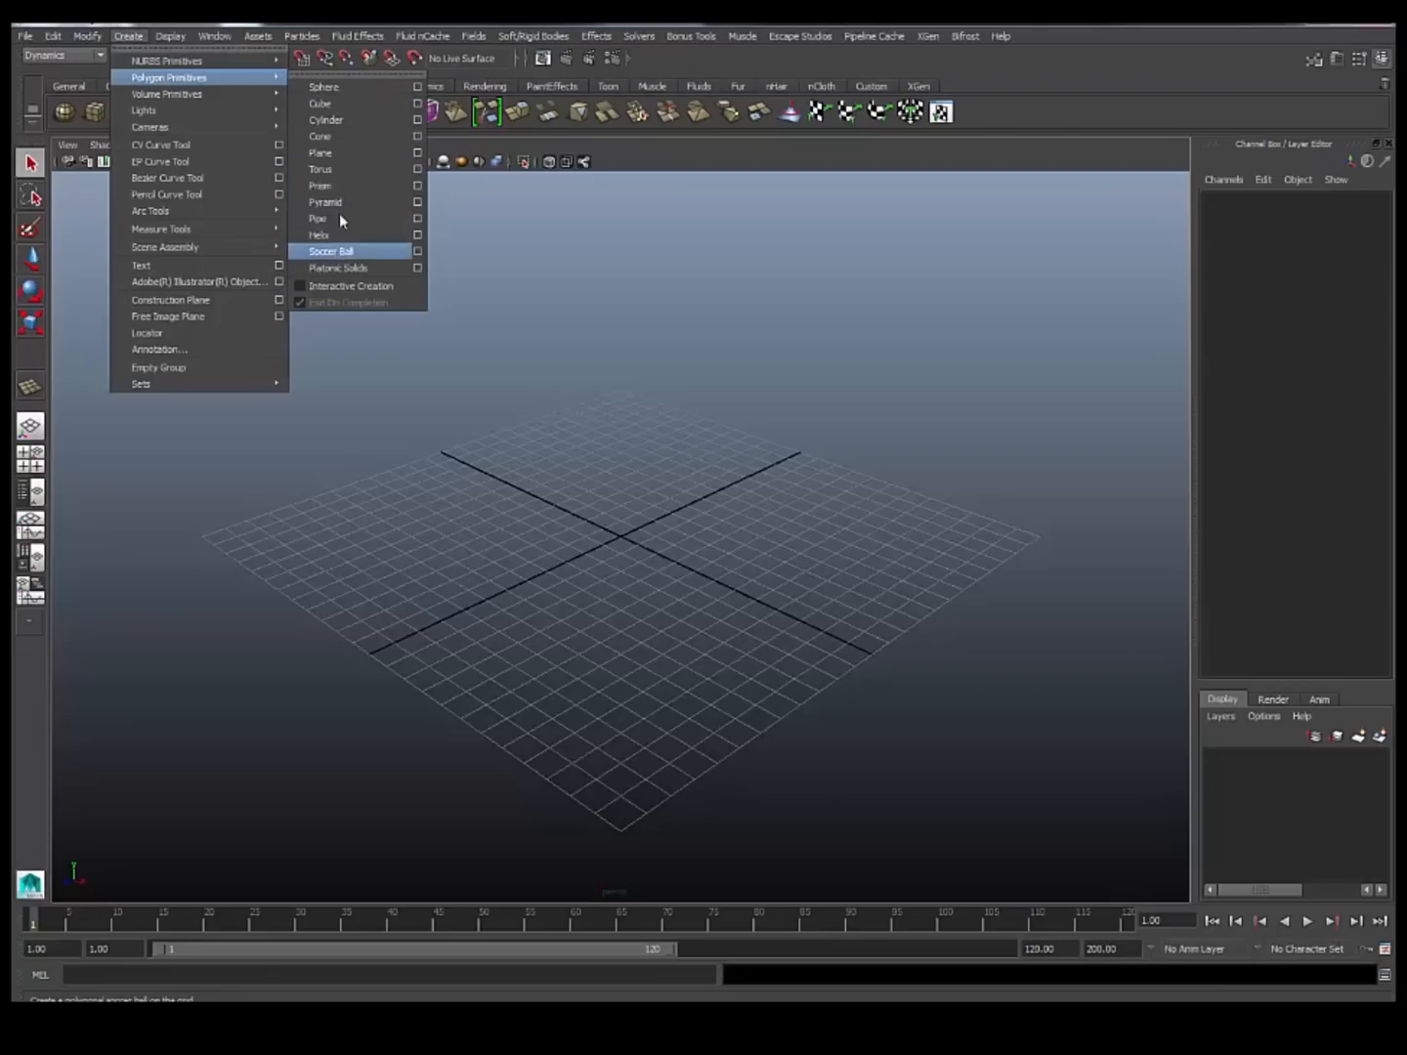
mouse_move(343, 154)
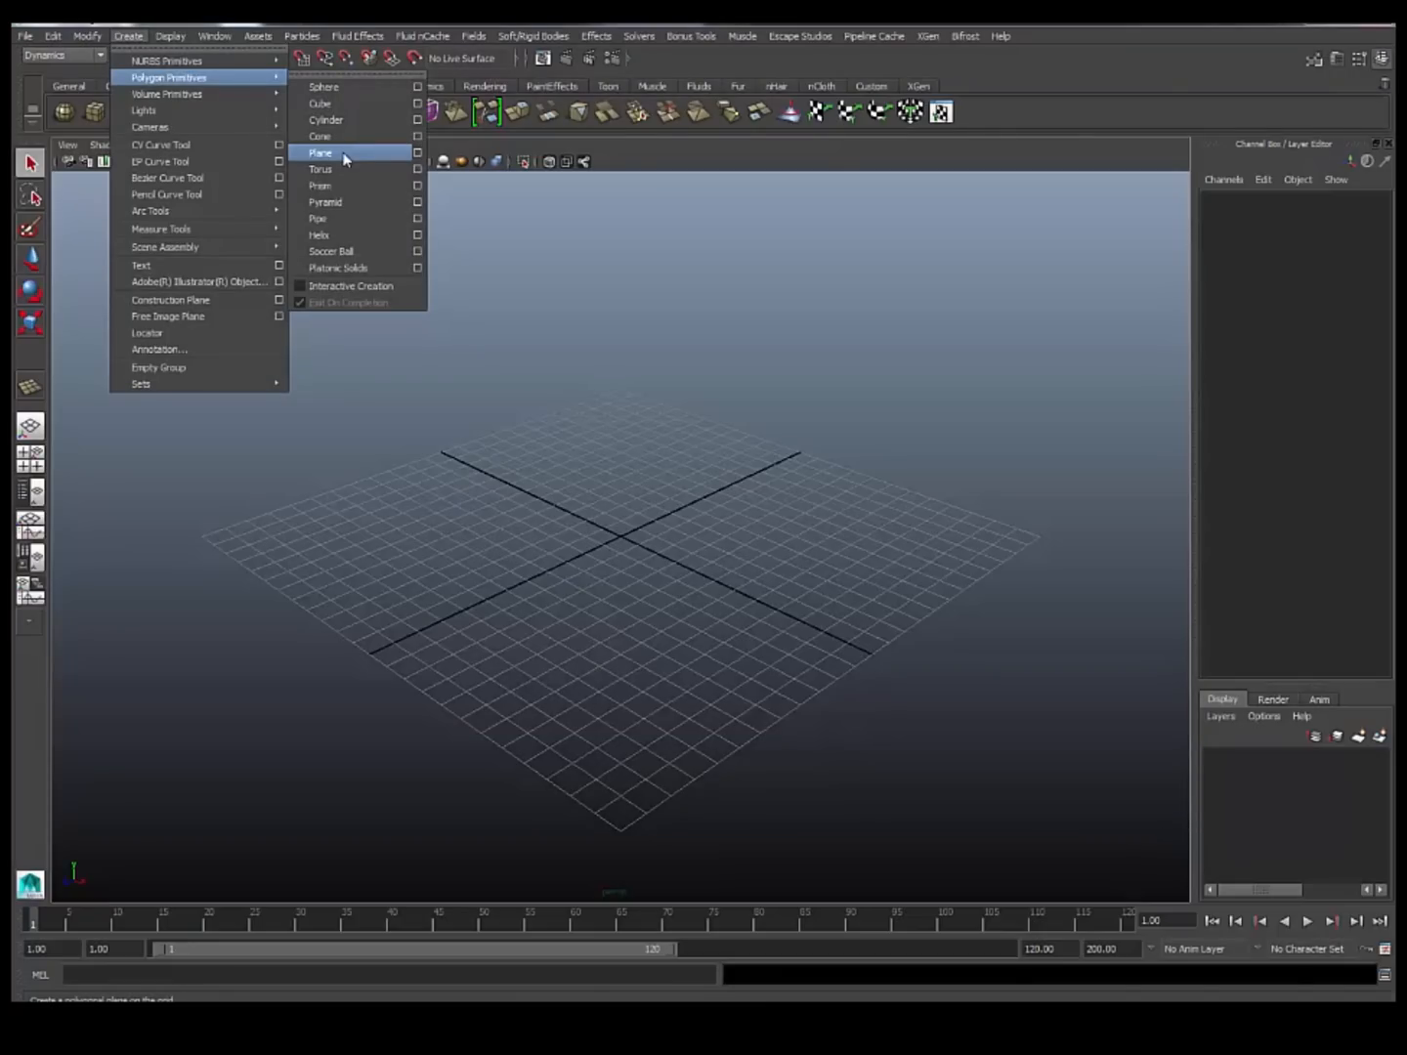
click(320, 152)
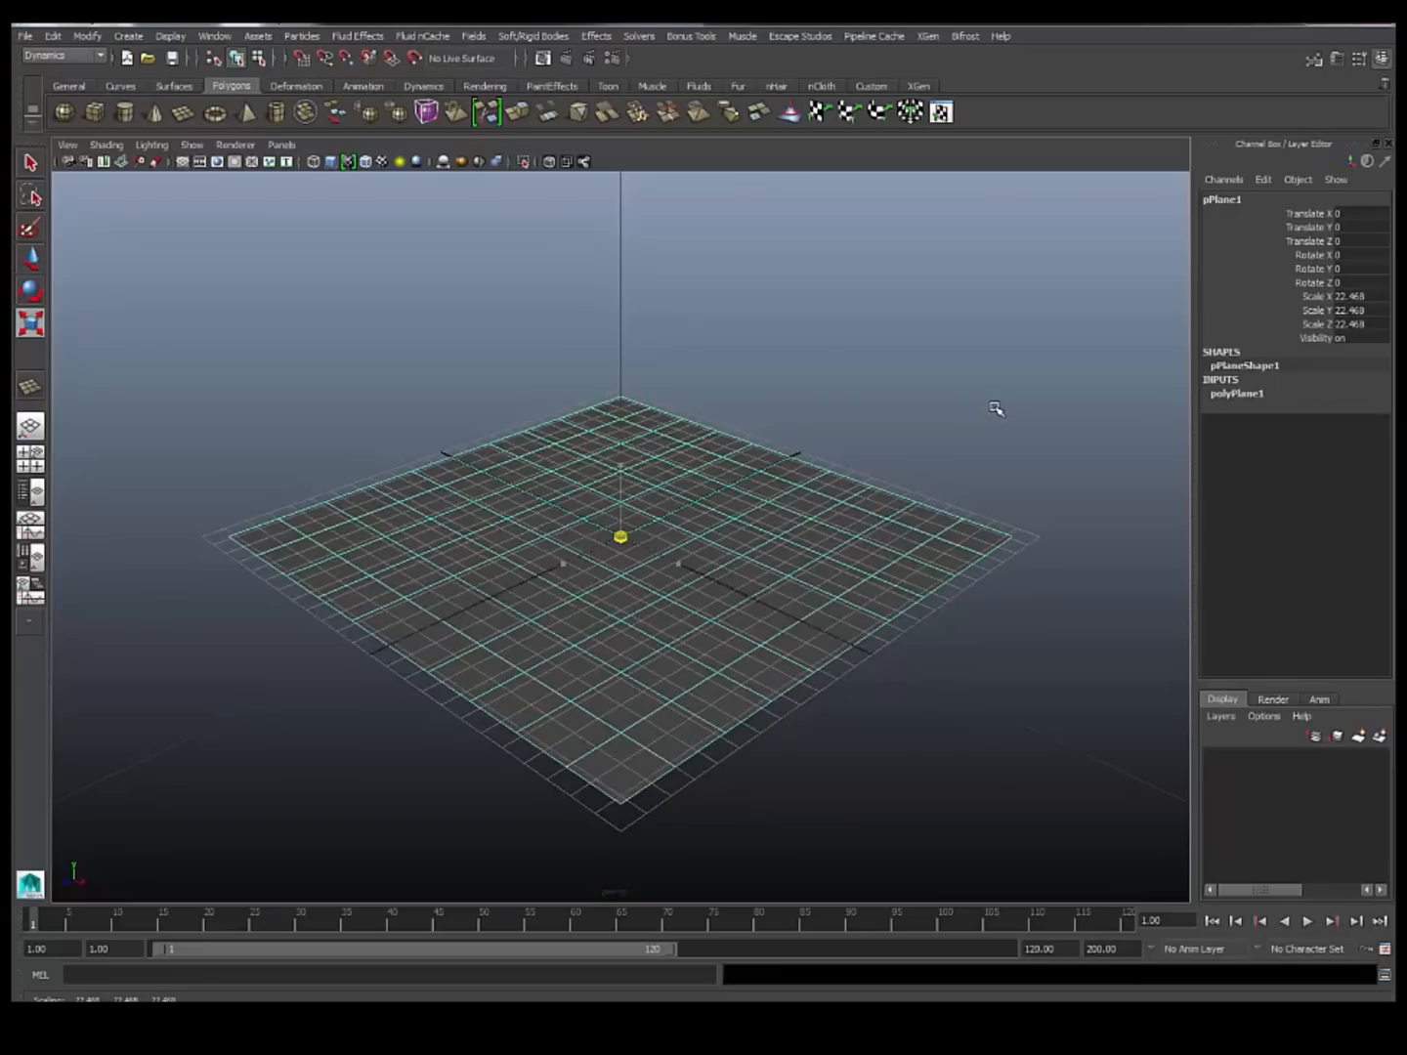
click(172, 57)
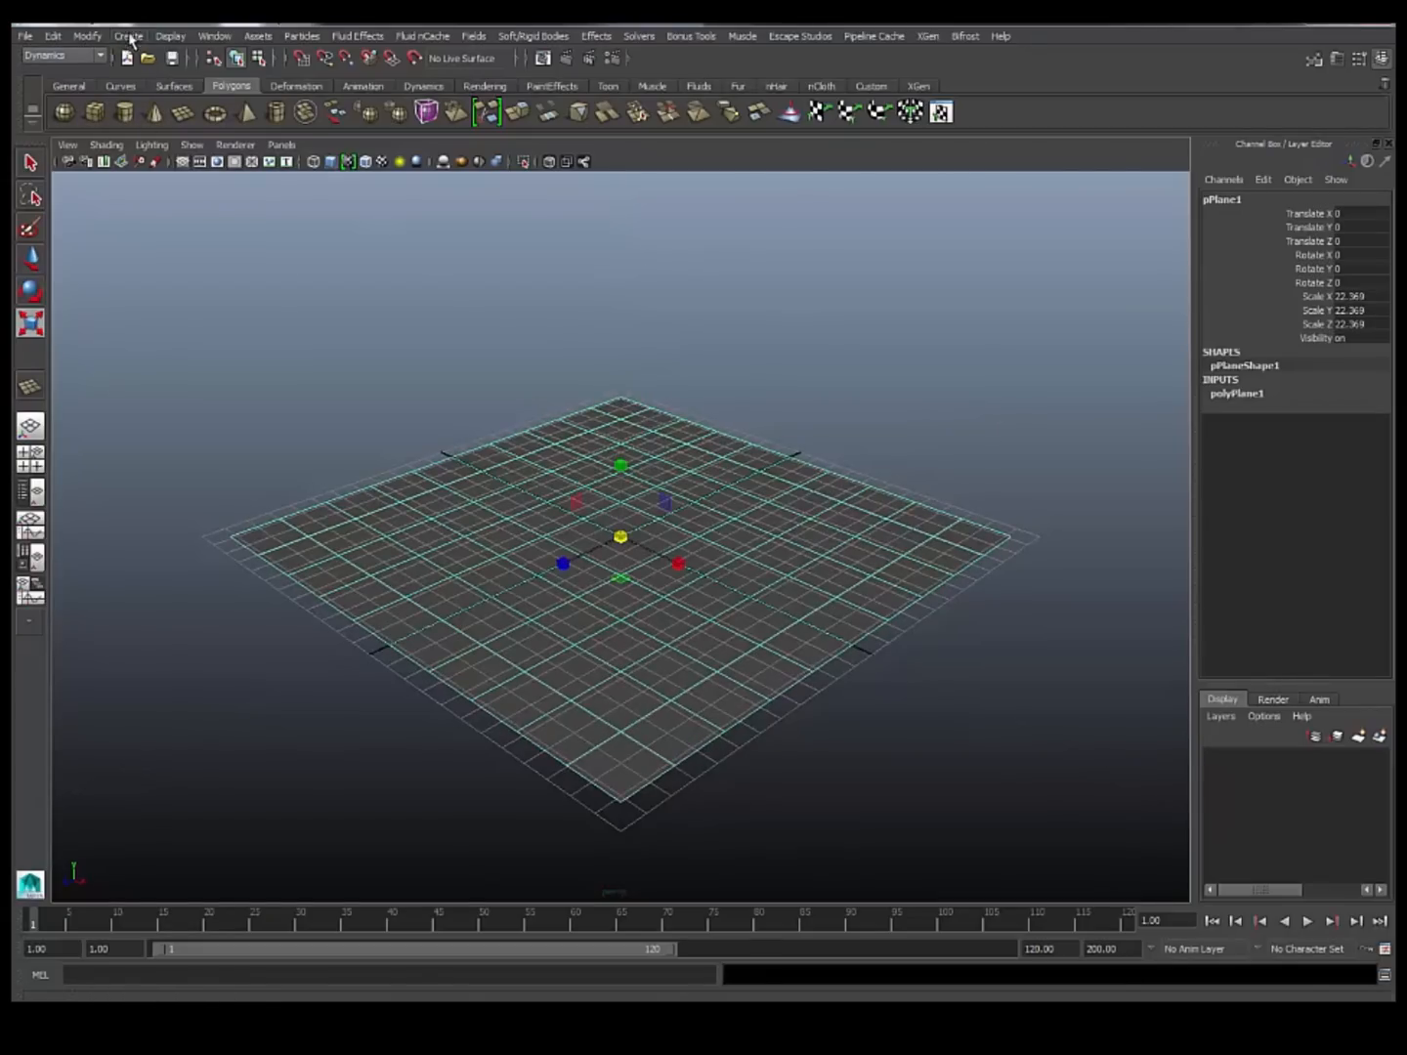
Create a polygon cube and widen it to Width 2 to form a brick.
click(425, 112)
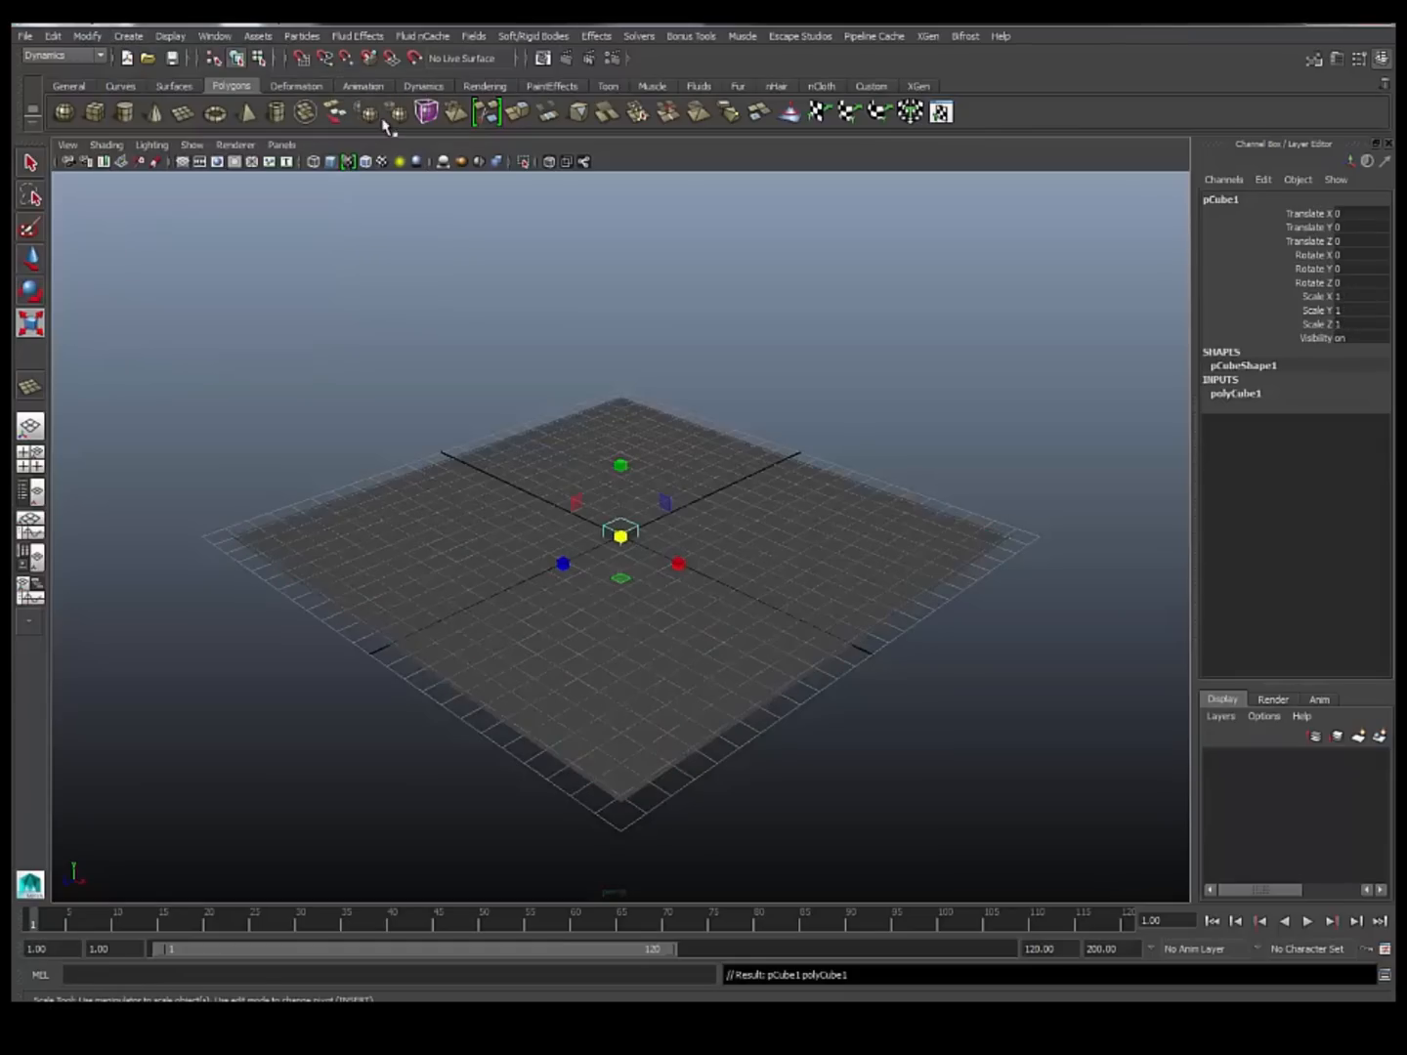
click(1236, 394)
text(2)
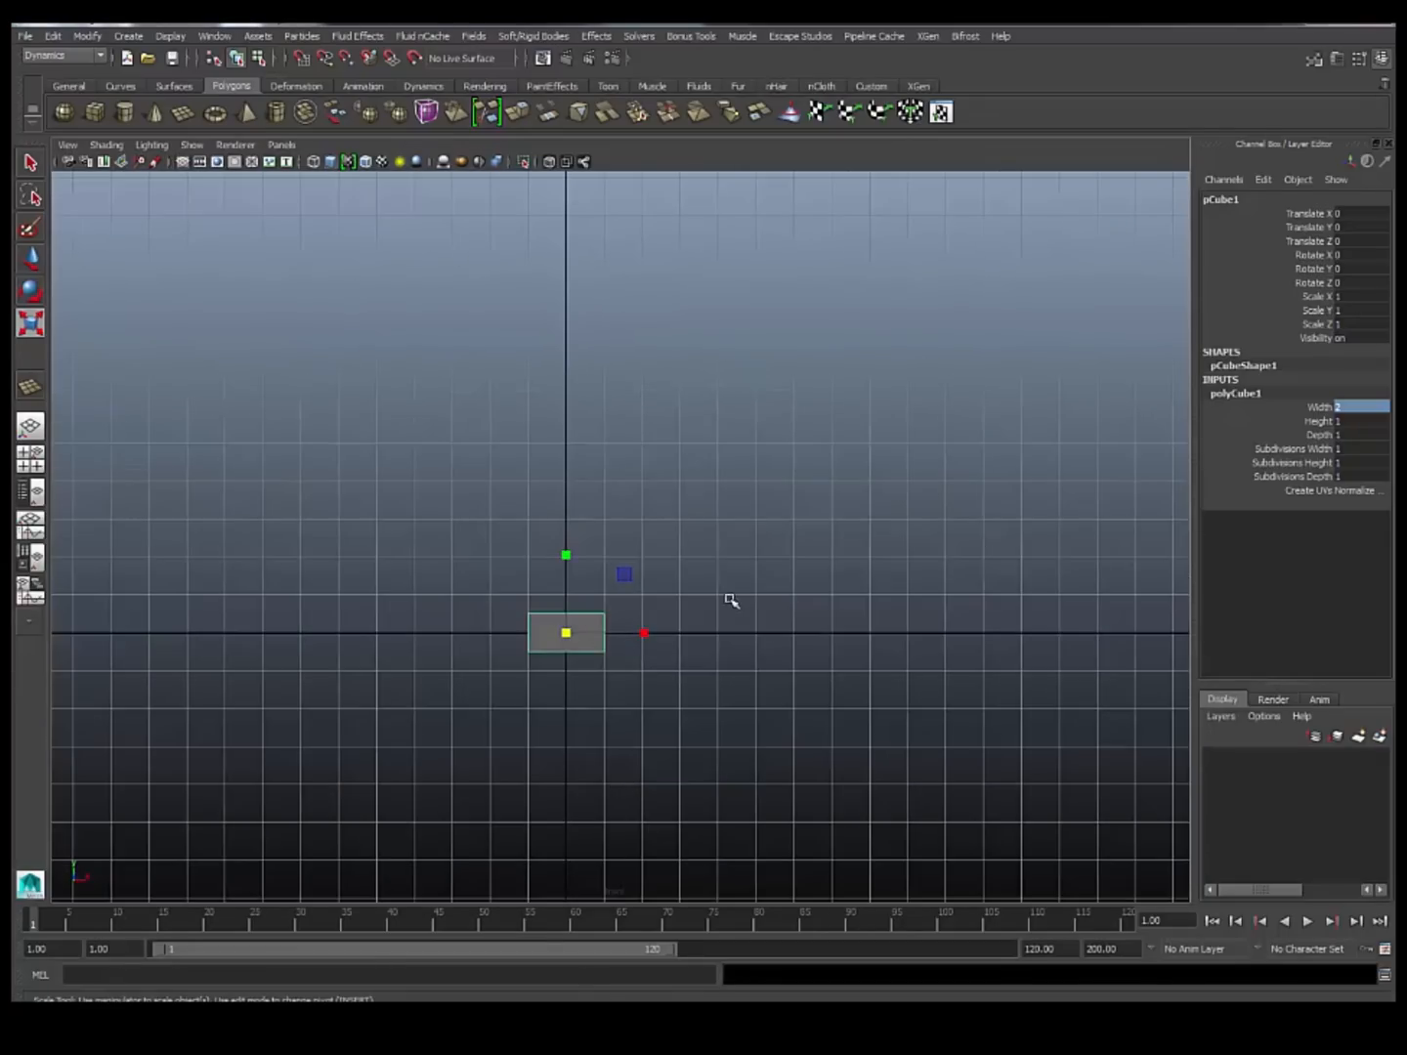
click(1363, 227)
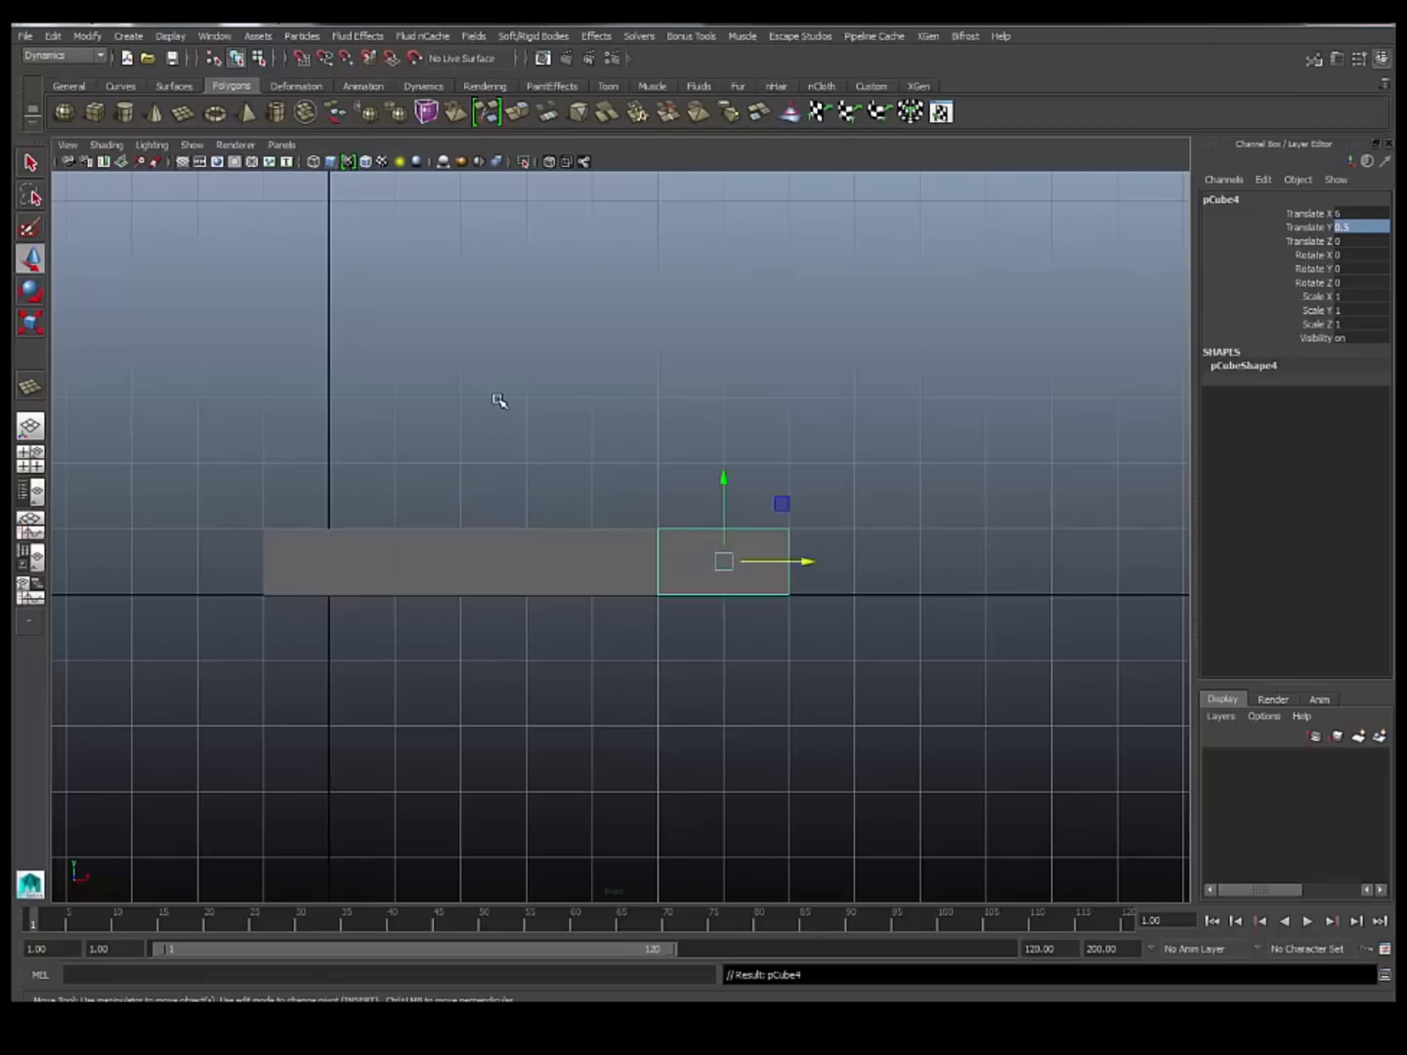
Enable Wireframe on Shaded so the brick row's outlines show in the viewport.
click(106, 144)
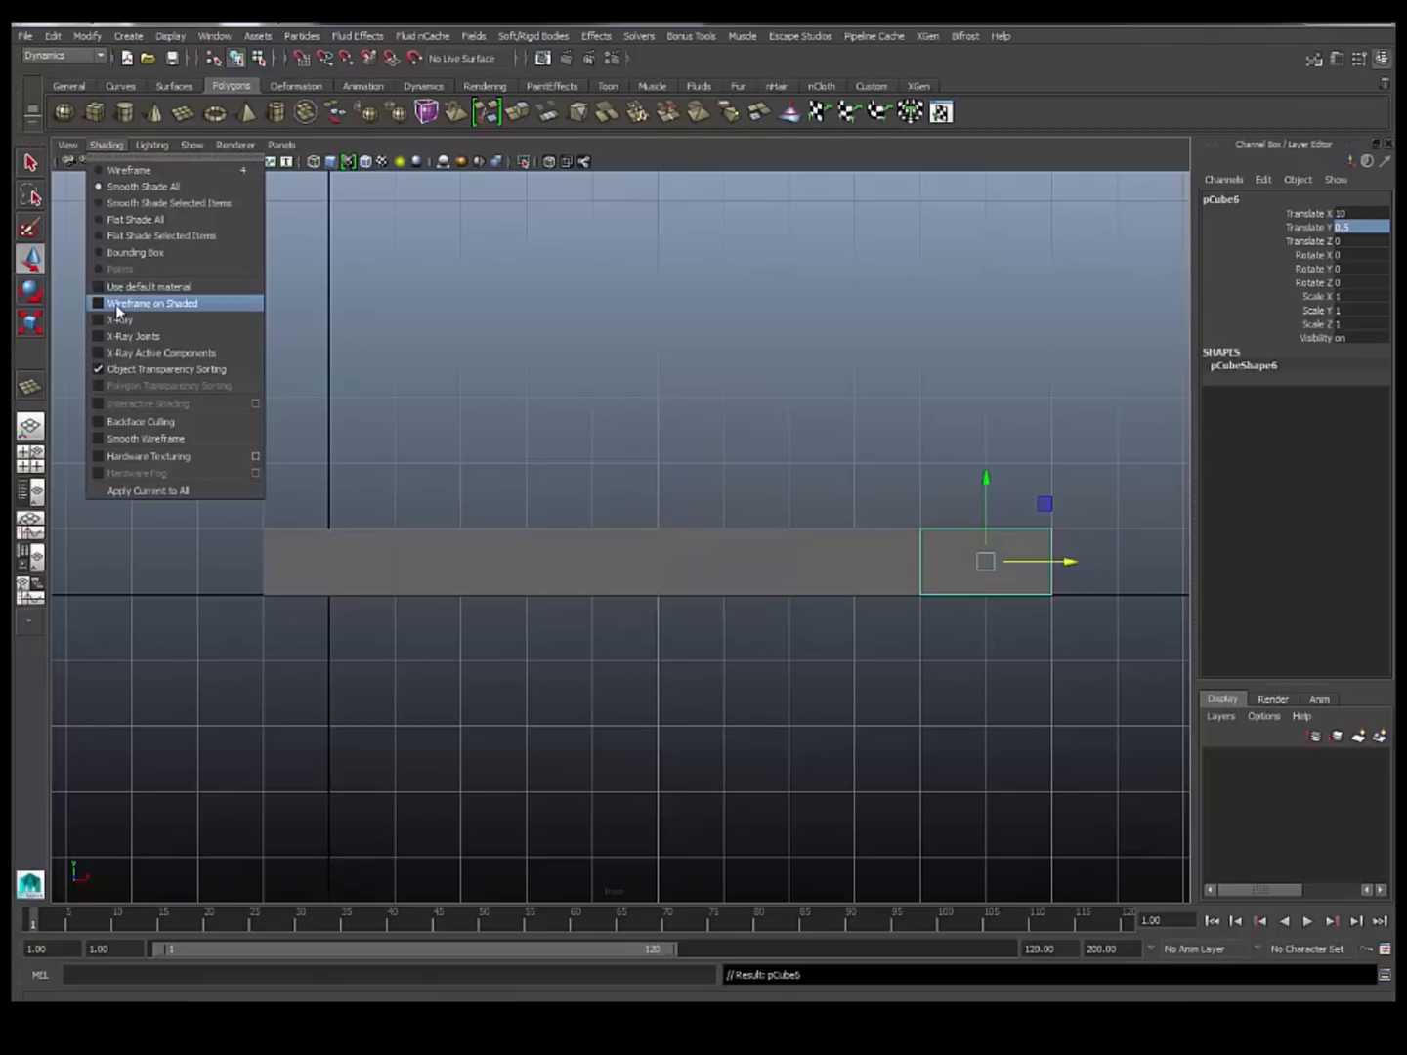
click(152, 303)
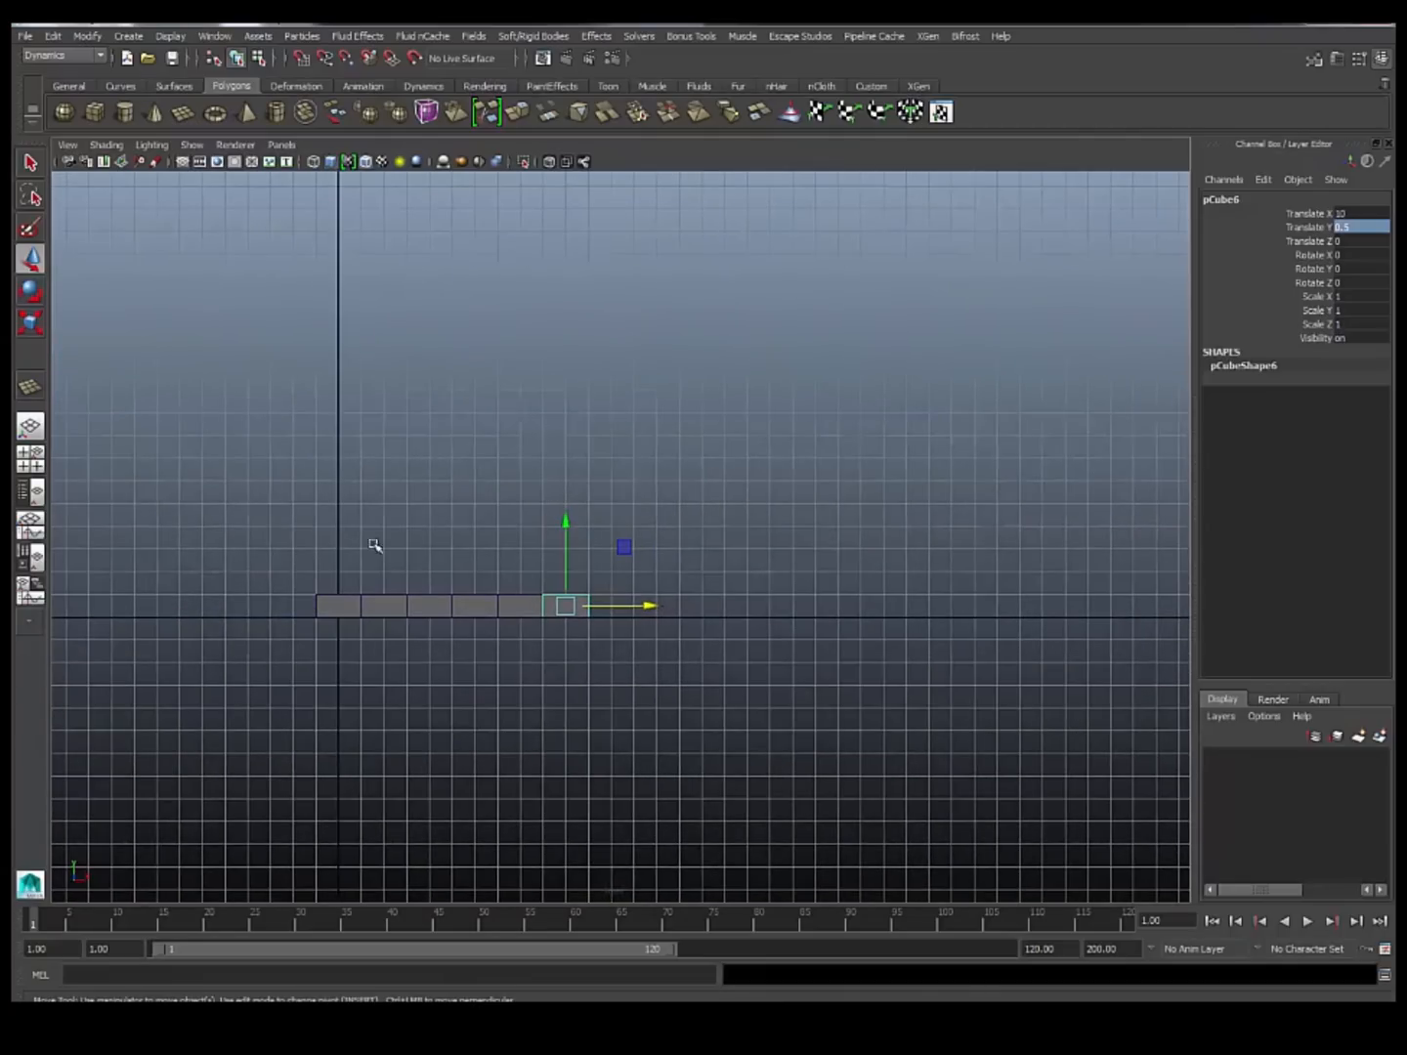
mouse_move(411, 608)
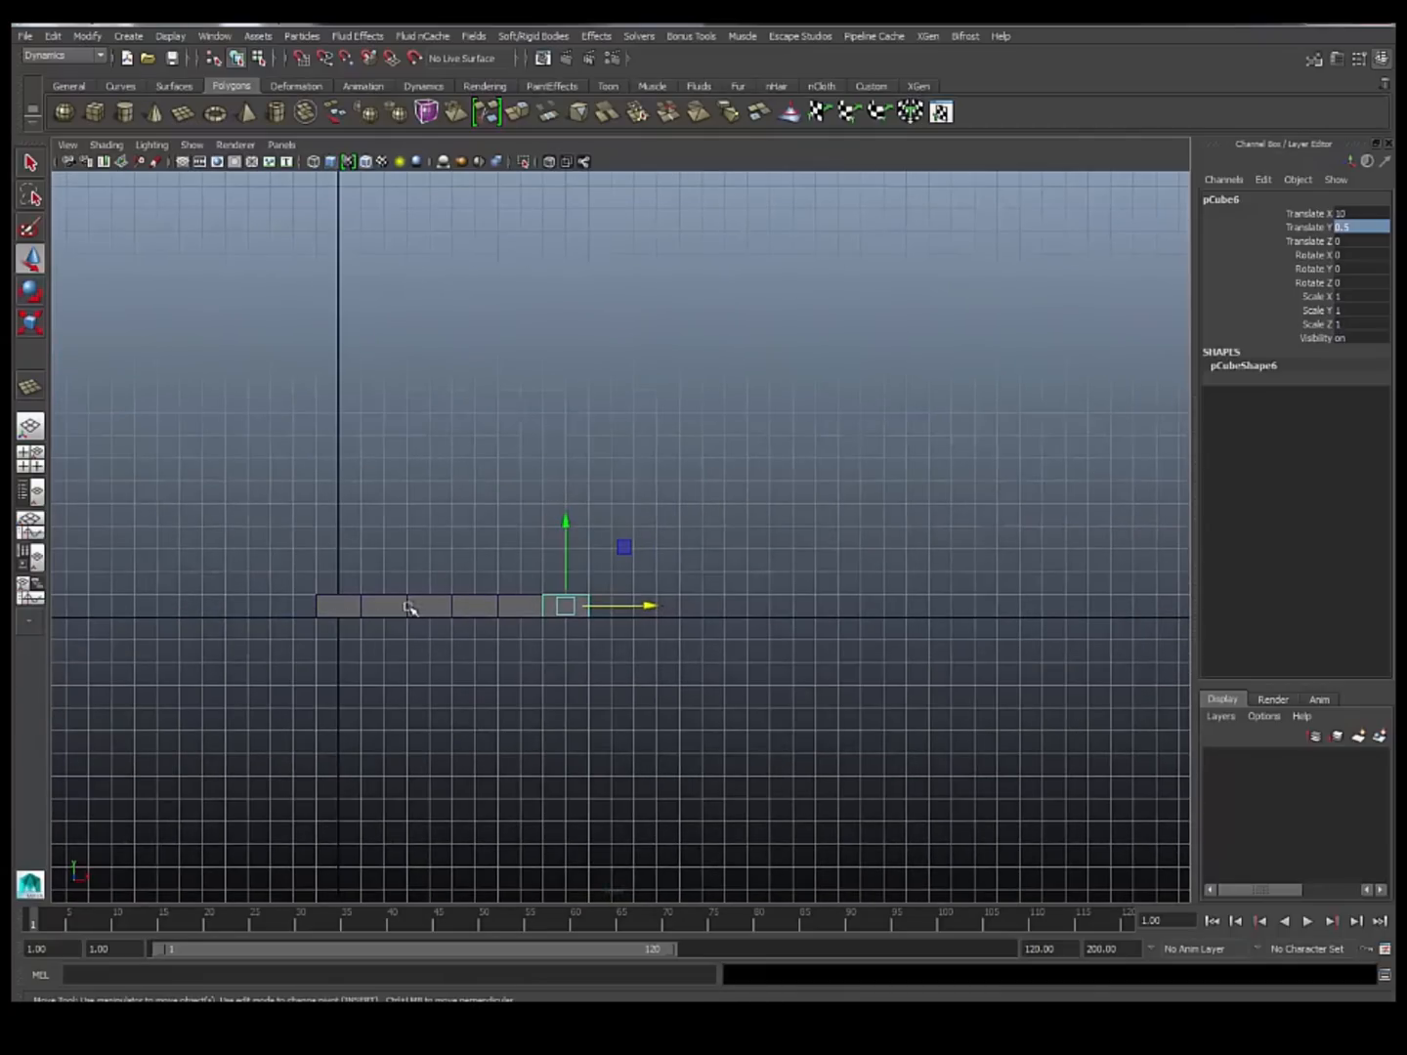
mouse_move(500, 440)
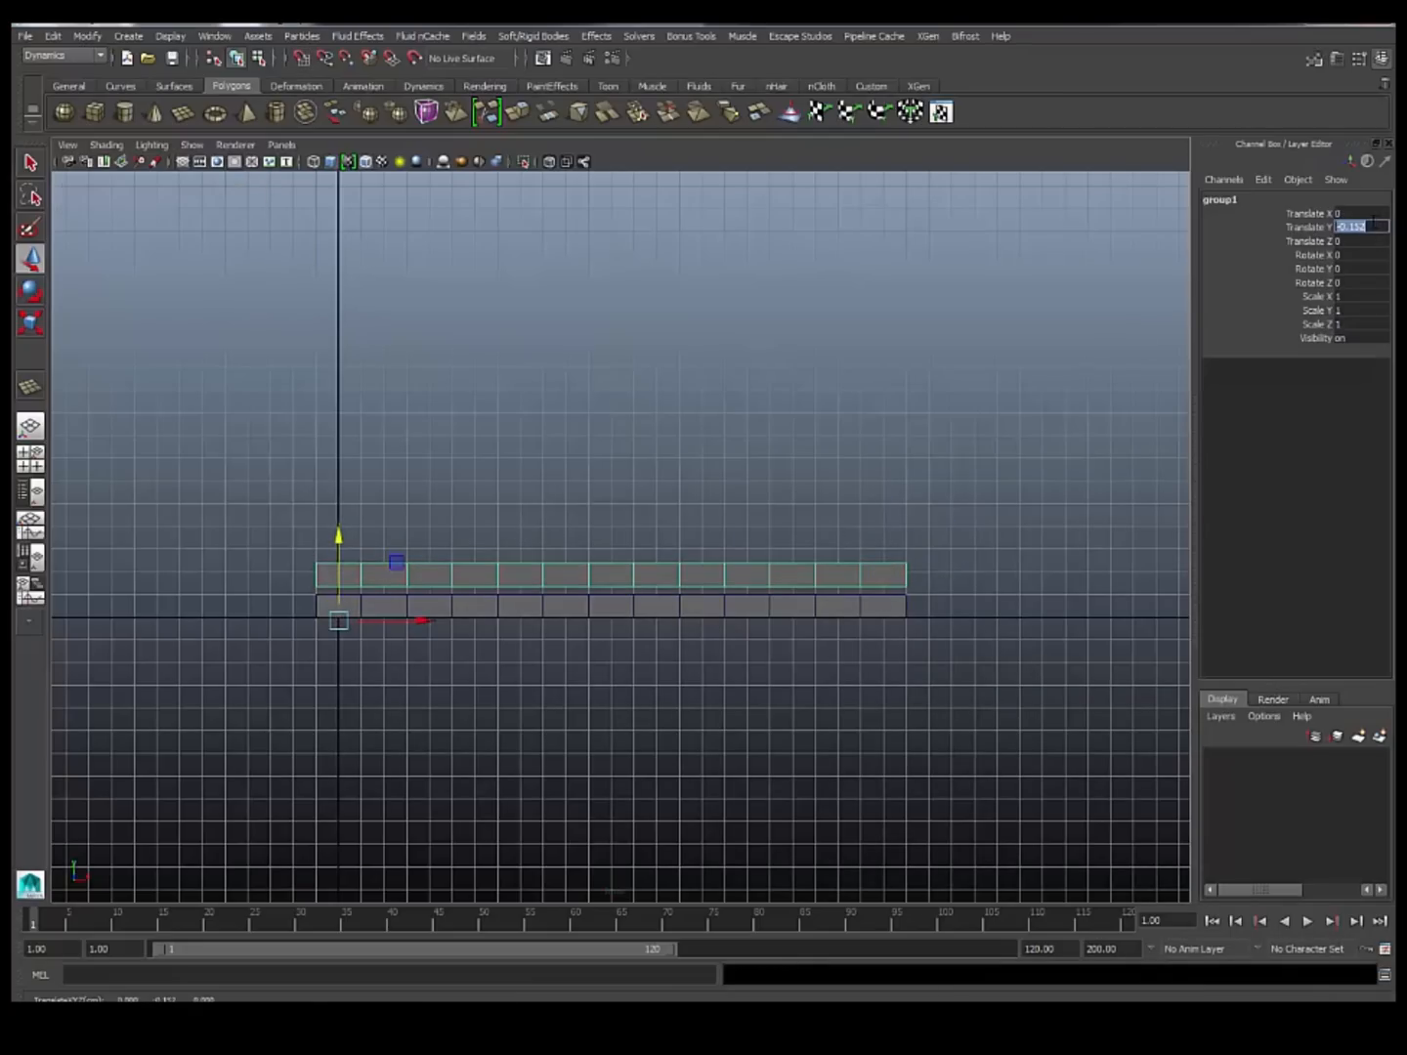
Offset the duplicated brick row by 0.5 in X and group the staggered rows.
text(0.5)
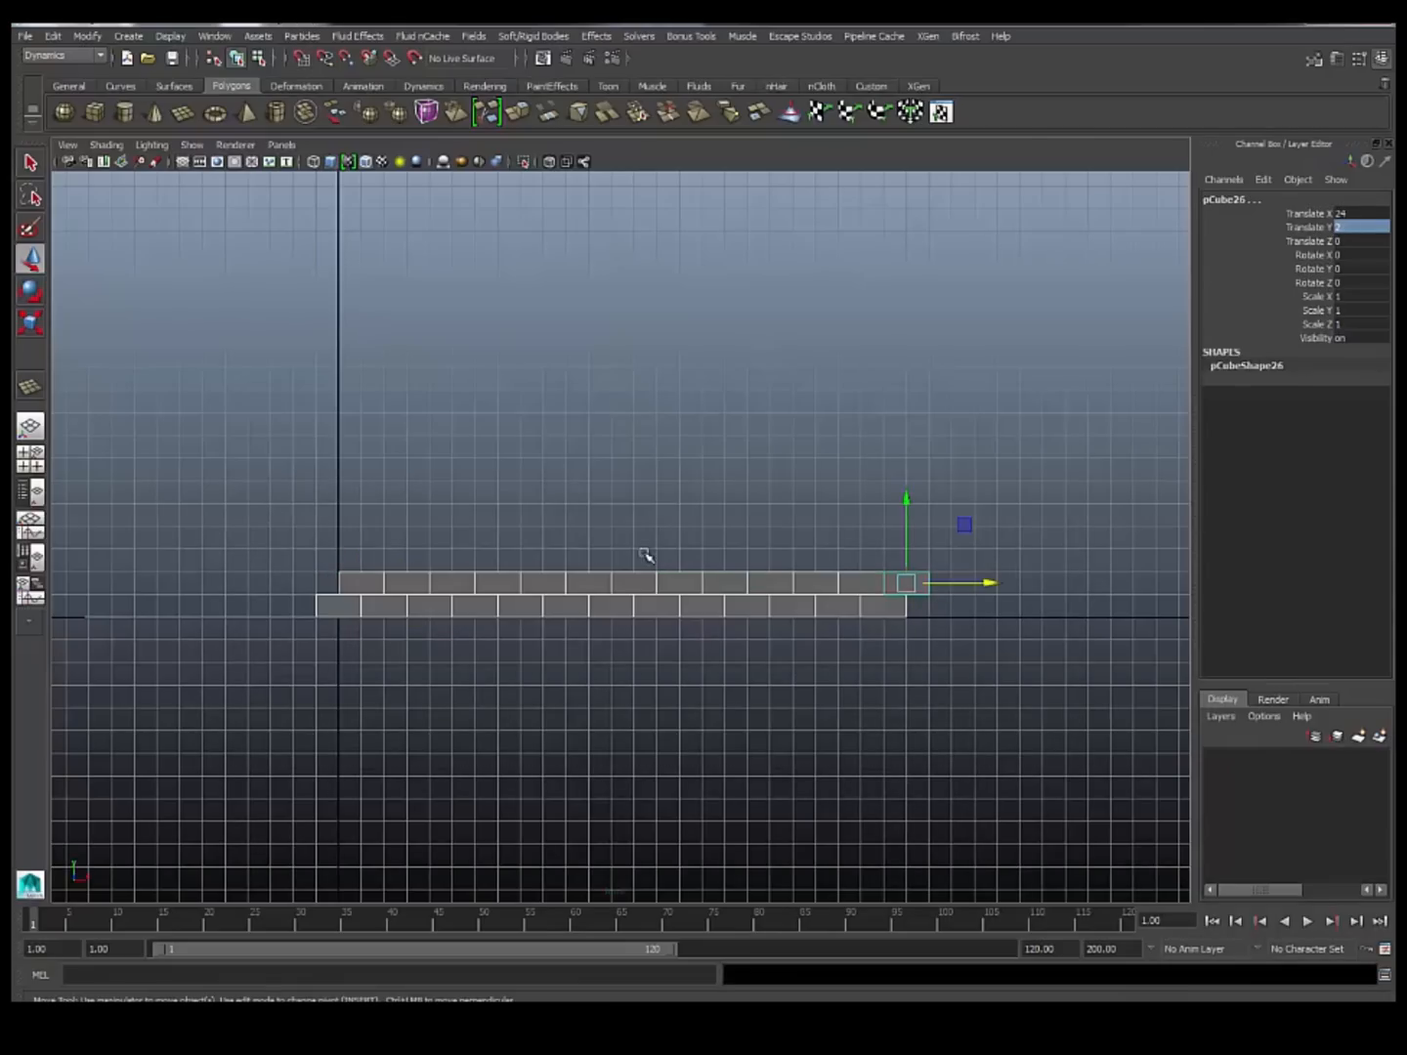
mouse_move(721, 454)
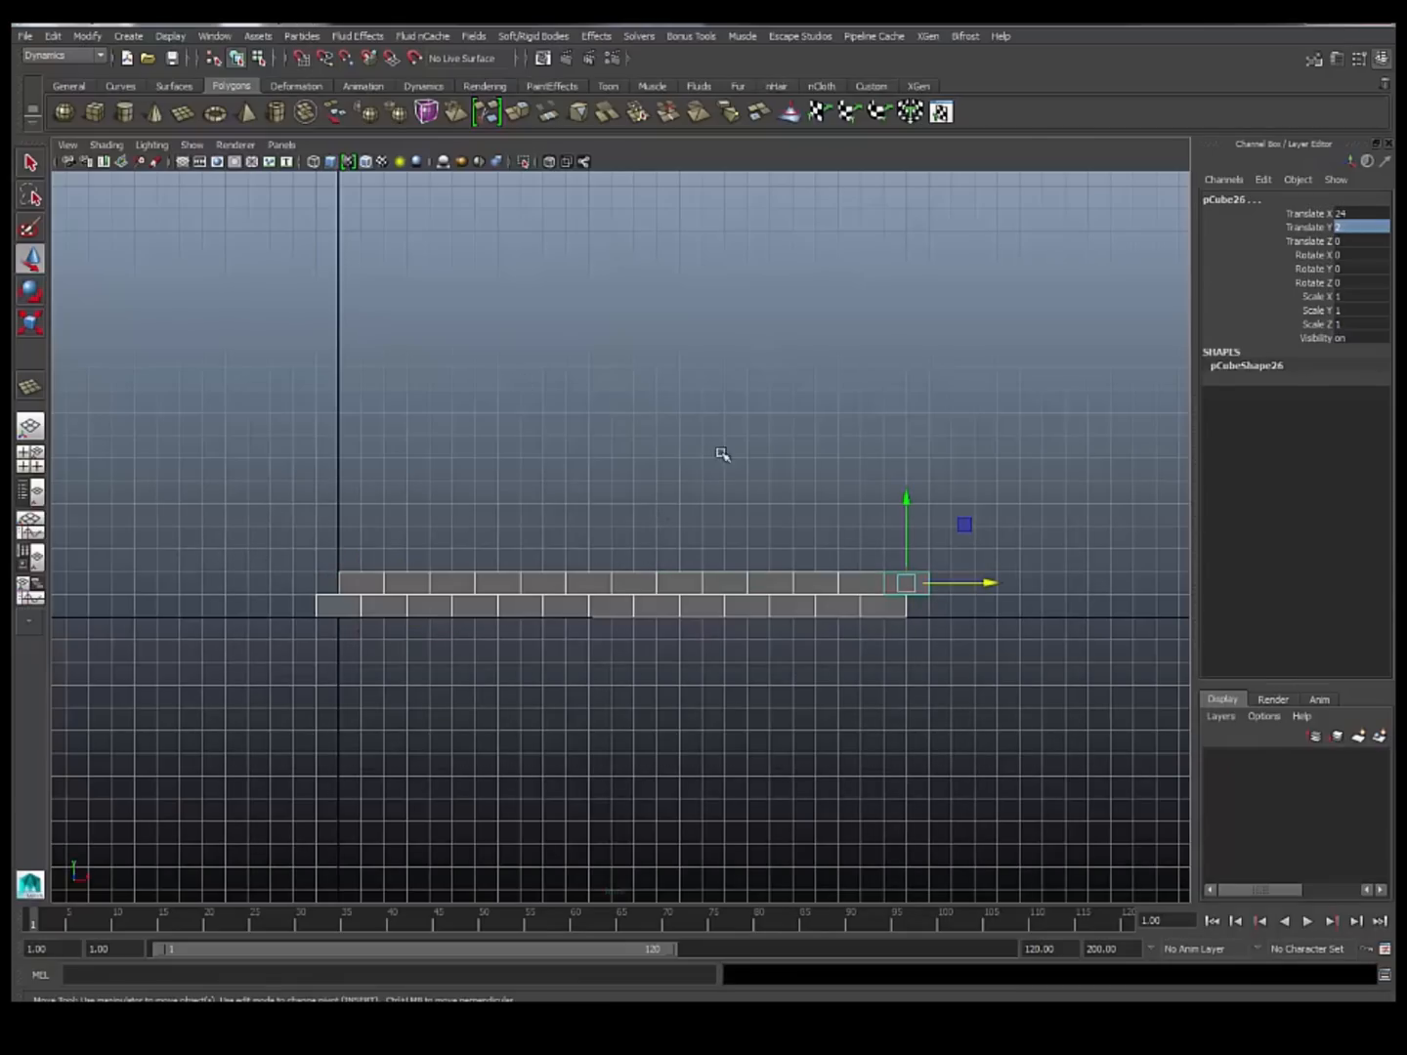
mouse_move(527, 412)
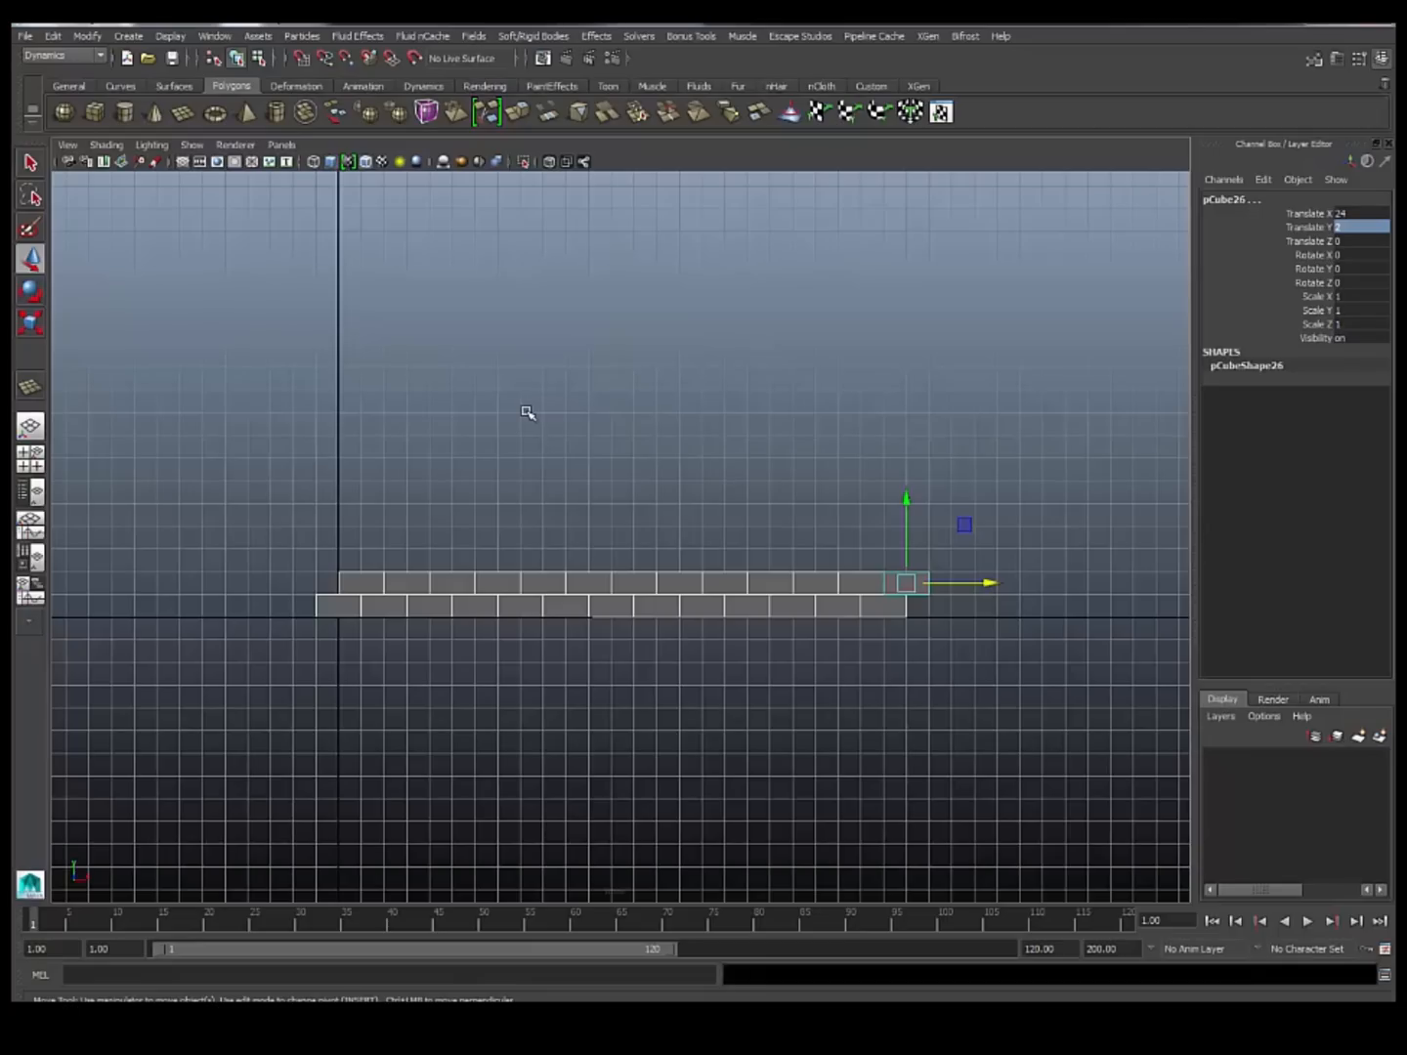
key(ctrl+g)
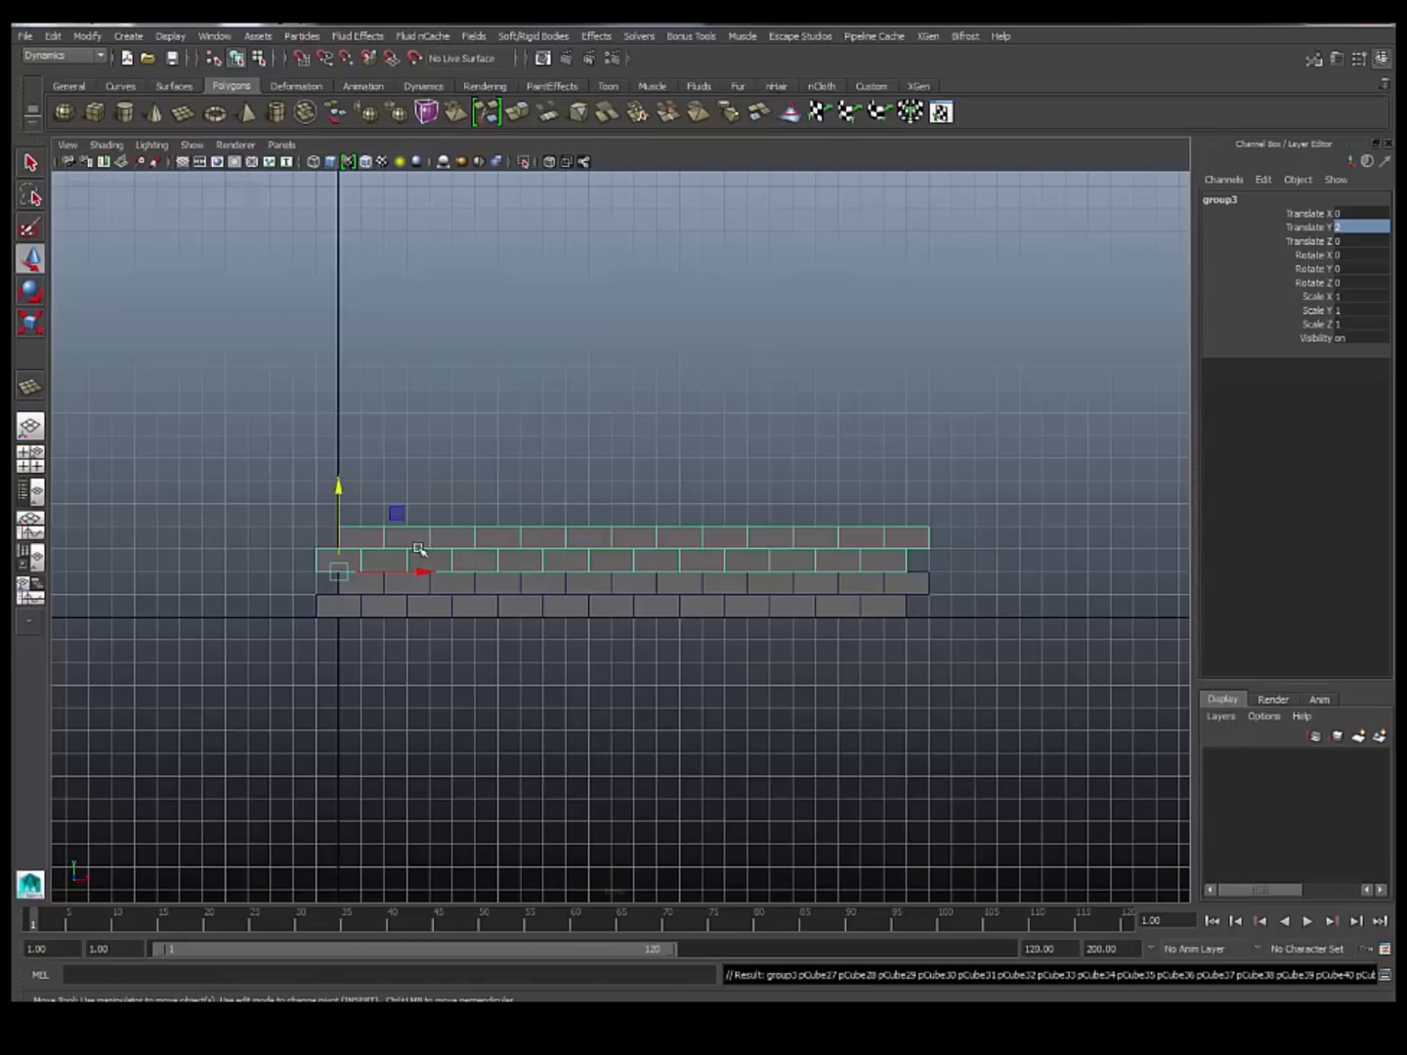
Duplicate the row groups and move each copy upward to stack the wall.
drag(338, 486, 339, 418)
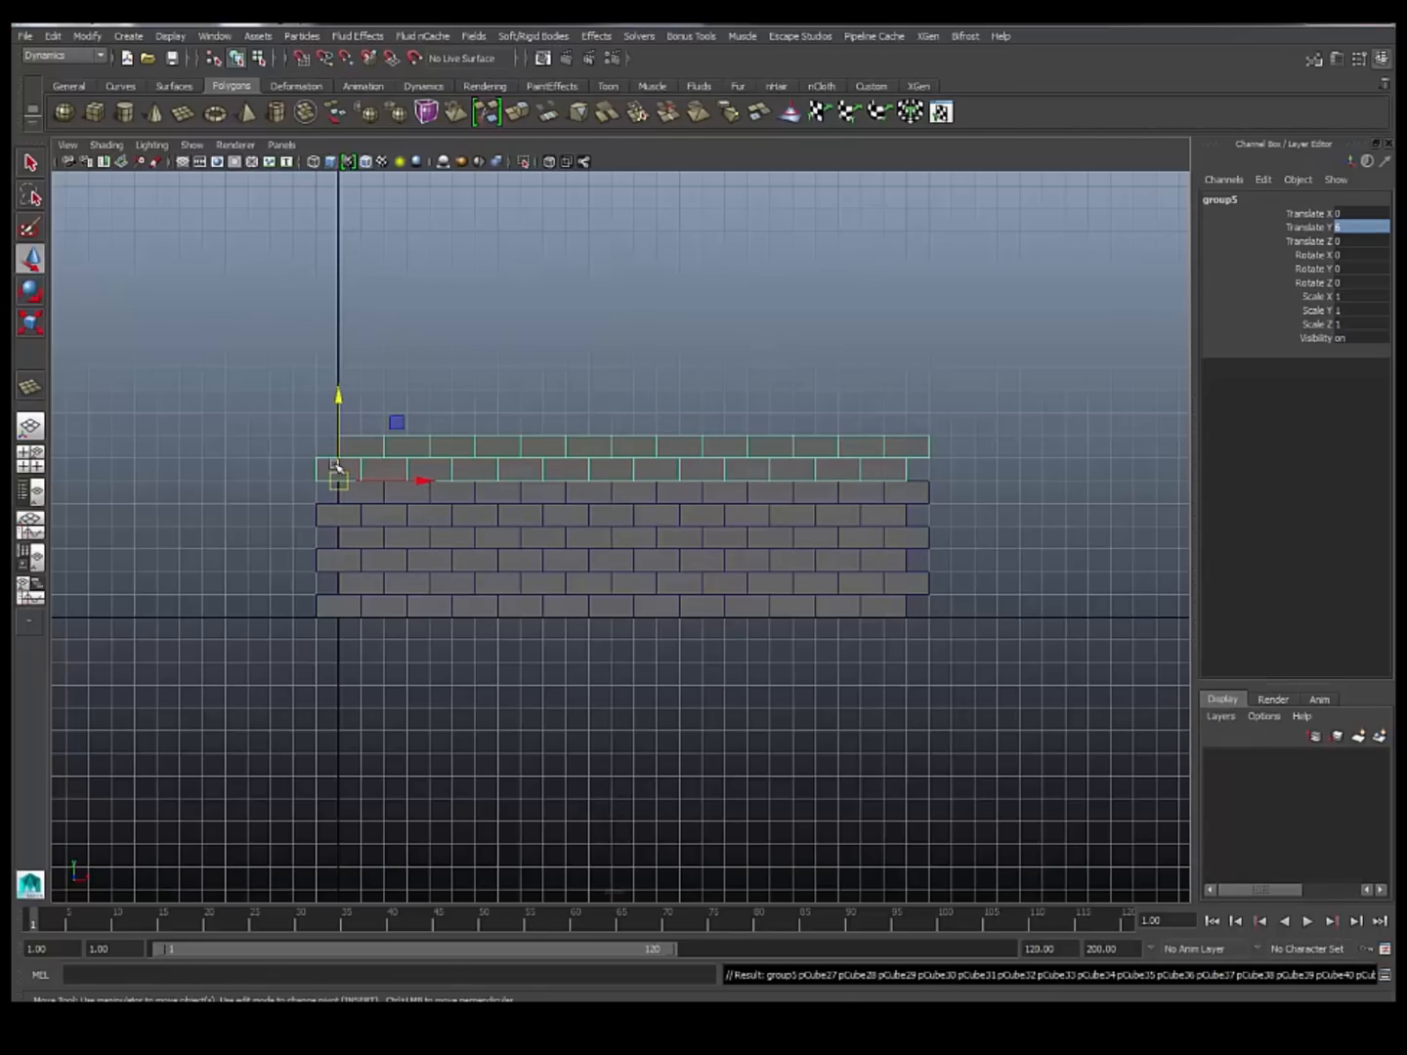
drag(338, 395, 337, 351)
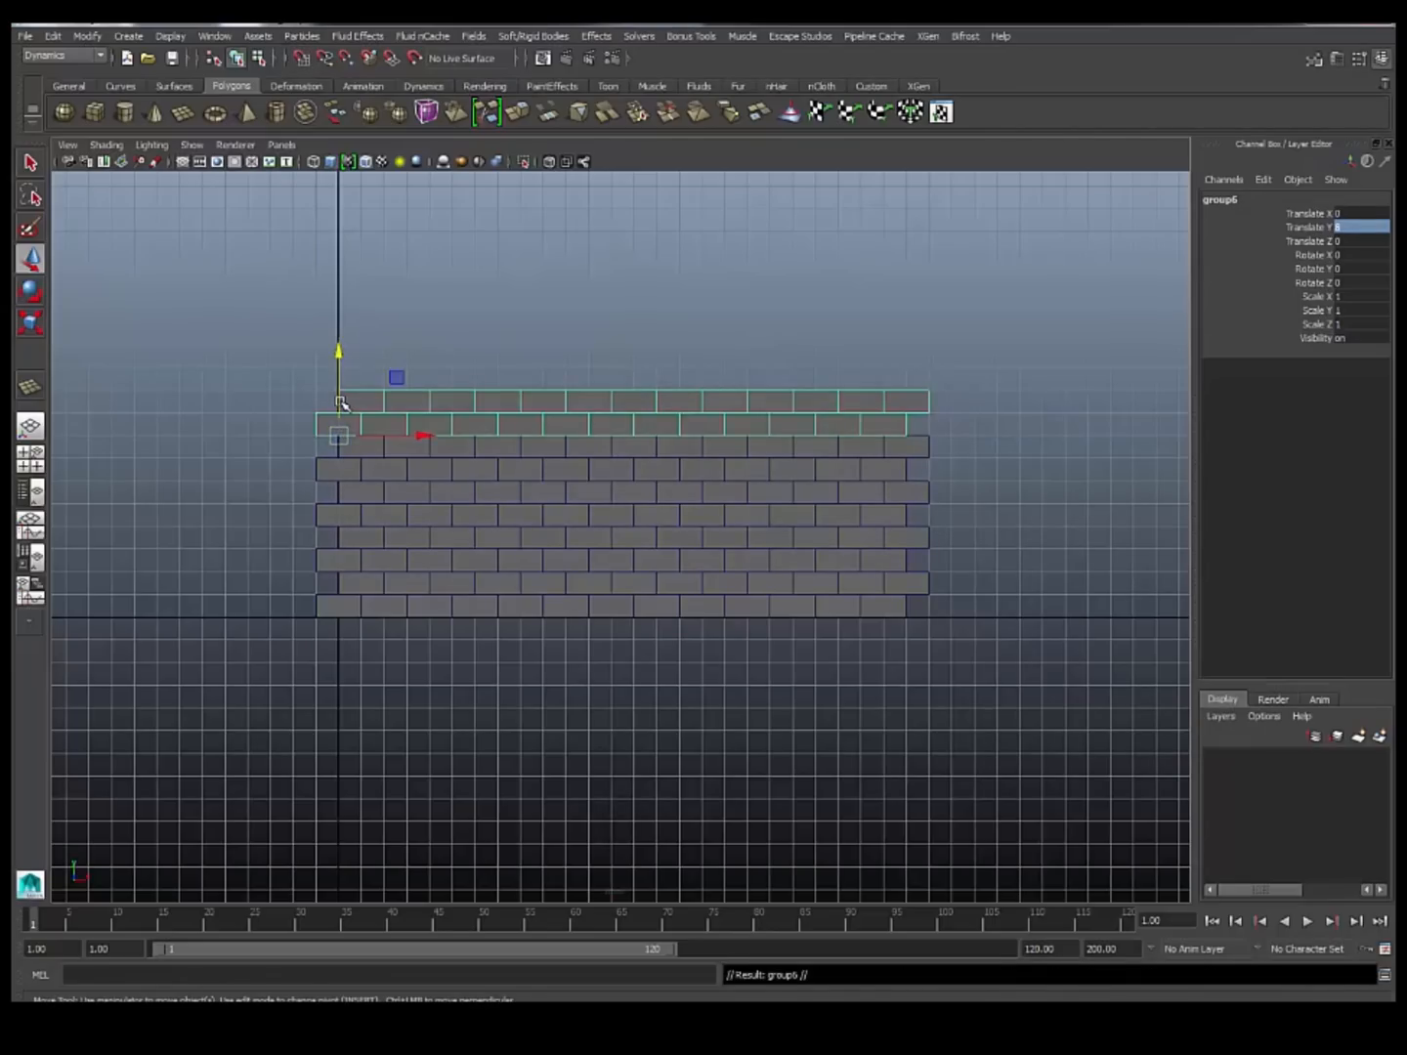
drag(338, 351, 338, 281)
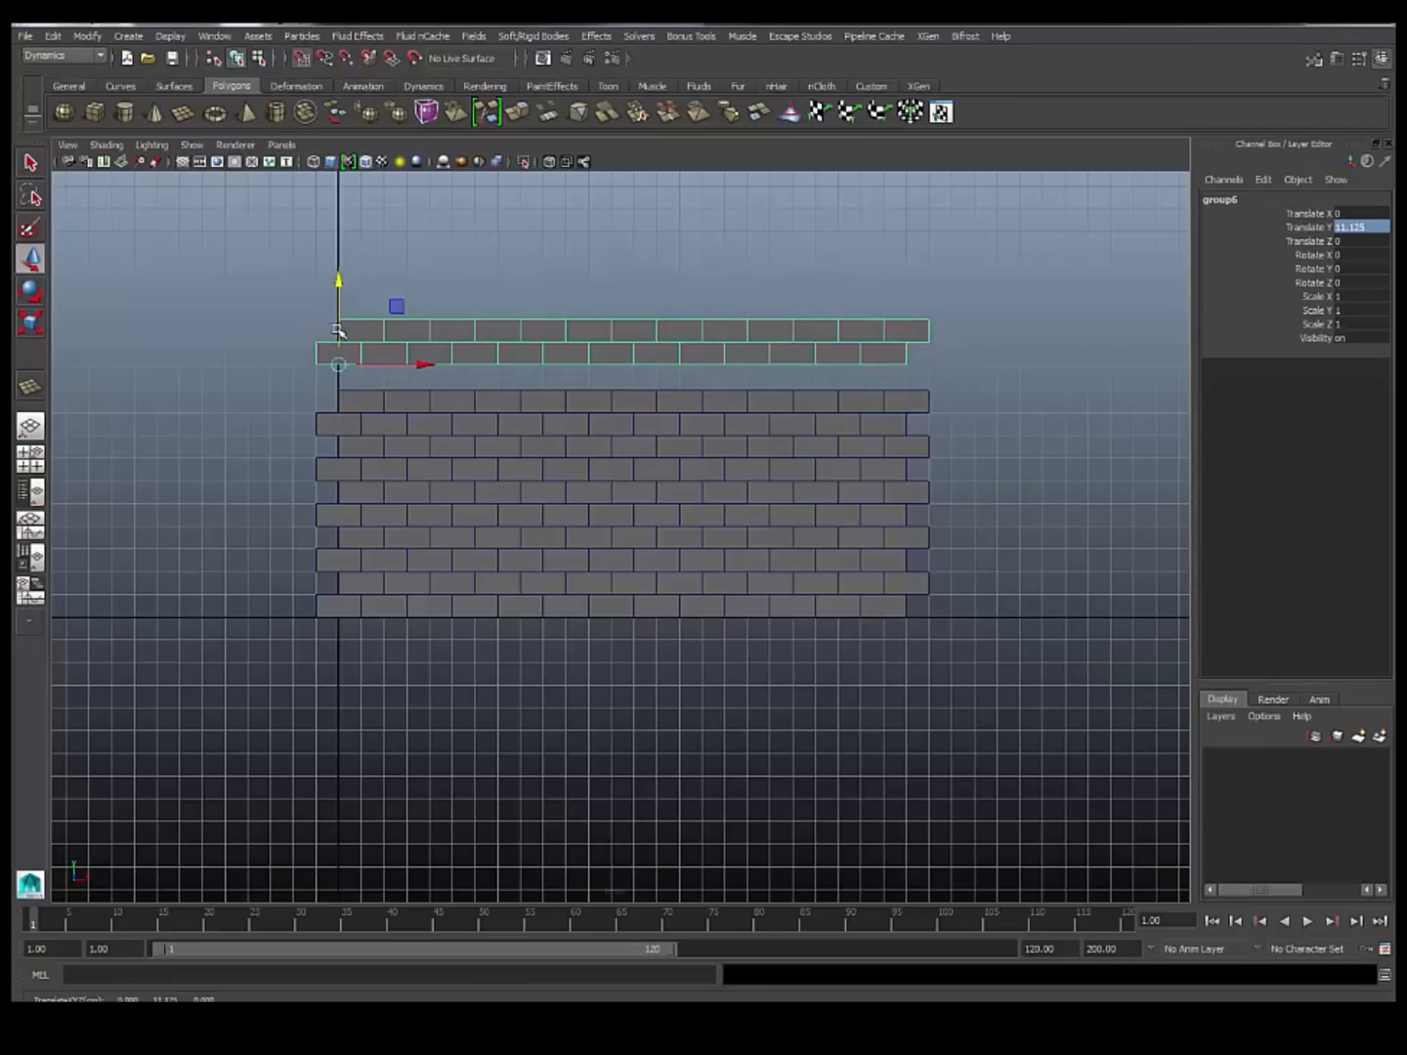
drag(337, 283, 337, 321)
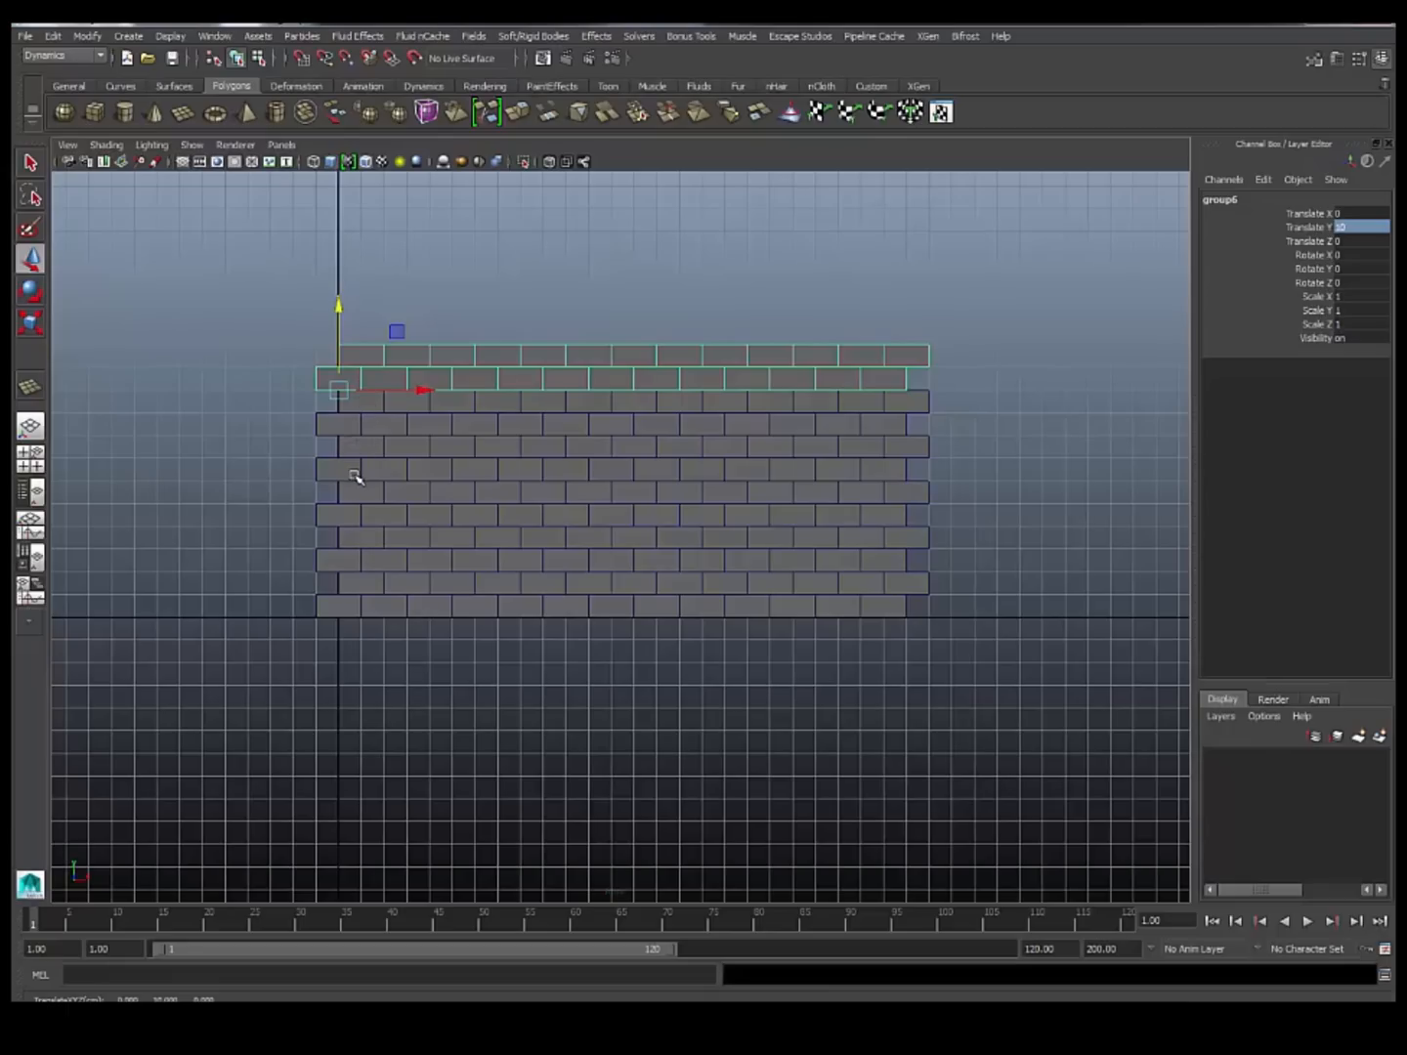
mouse_move(349, 413)
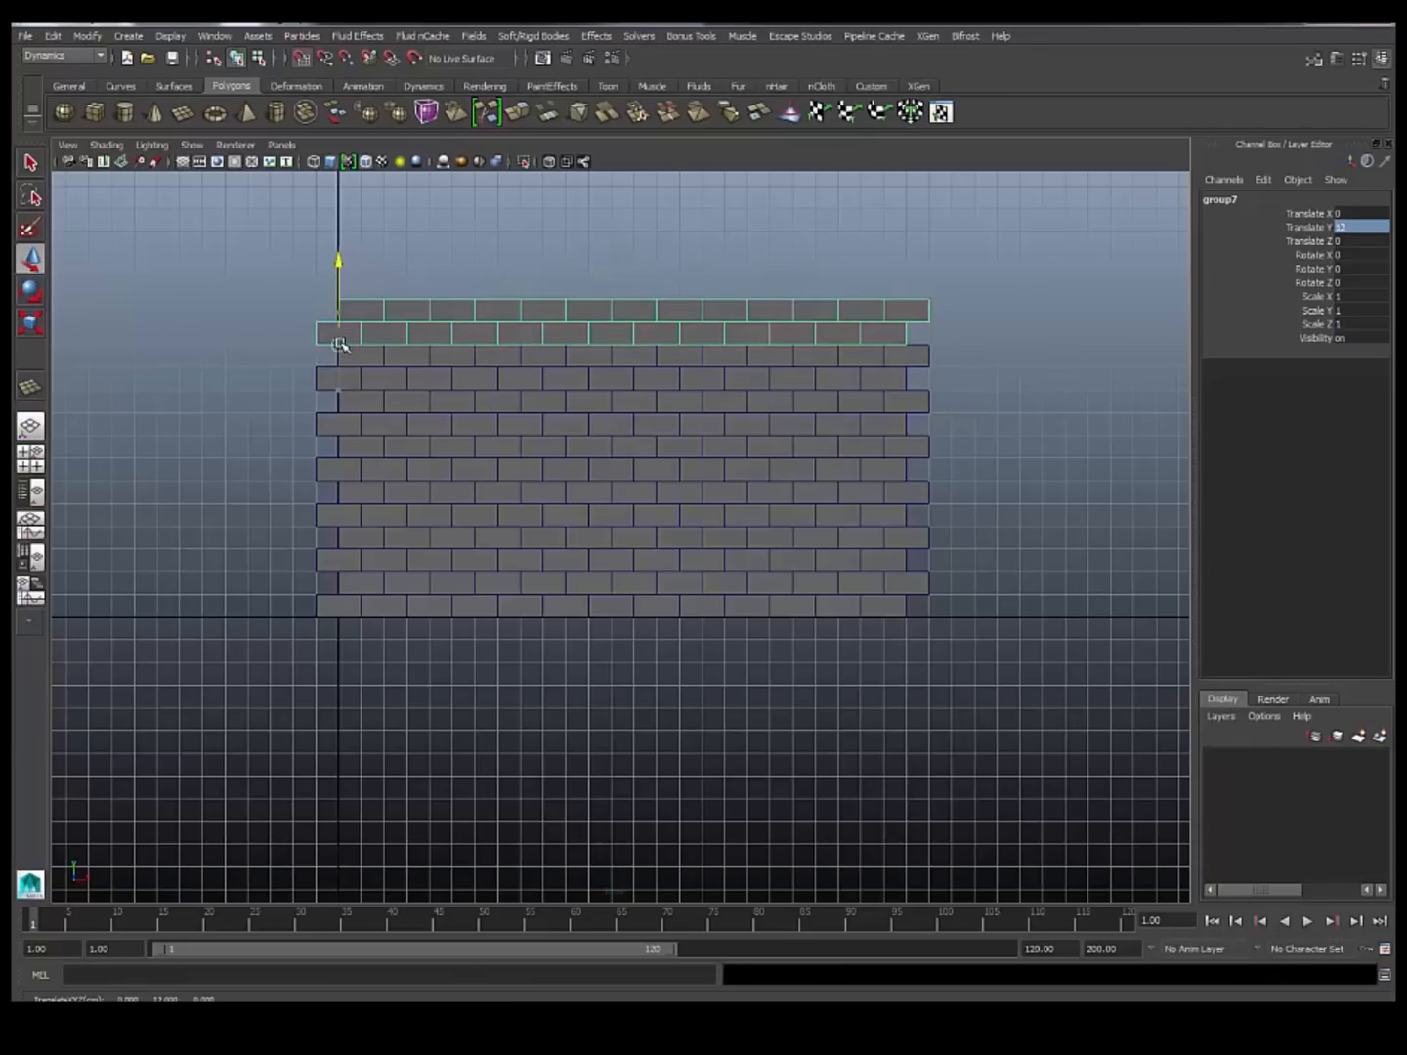
click(904, 311)
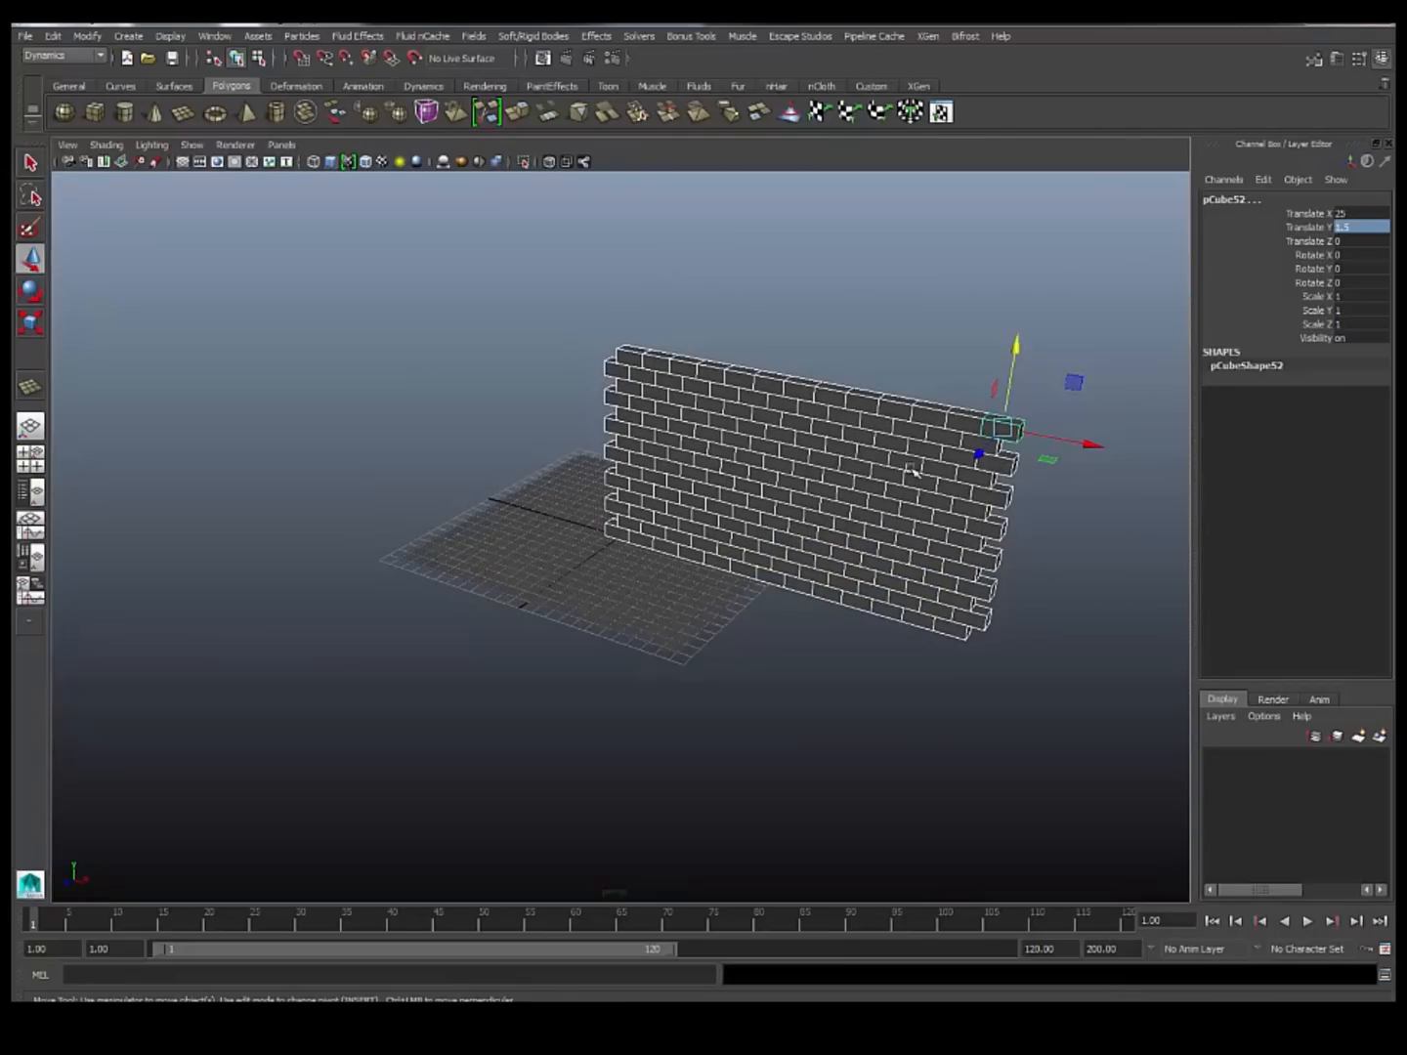
Group all bricks into one wall group and select the row groups in the Outliner.
key(ctrl+g)
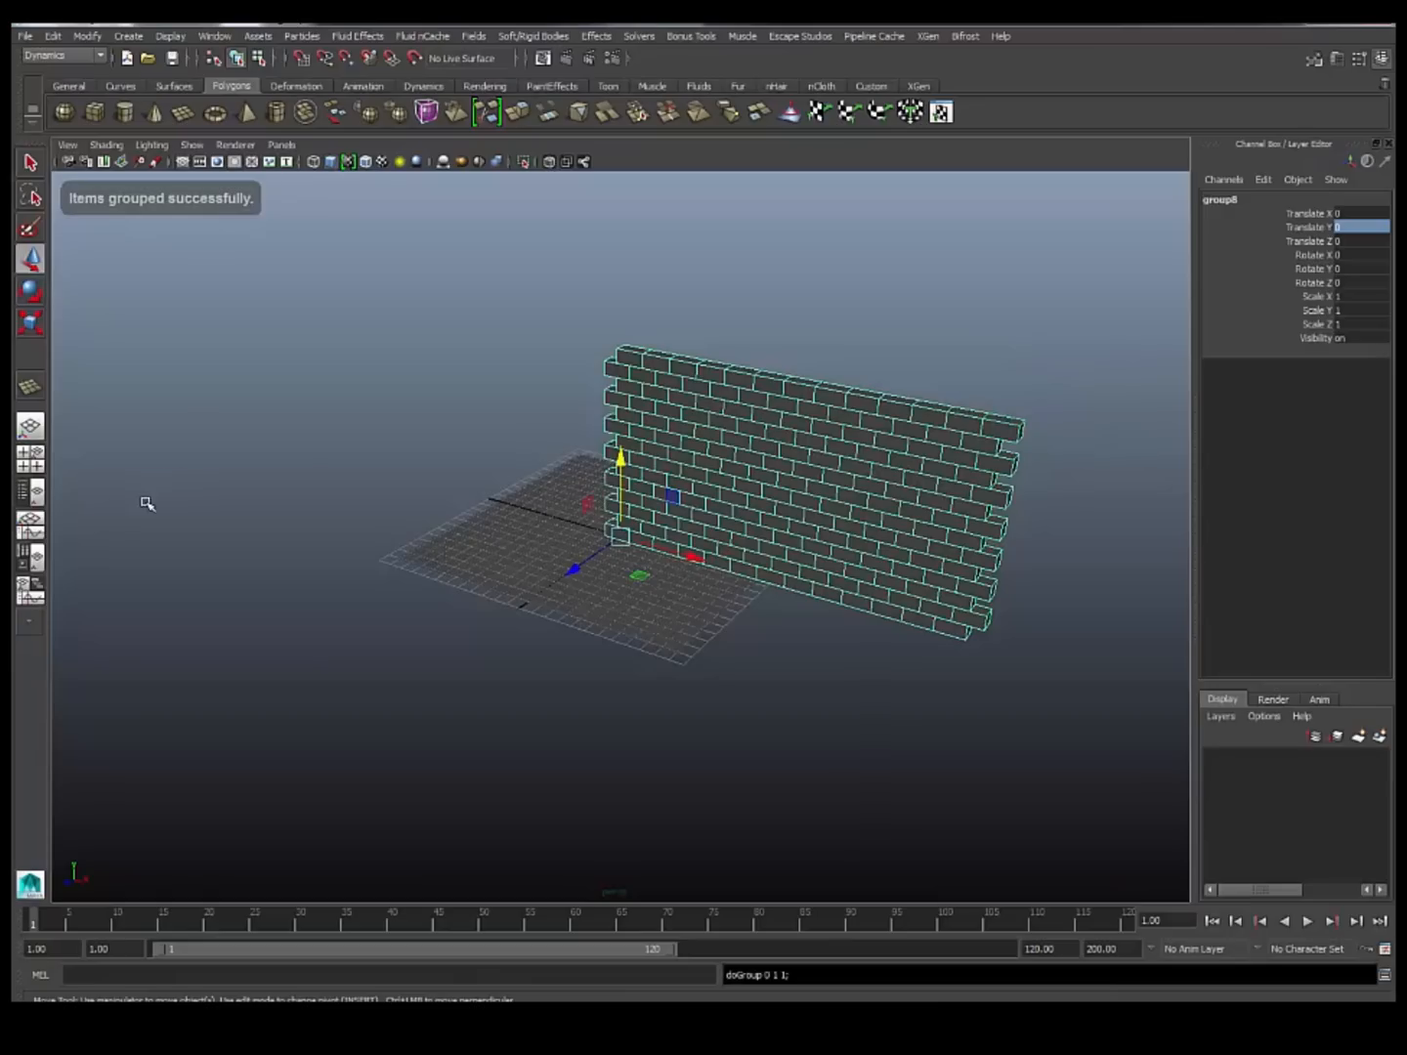
mouse_move(692, 536)
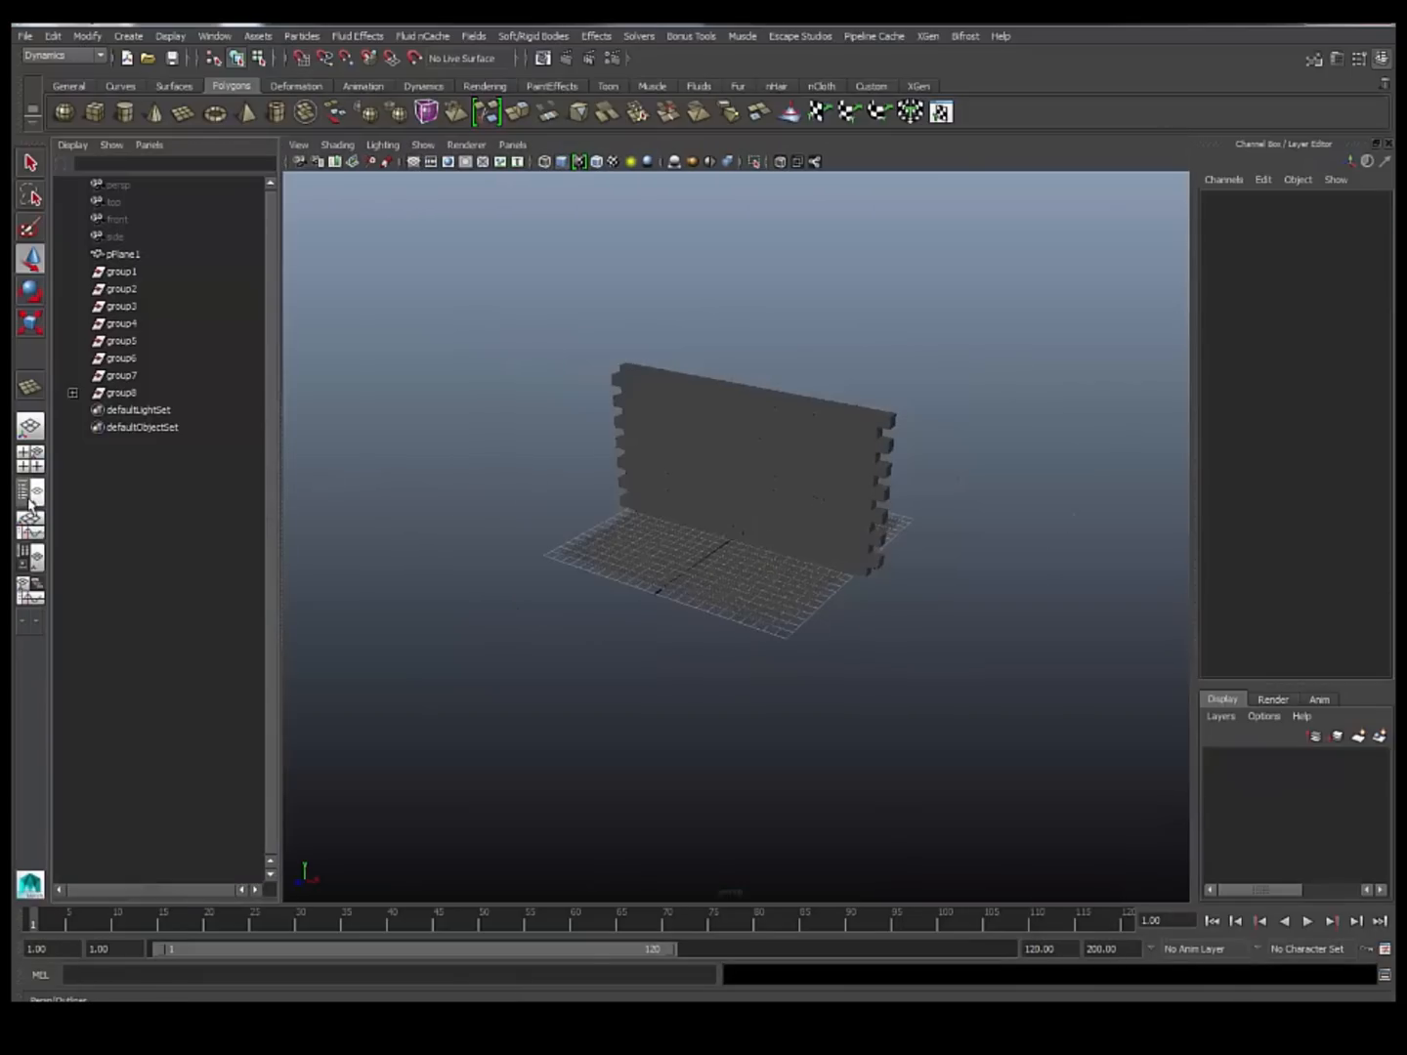
click(121, 392)
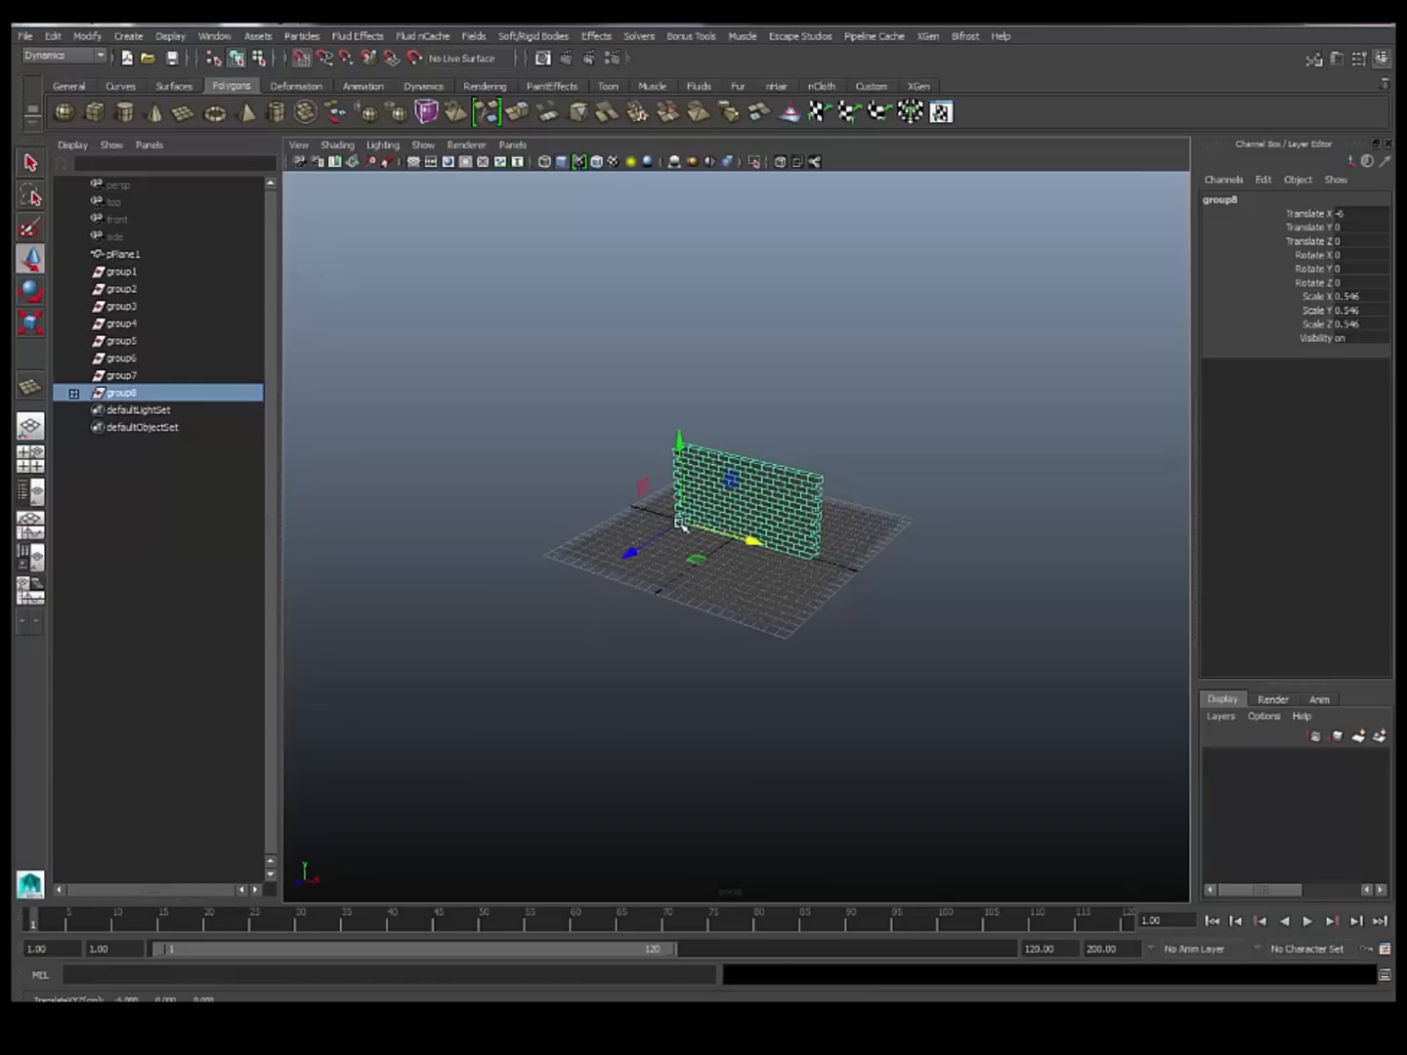
click(121, 272)
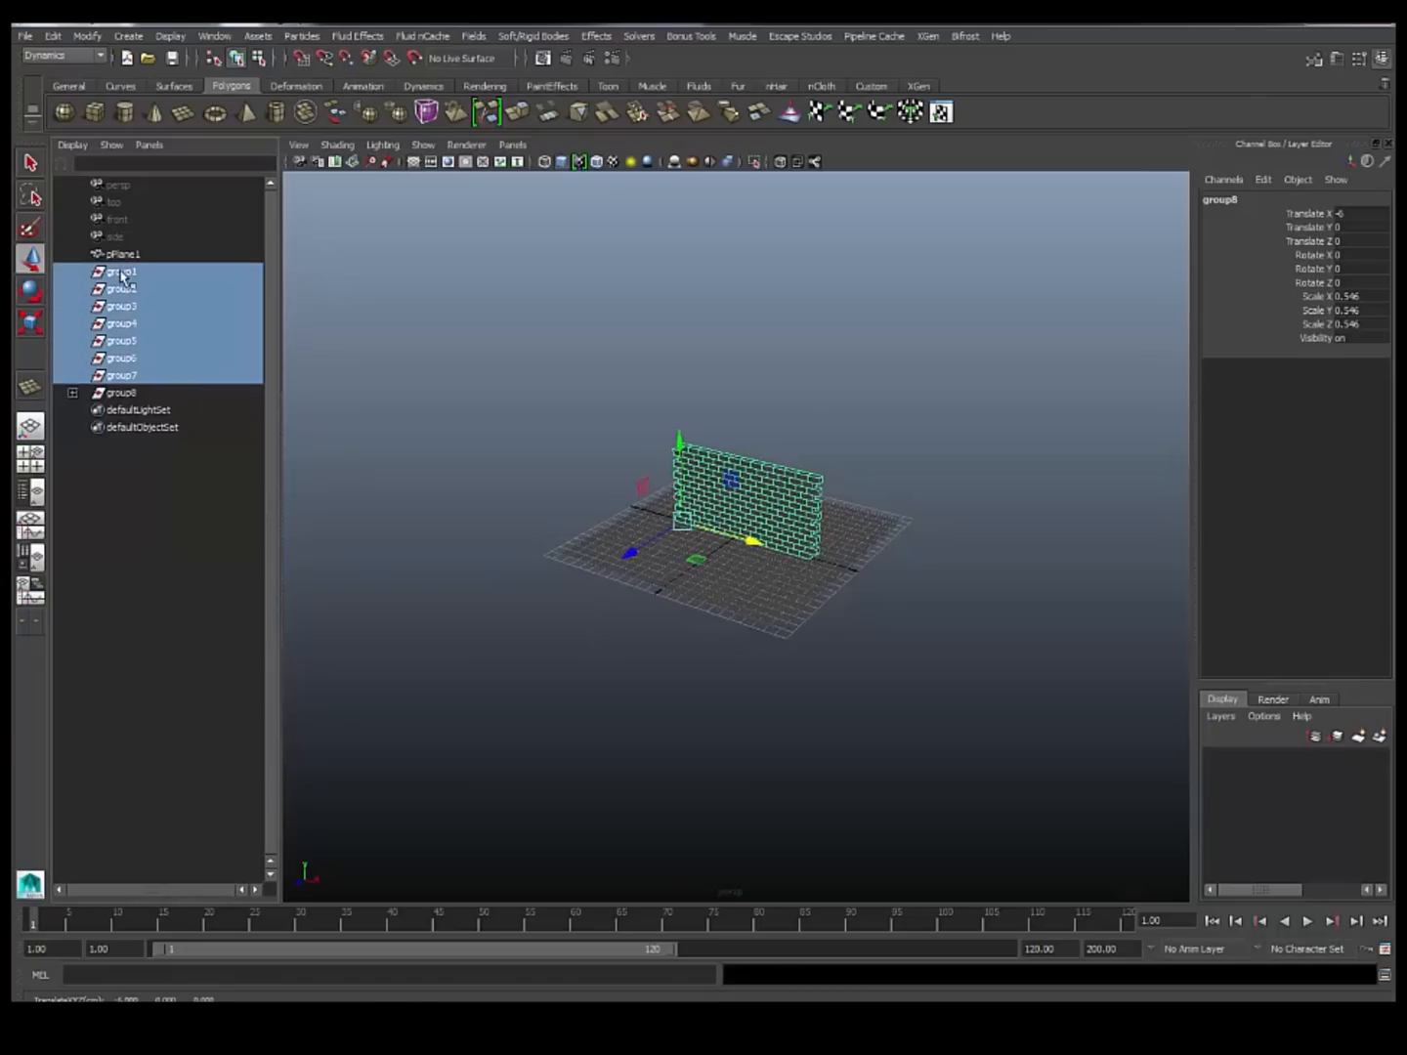
Select group8 and ungroup it so every brick is a separate cube.
click(73, 271)
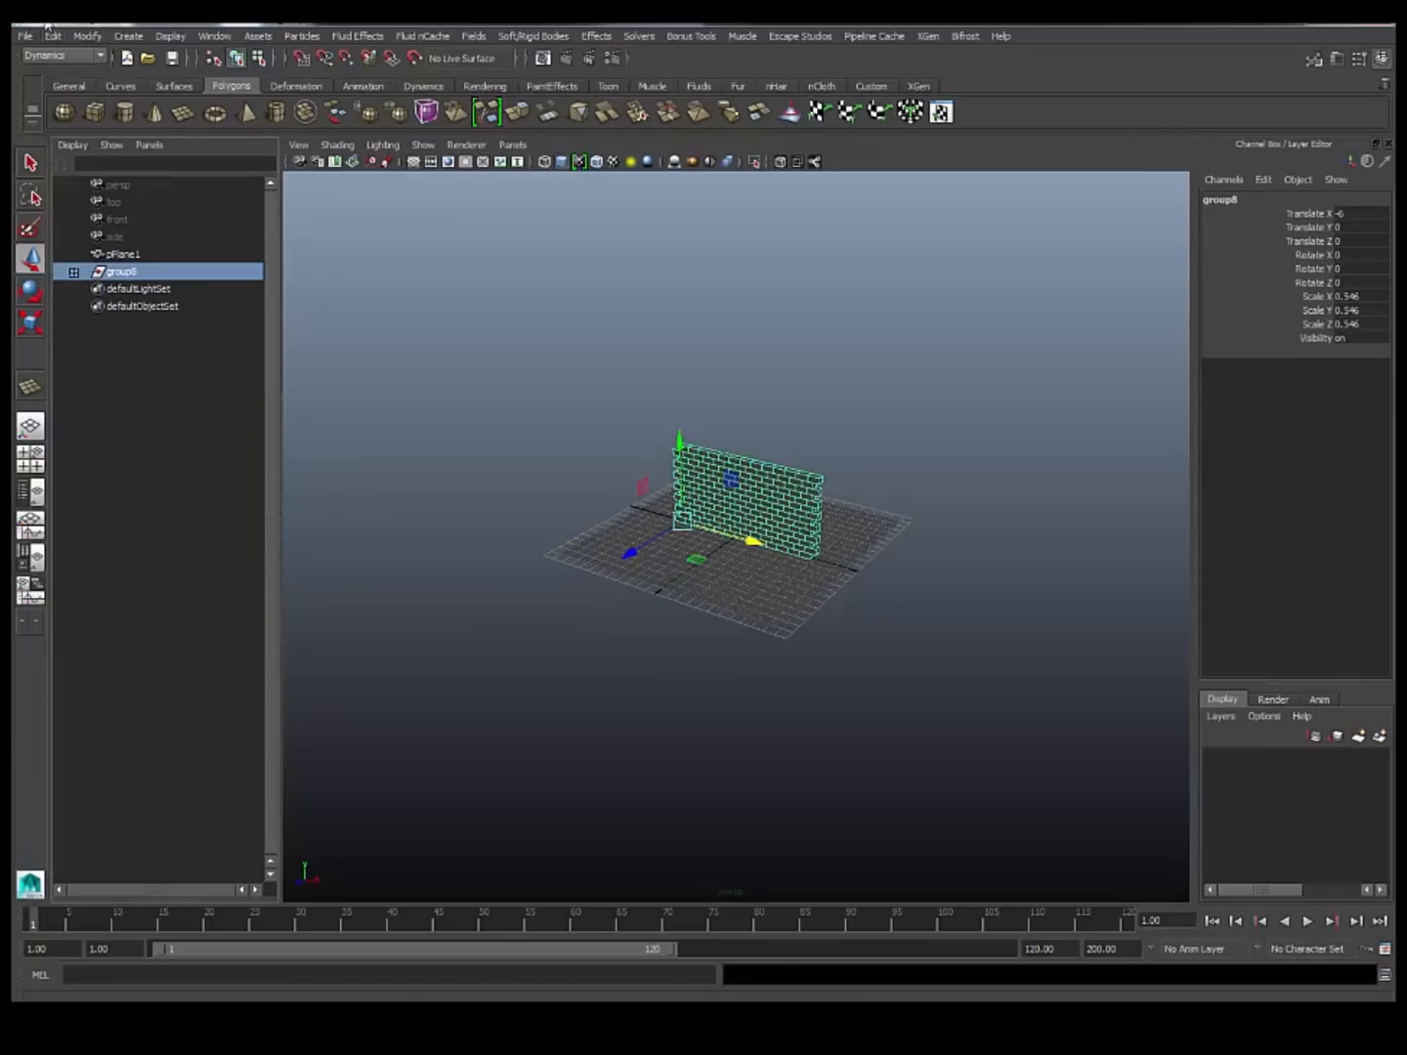
click(53, 36)
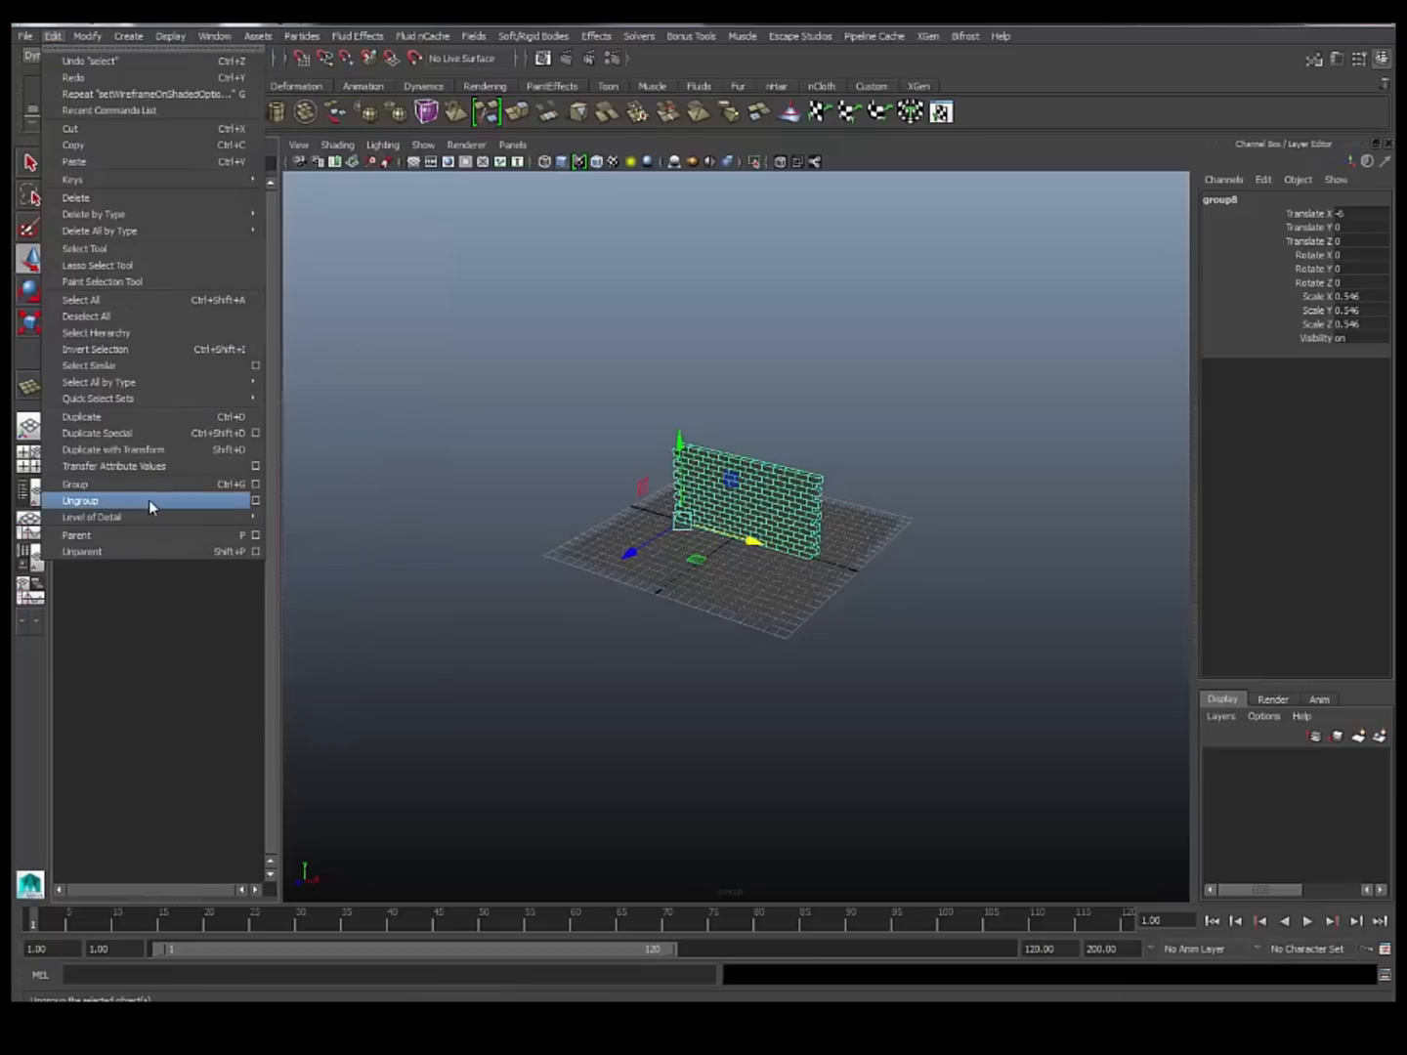
click(80, 501)
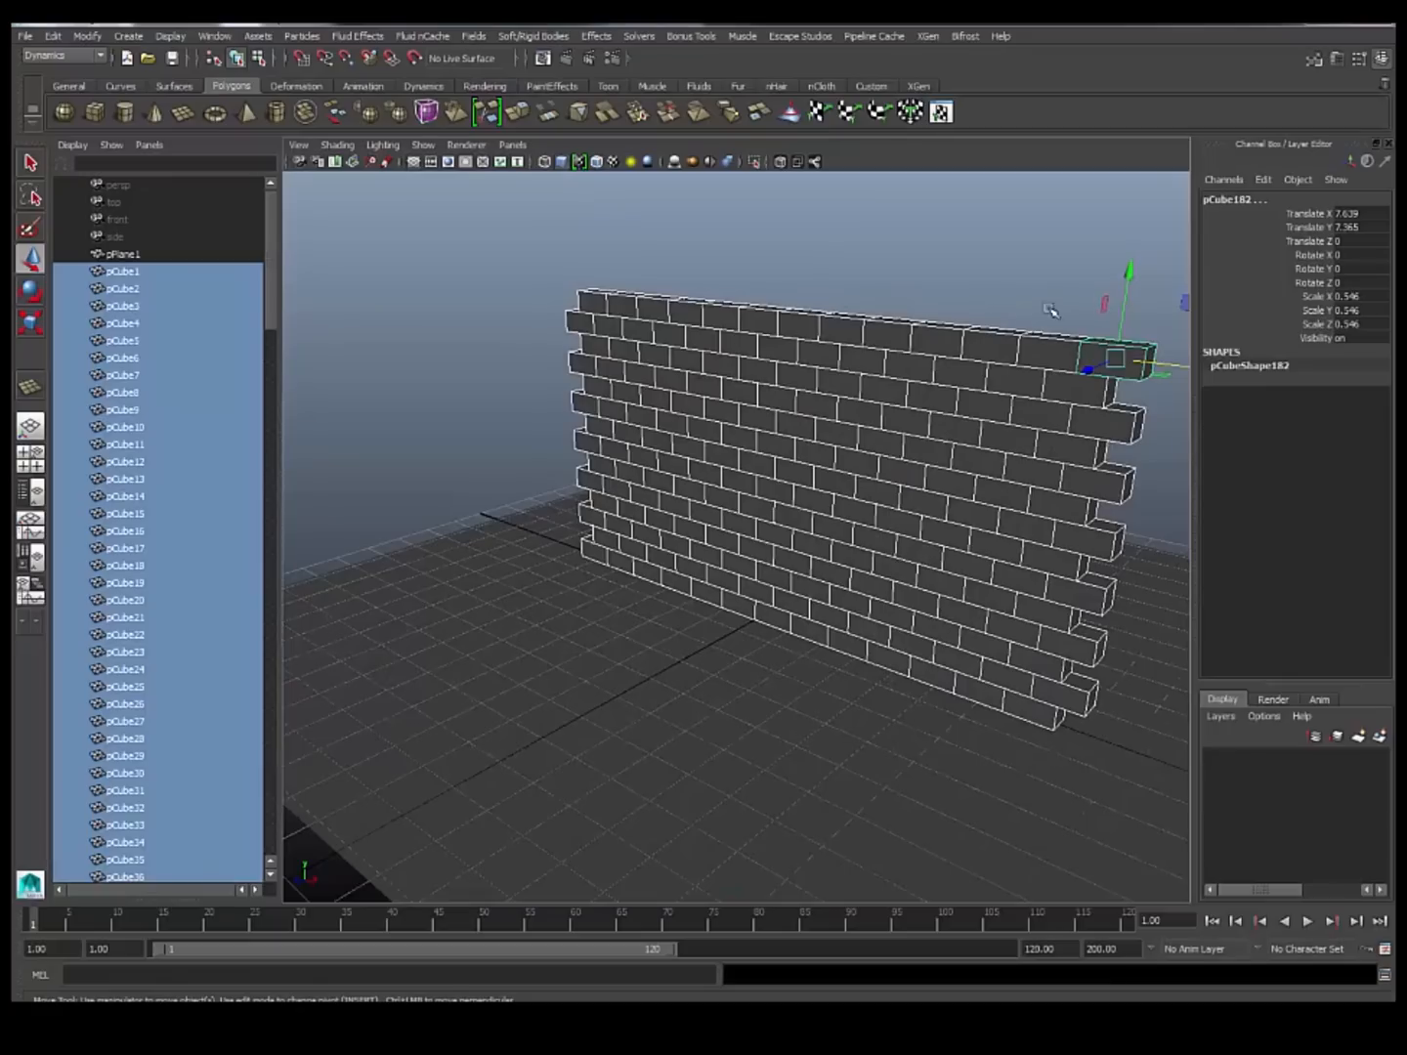
mouse_move(819, 451)
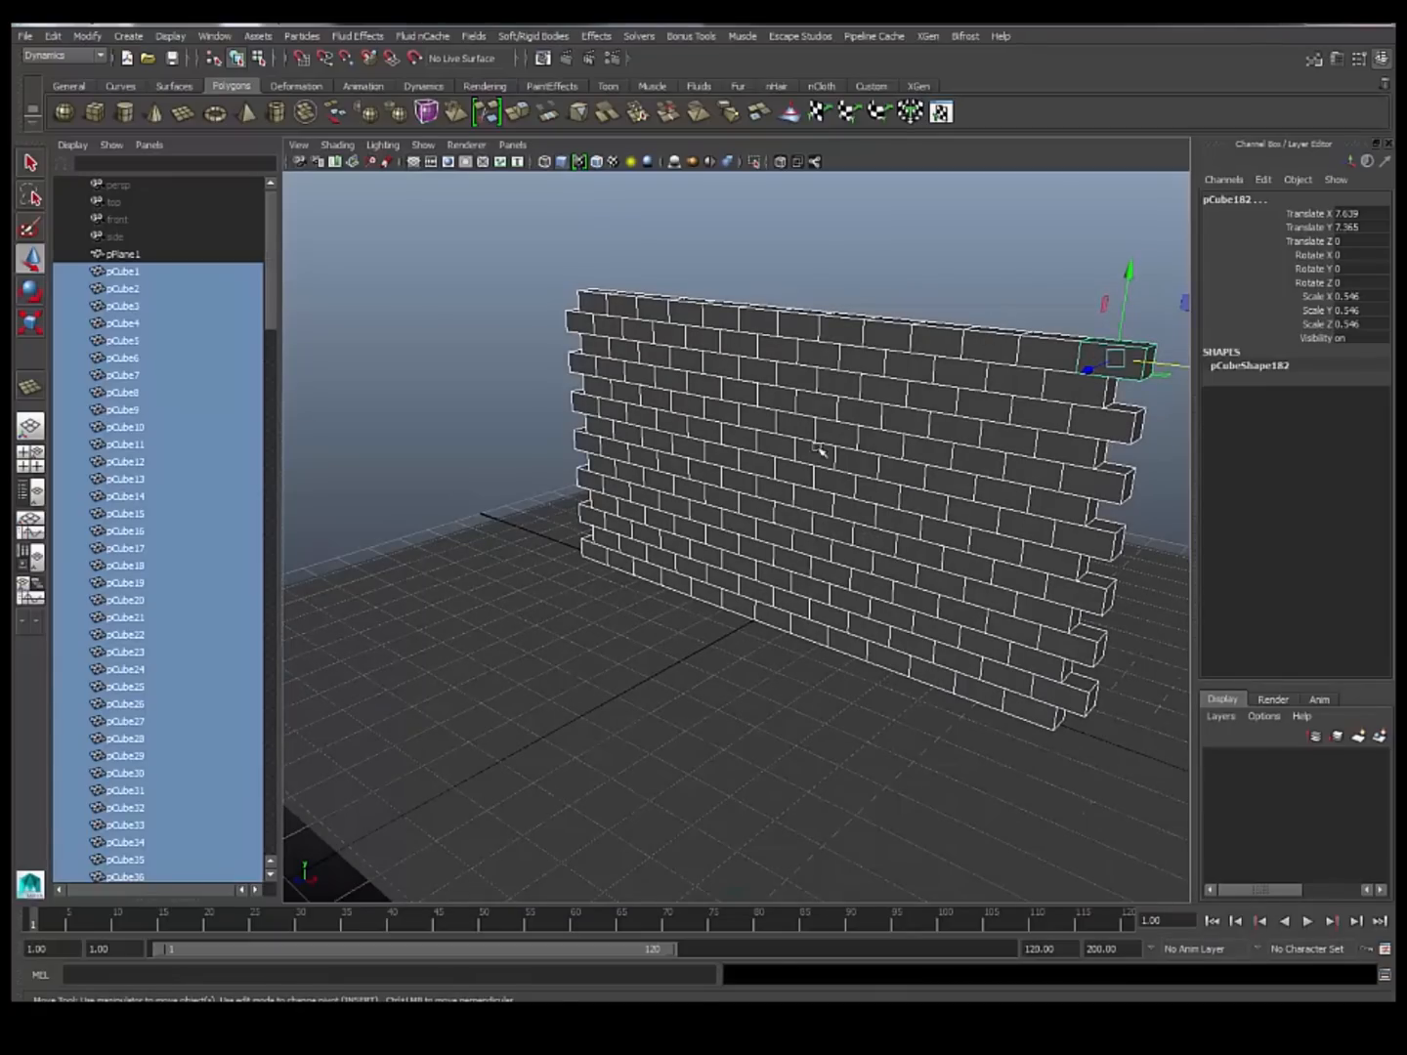
mouse_move(831, 408)
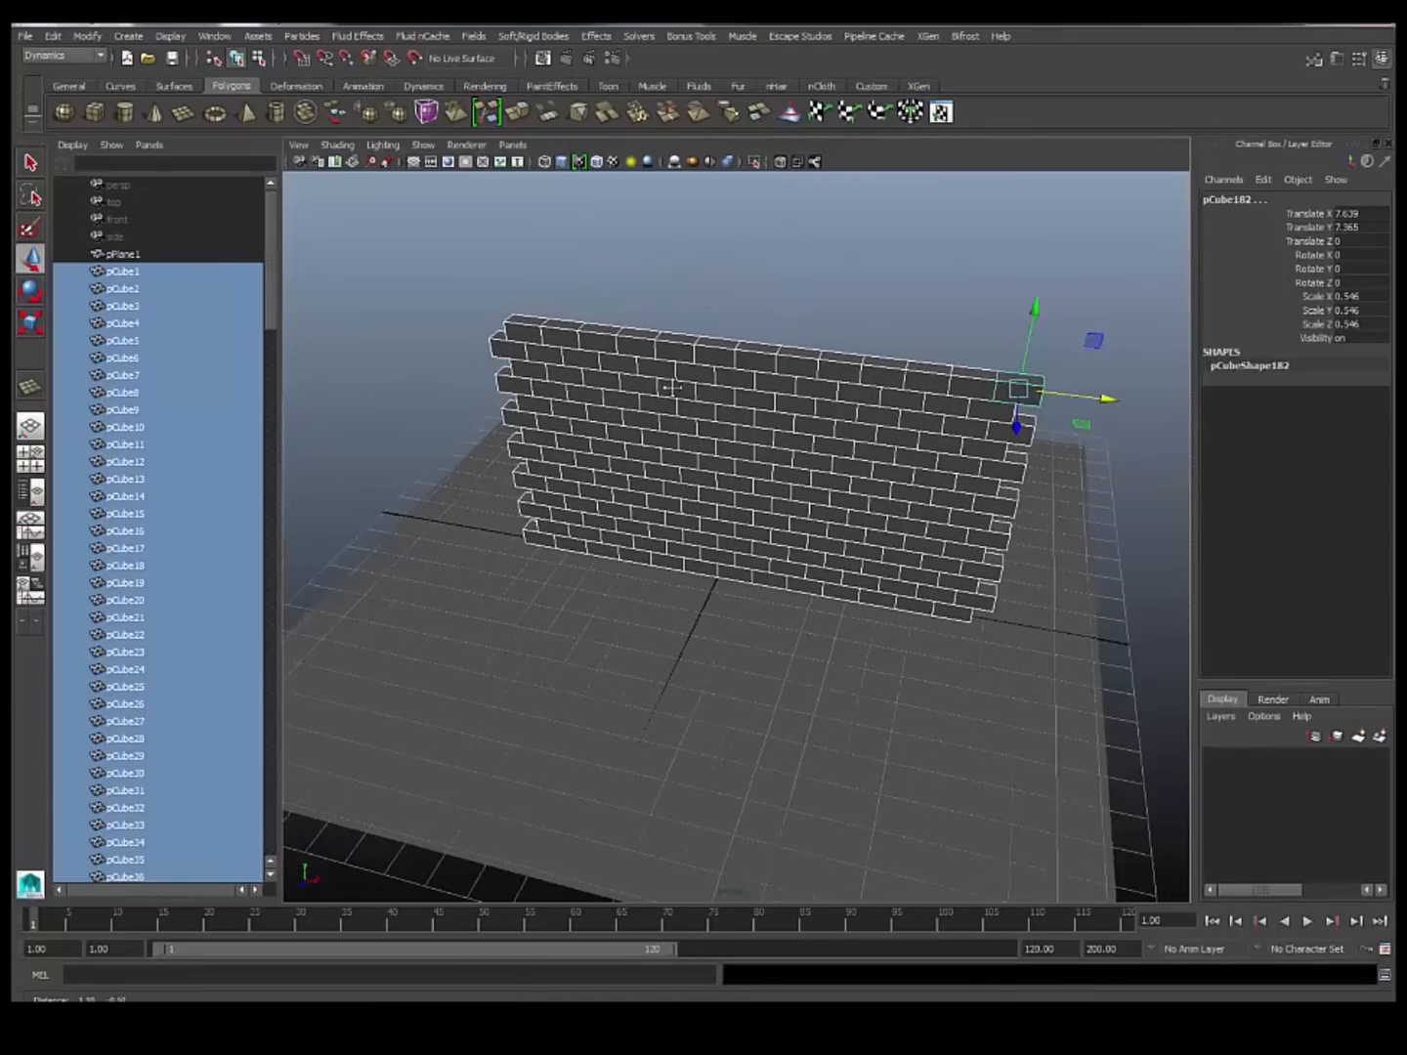
Freeze transformations on pPlane1 and all pCube bricks.
click(337, 145)
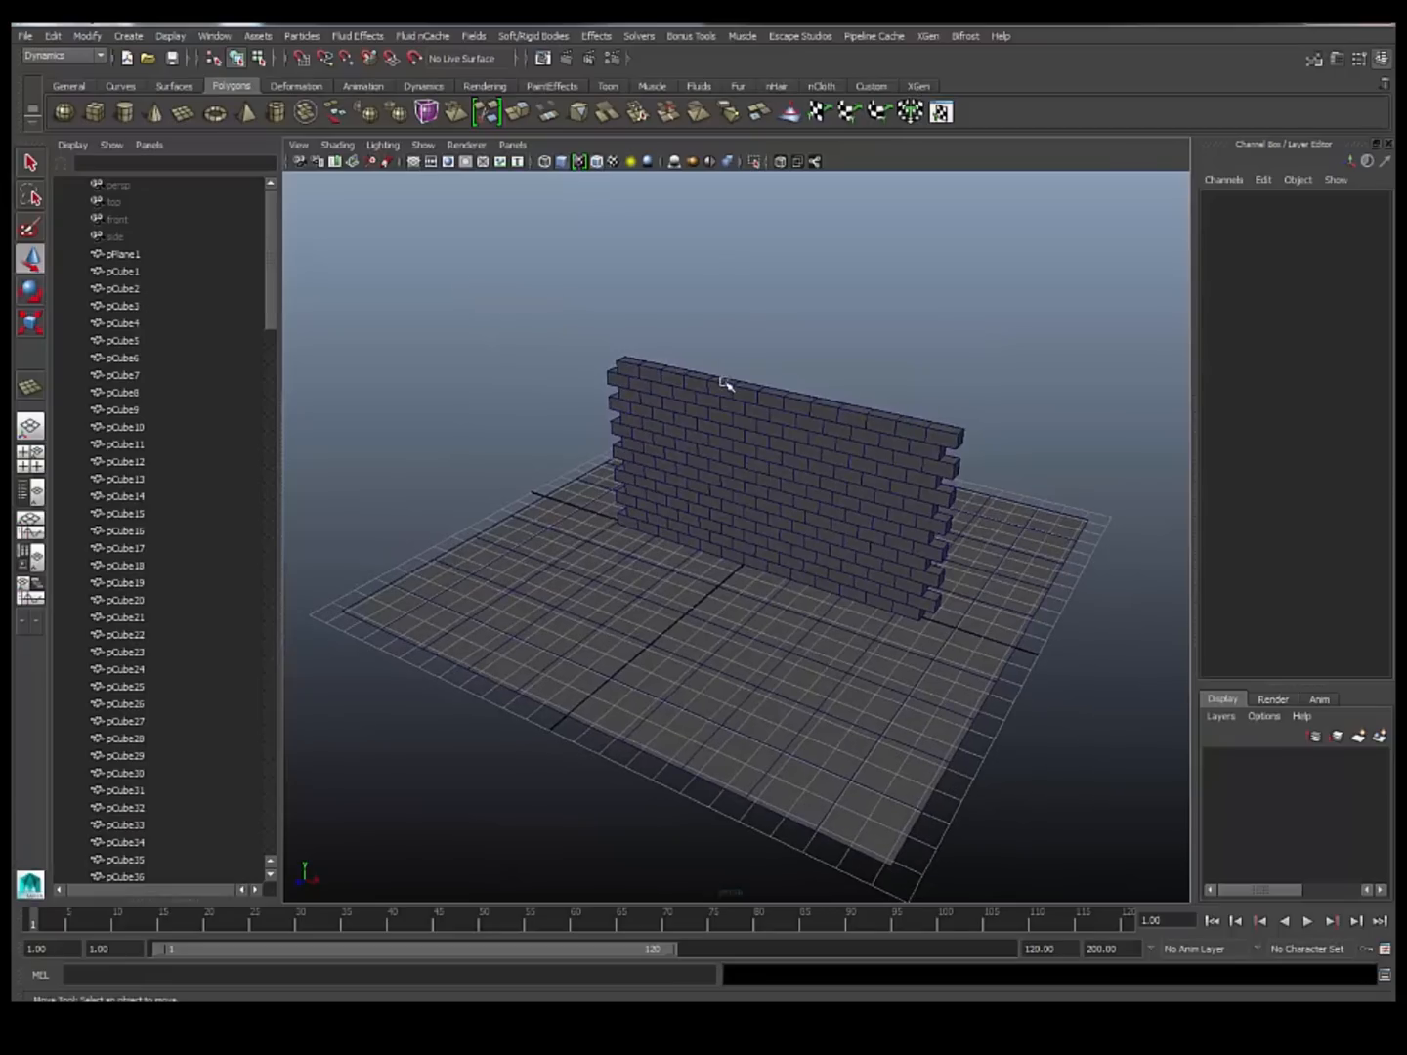
mouse_move(451, 303)
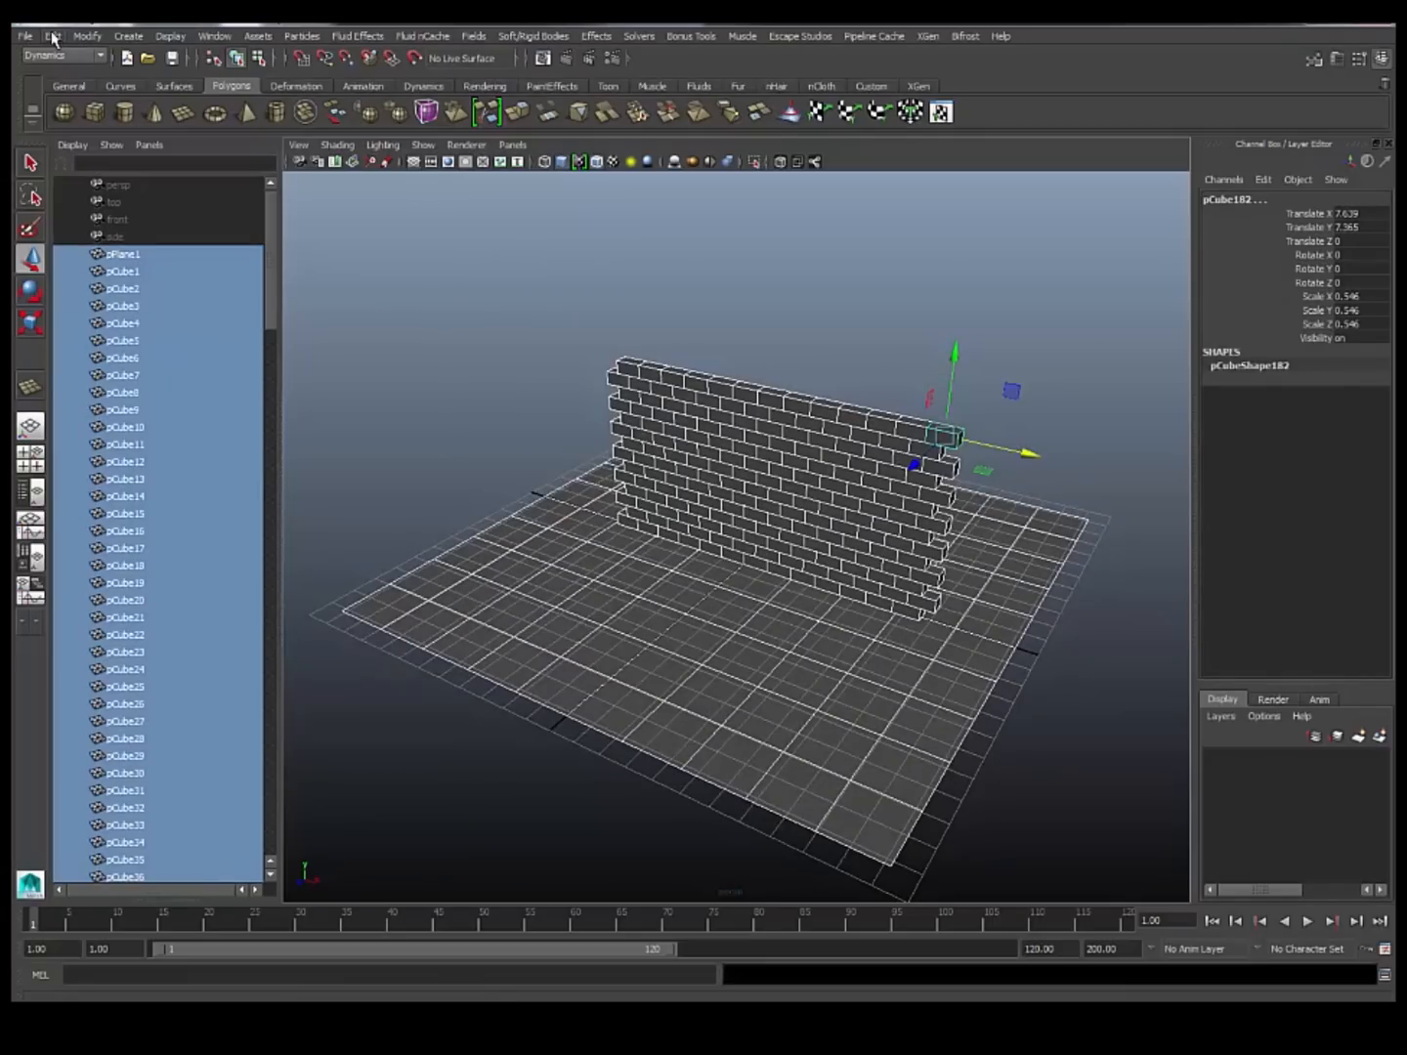
click(53, 36)
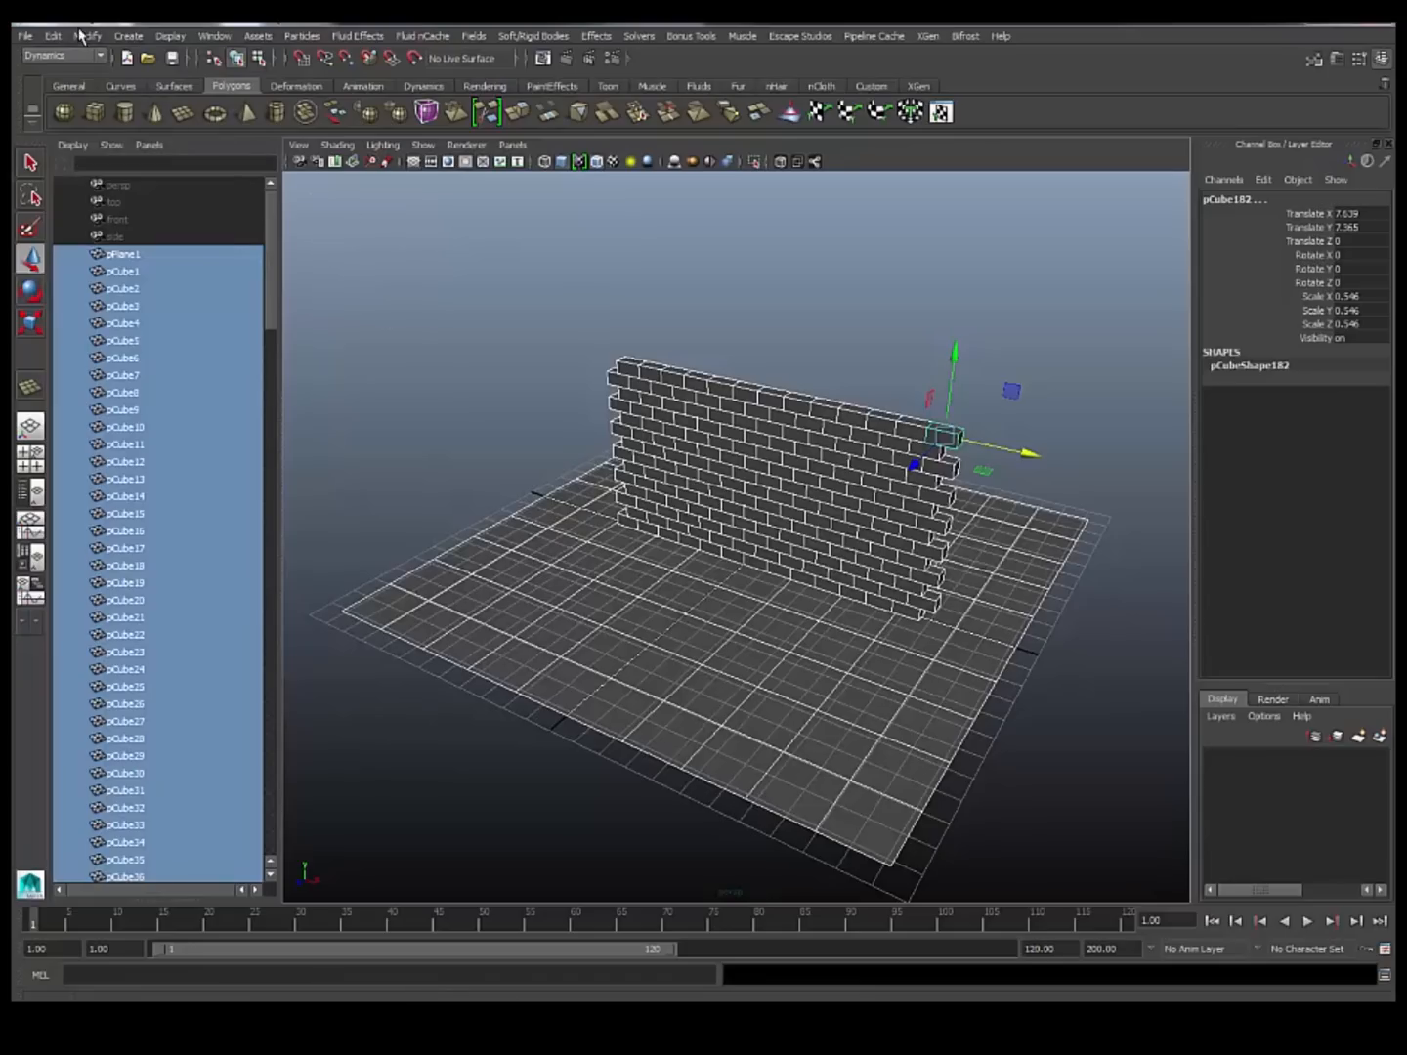
click(87, 36)
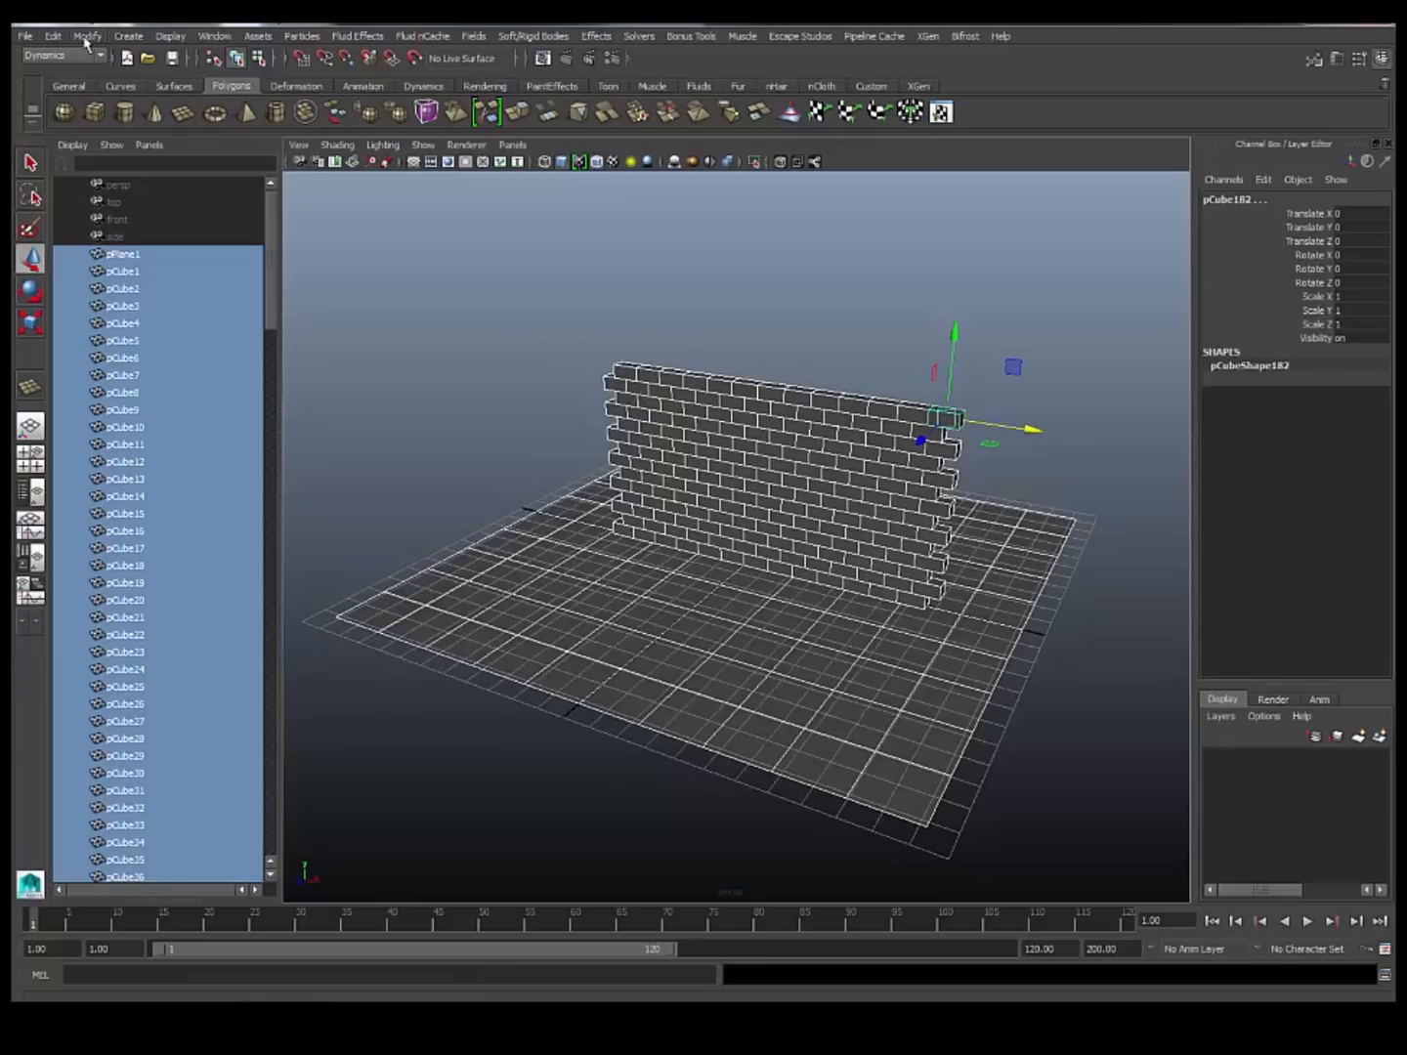
mouse_move(112, 203)
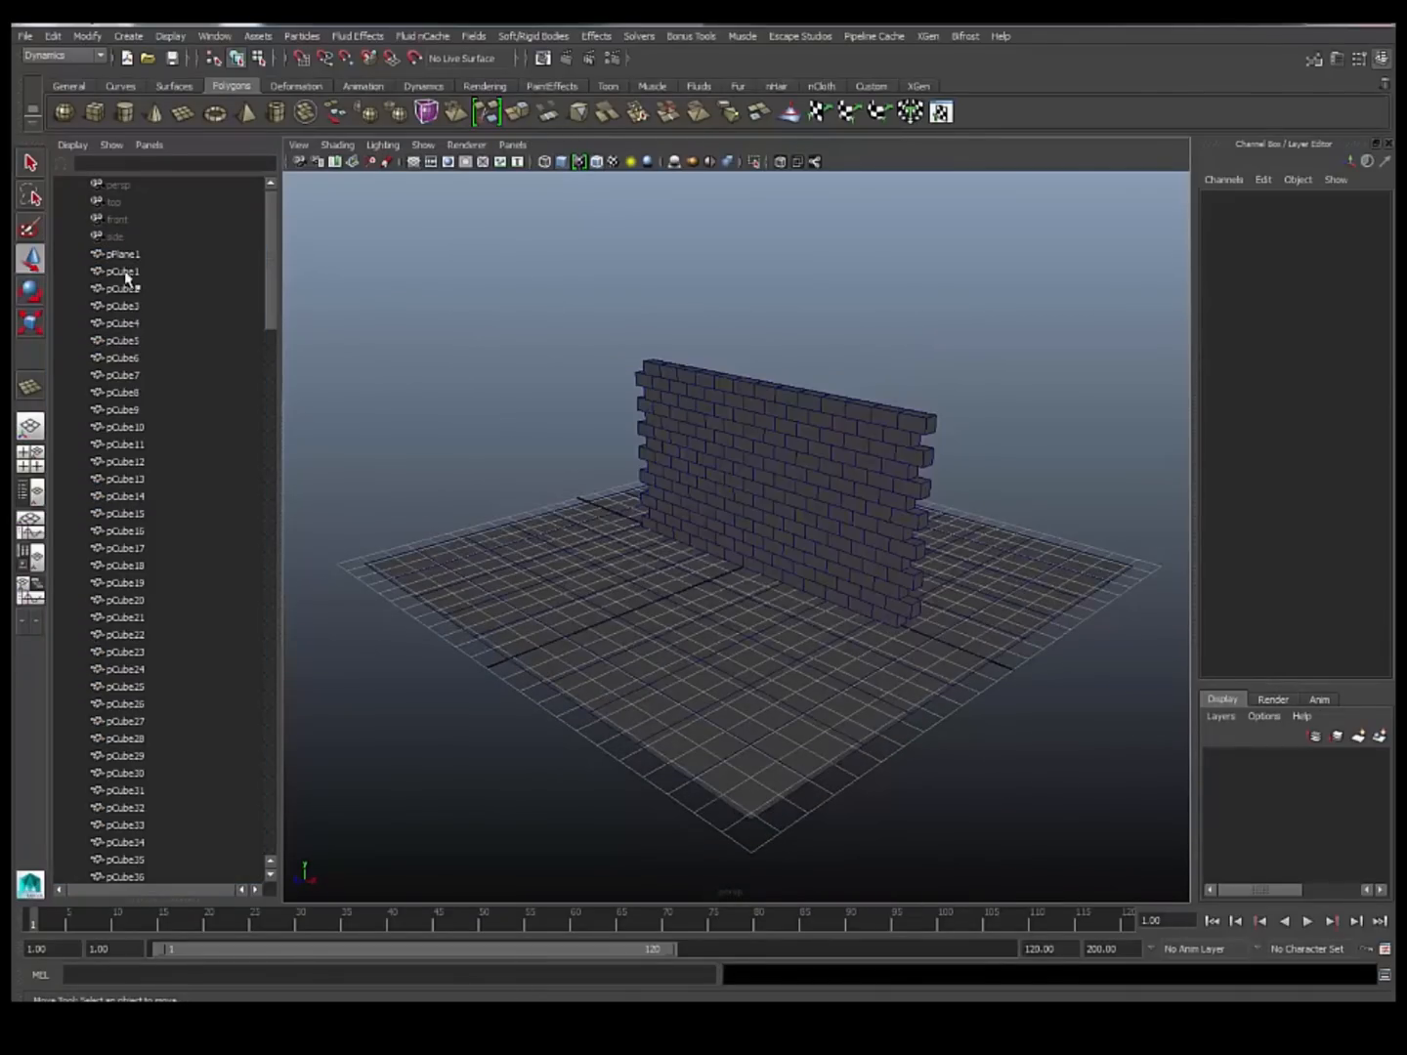
Select pCube1 through the last pCube and group them as Bricks_GRP.
click(122, 271)
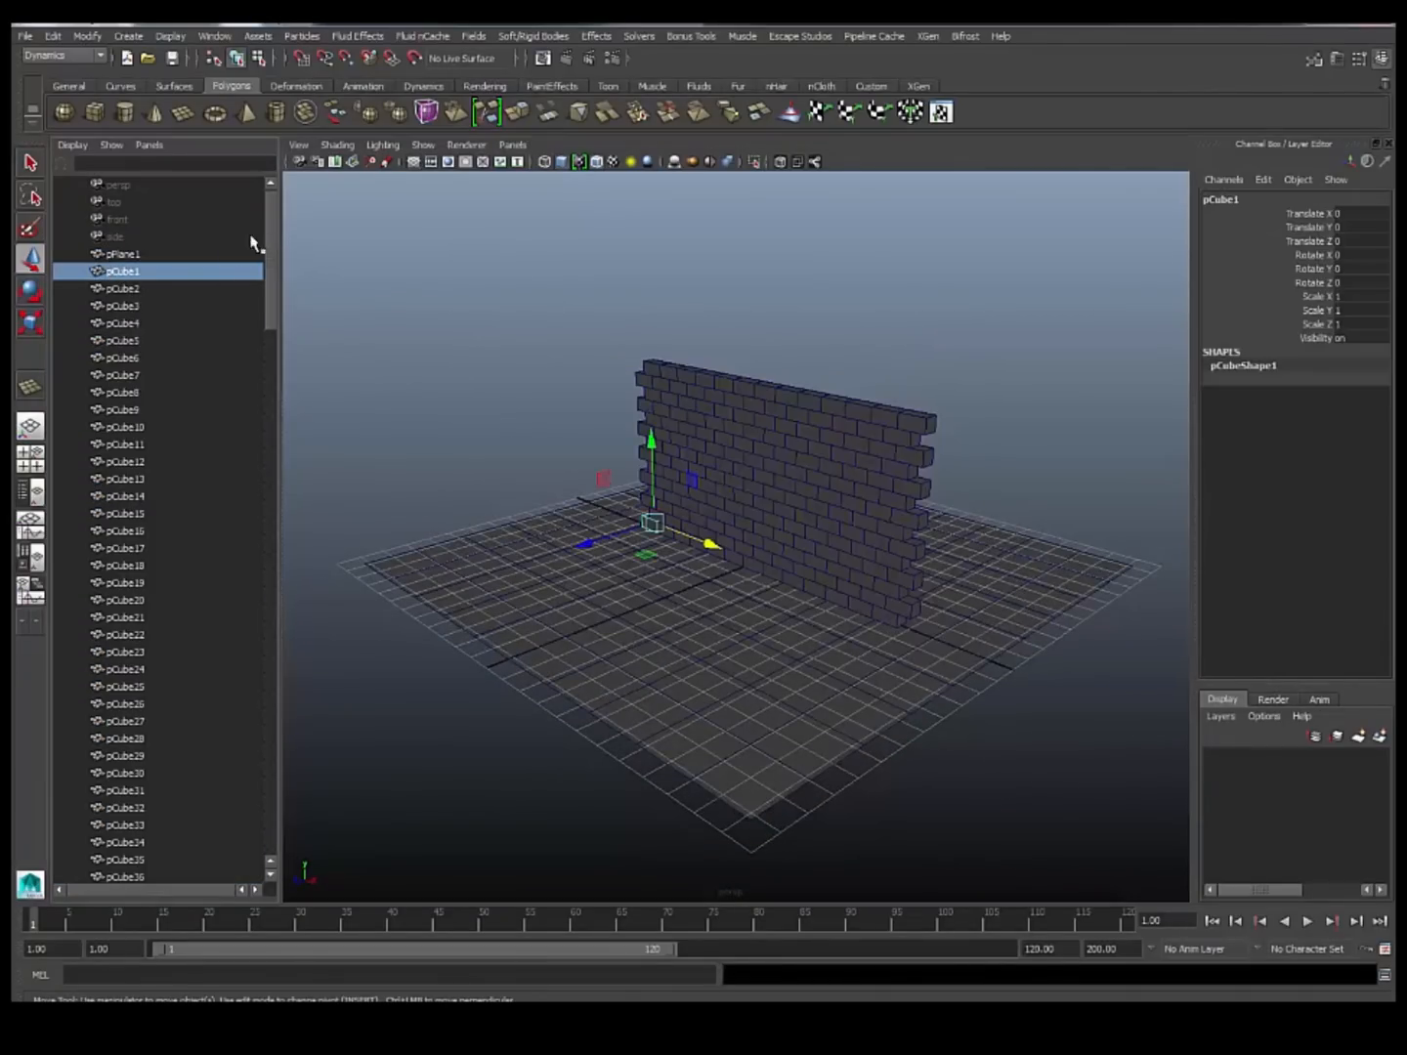
scroll(down, 3)
text(Bricks_GRP)
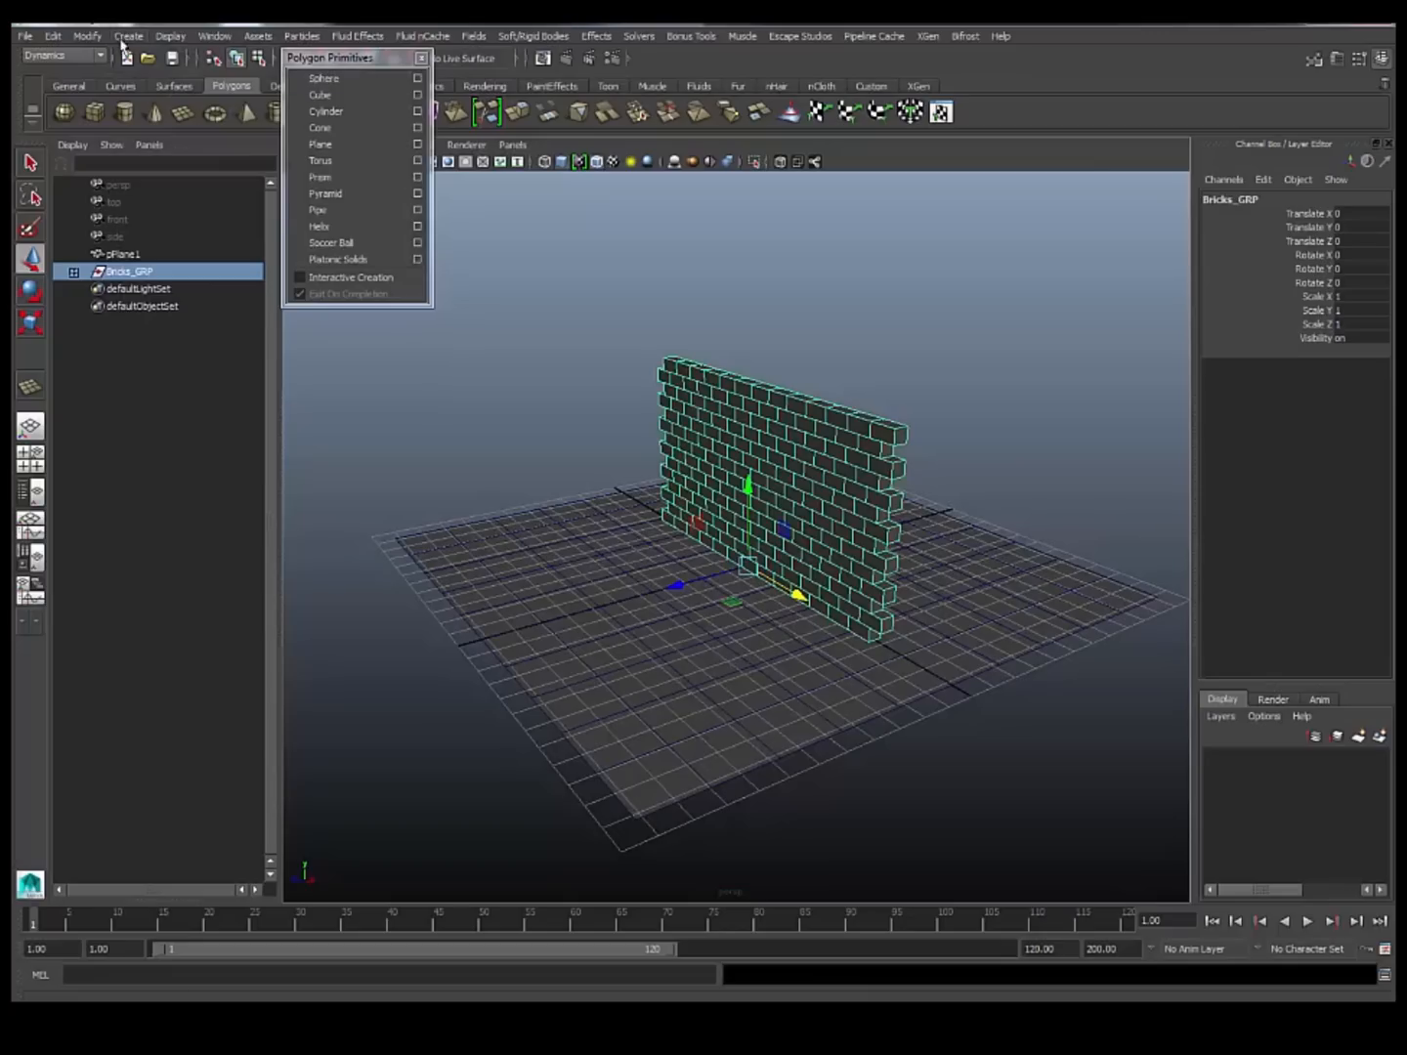
Create polygon sphere pSphere1 and place it on top of the brick wall.
click(128, 36)
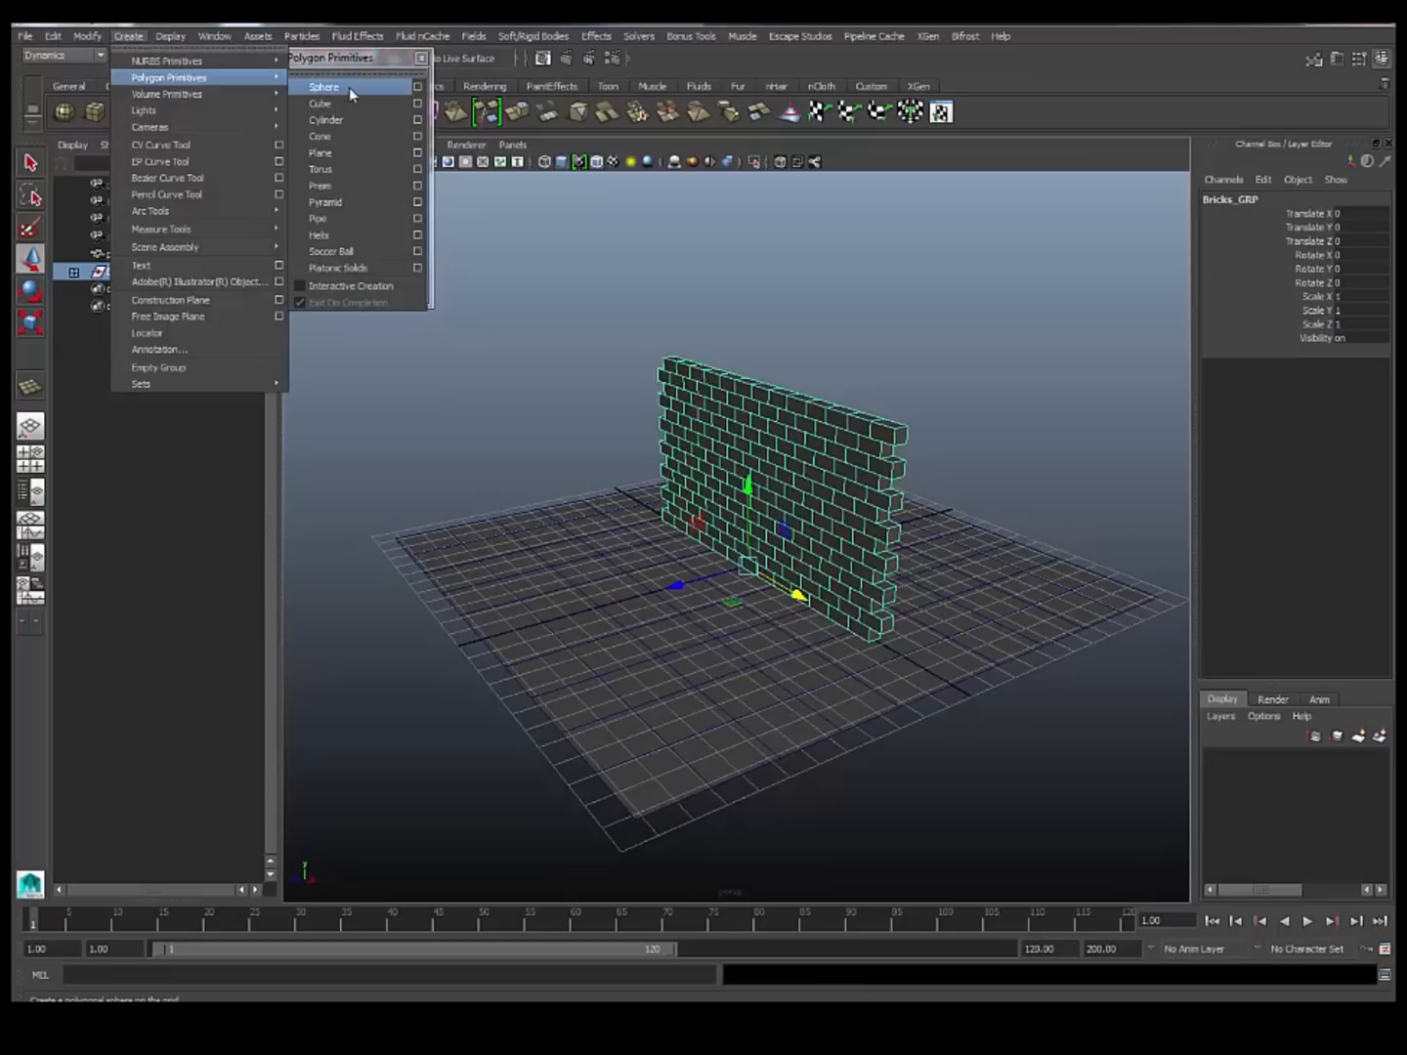
click(323, 87)
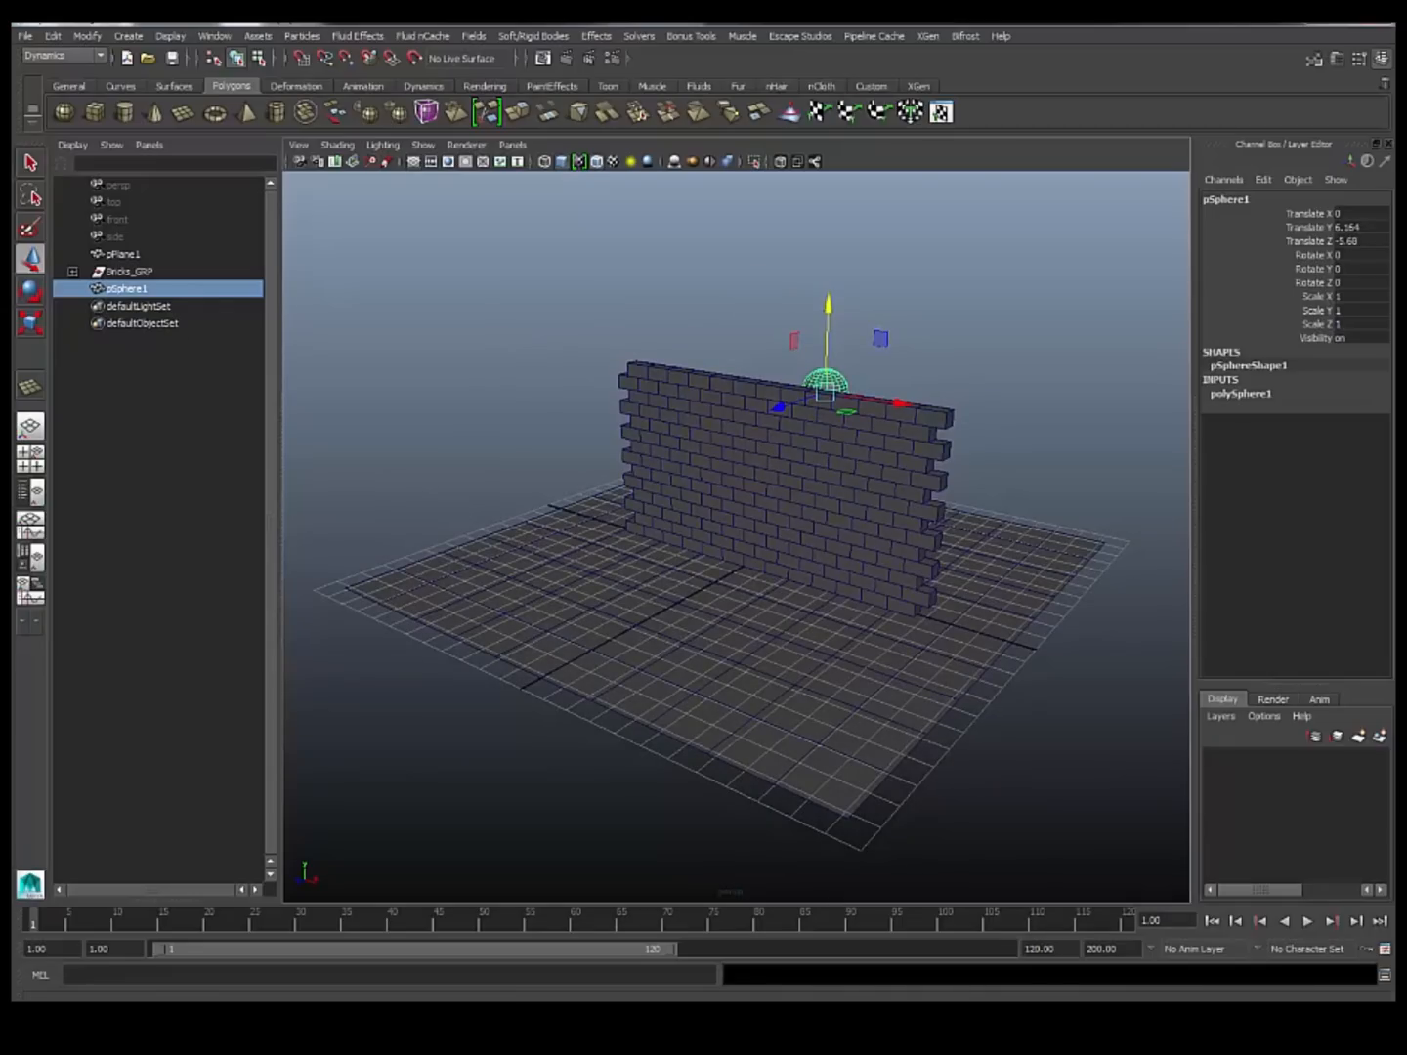
click(53, 36)
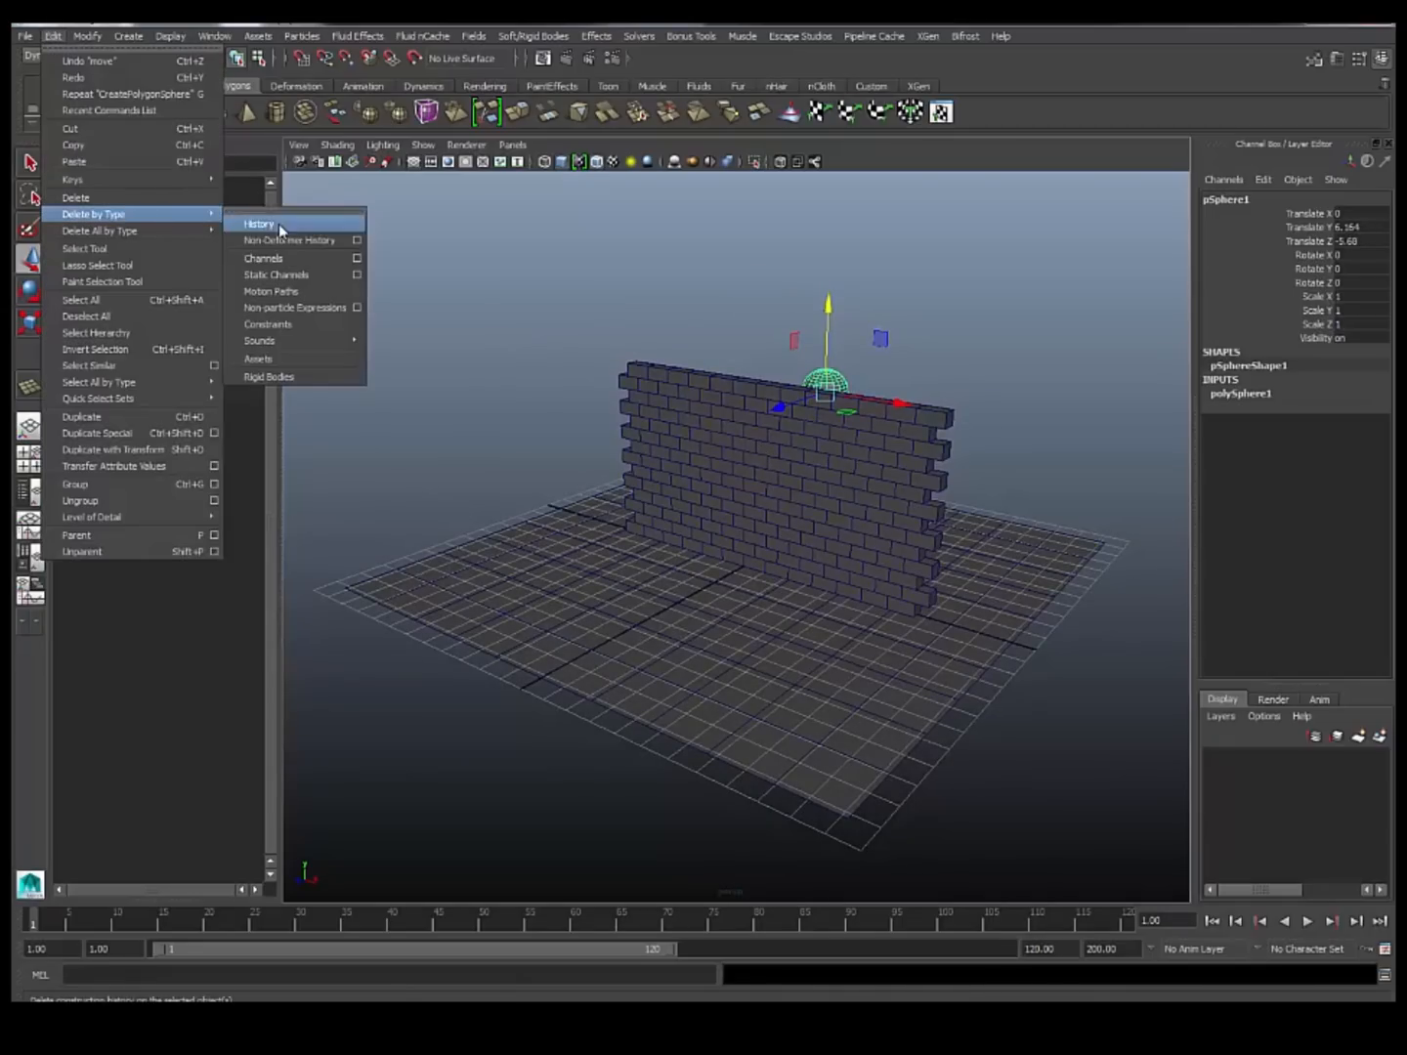
Delete pSphere1's construction history via Delete by Type > History.
click(258, 224)
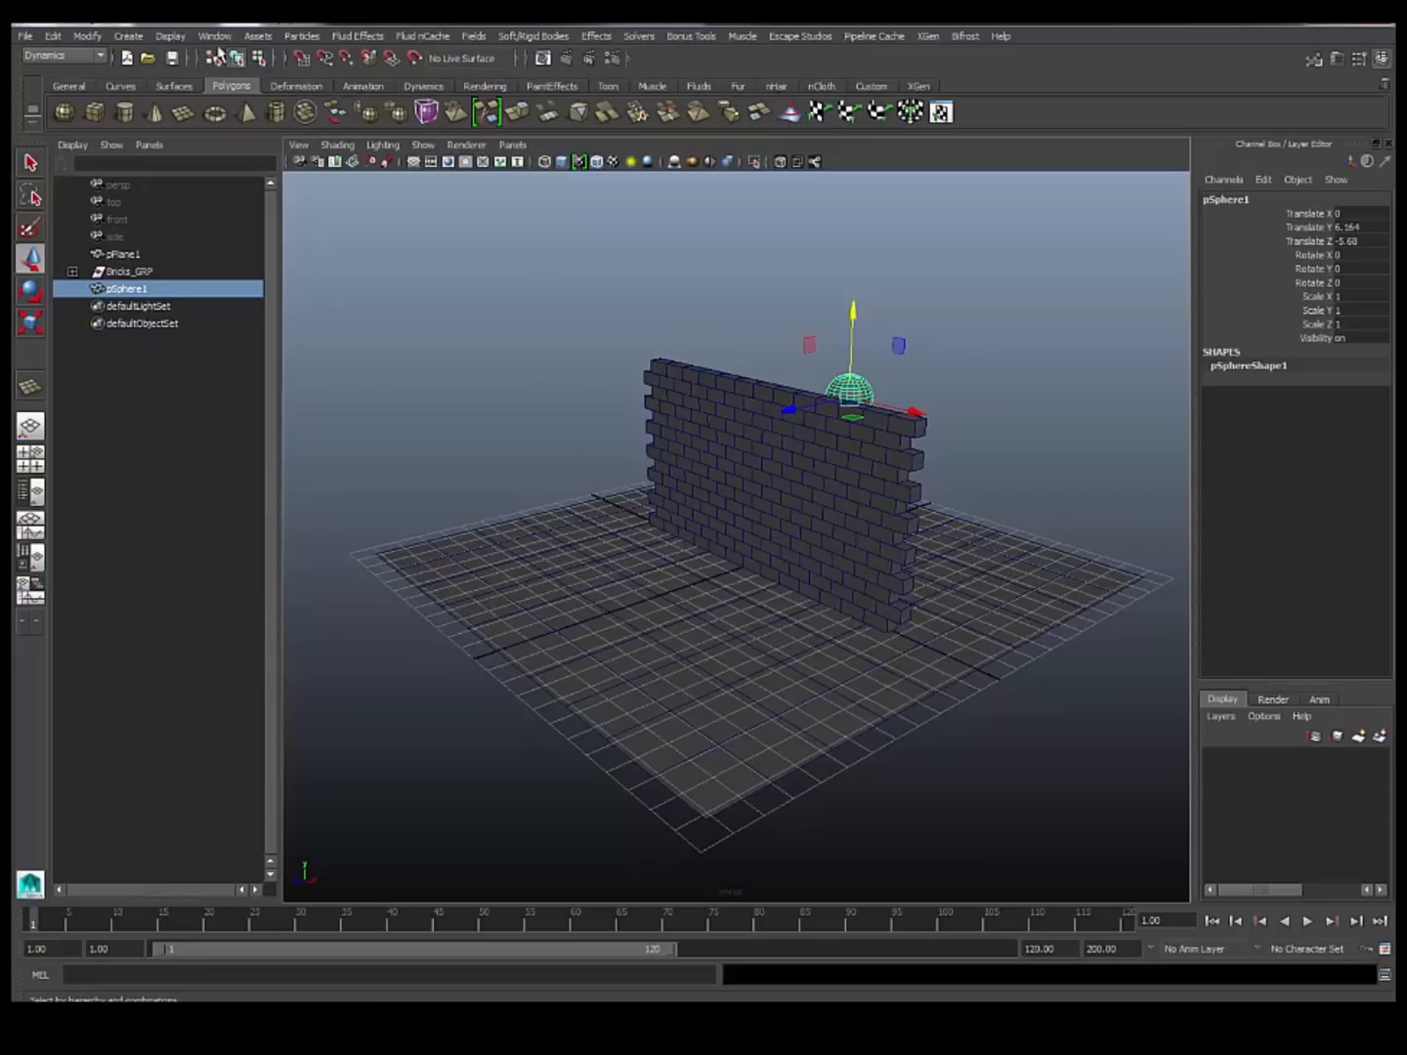
mouse_move(214, 36)
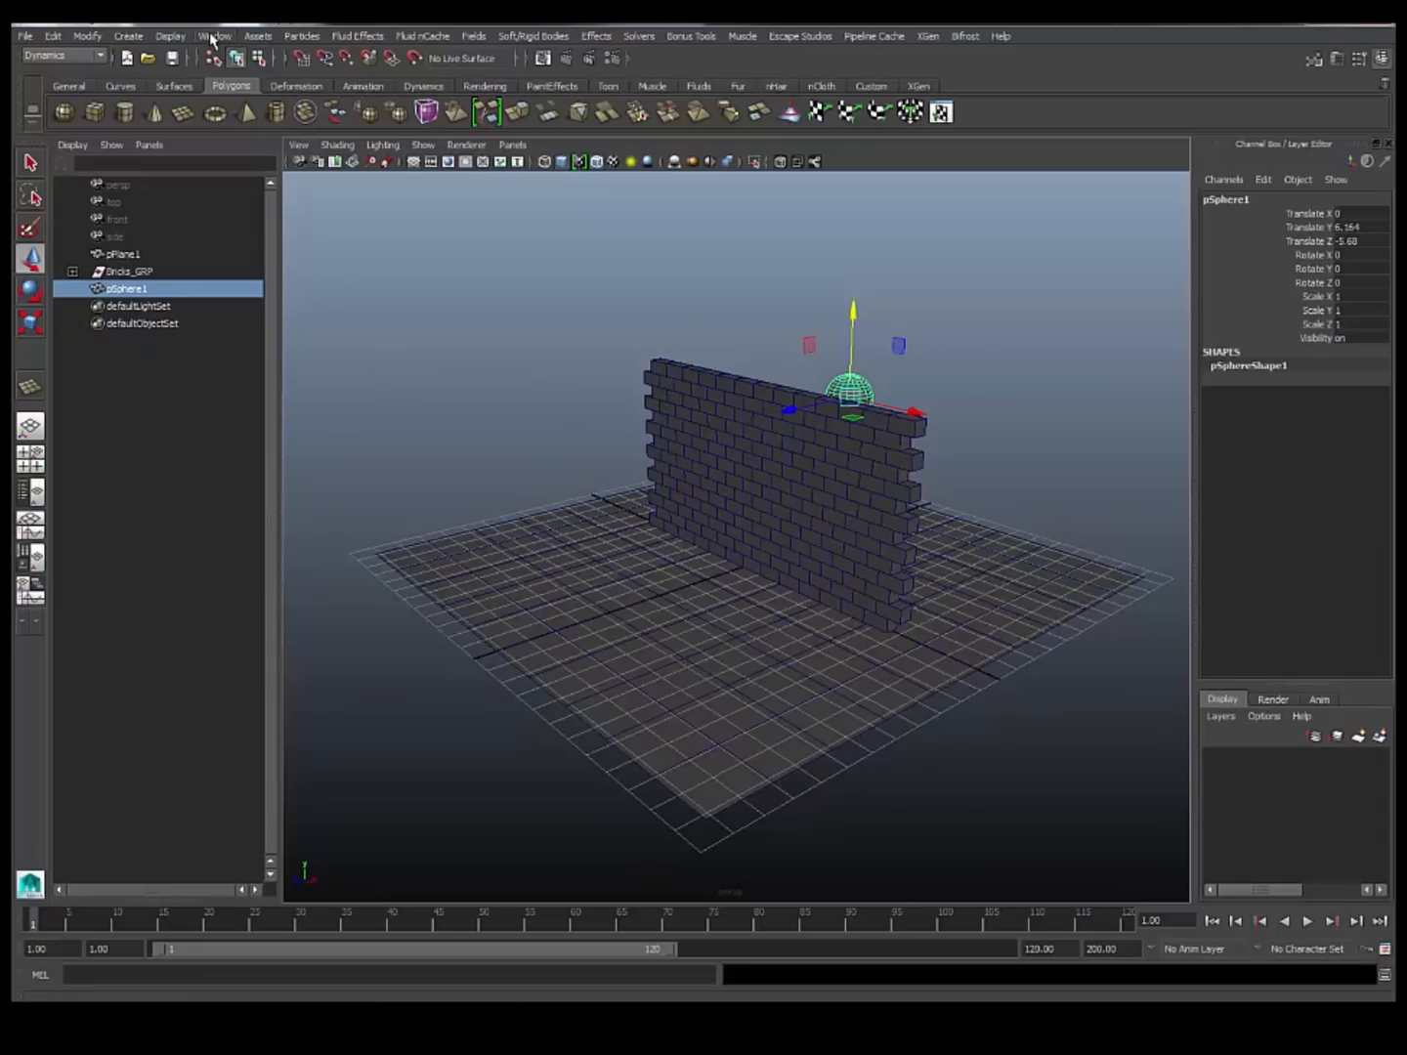
Load bullet.mll in the Plug-in Manager and close it.
click(214, 36)
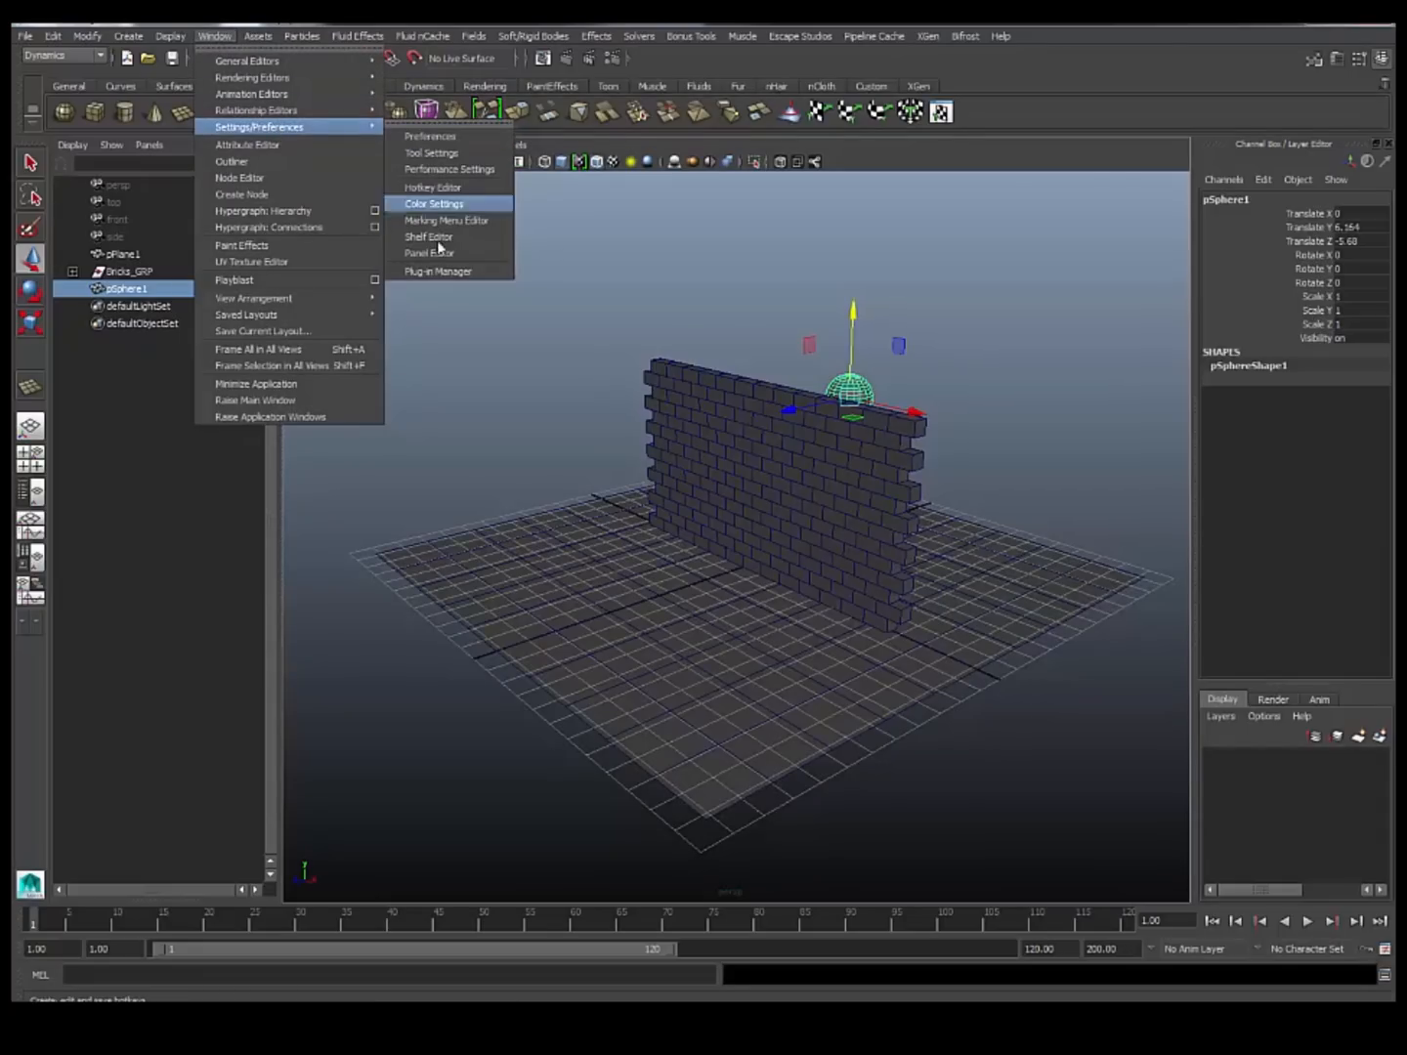
click(439, 271)
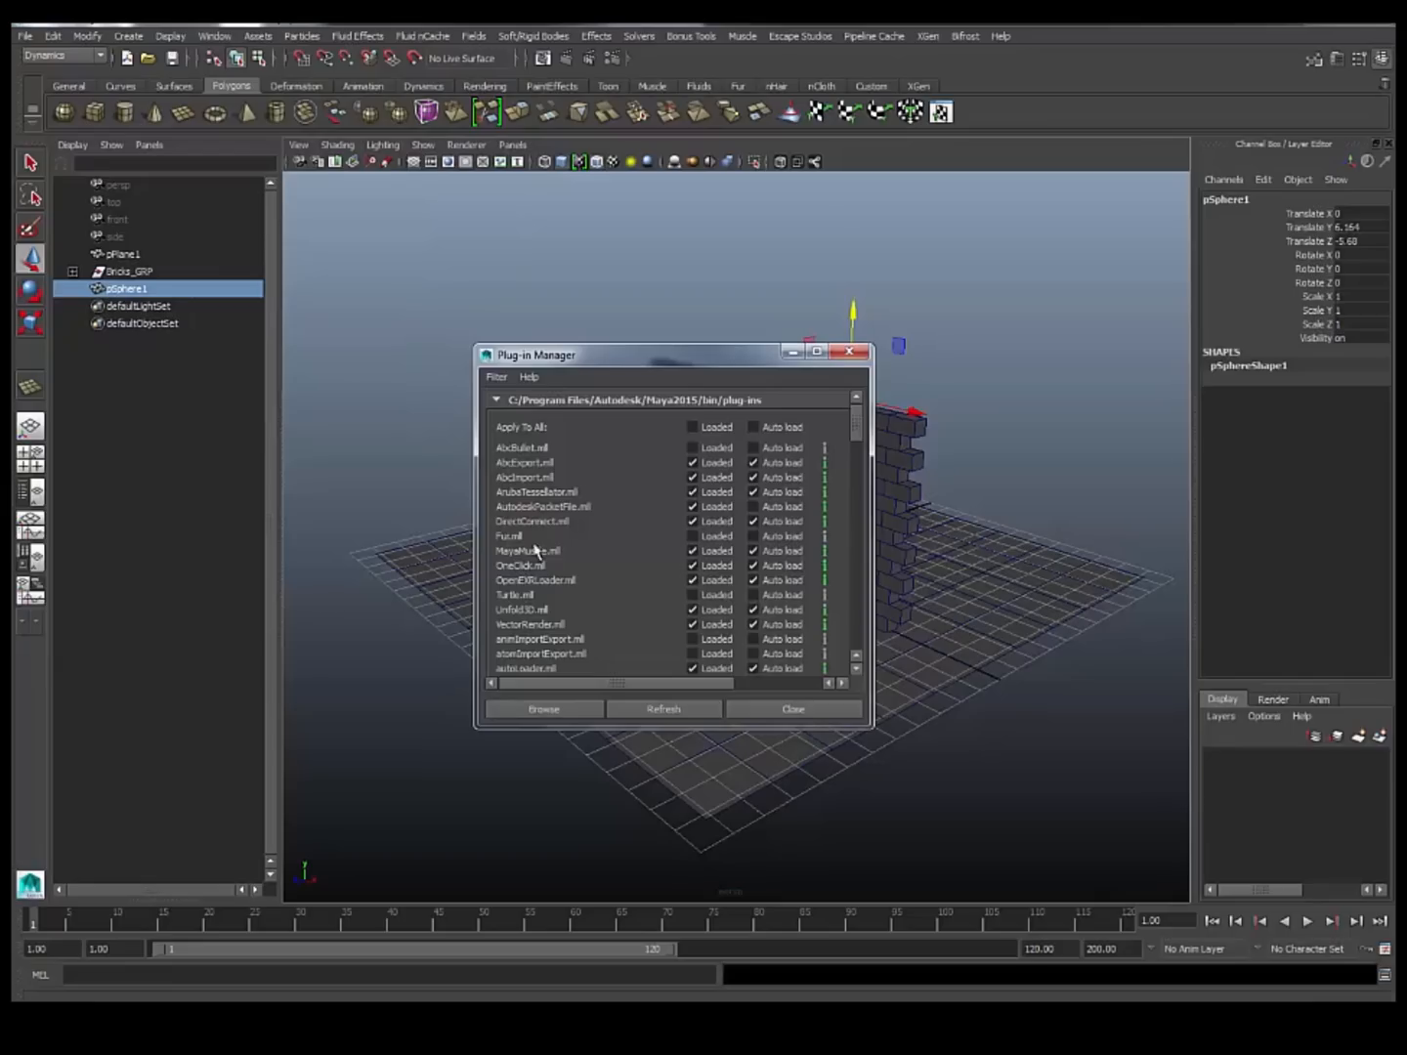
scroll(down, 3)
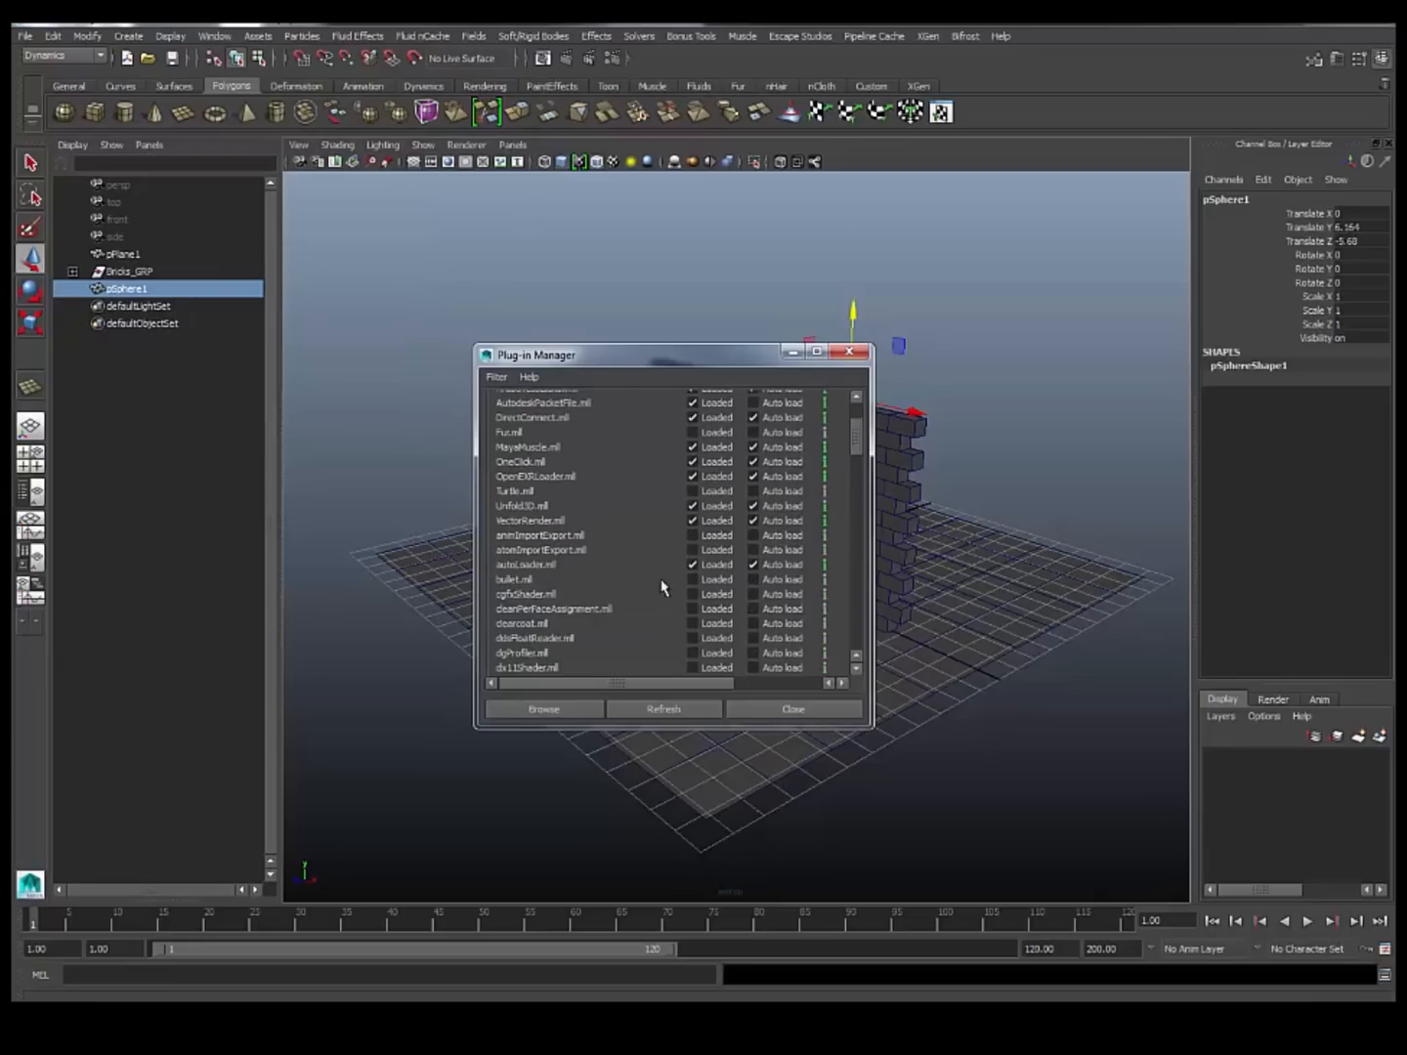
click(693, 579)
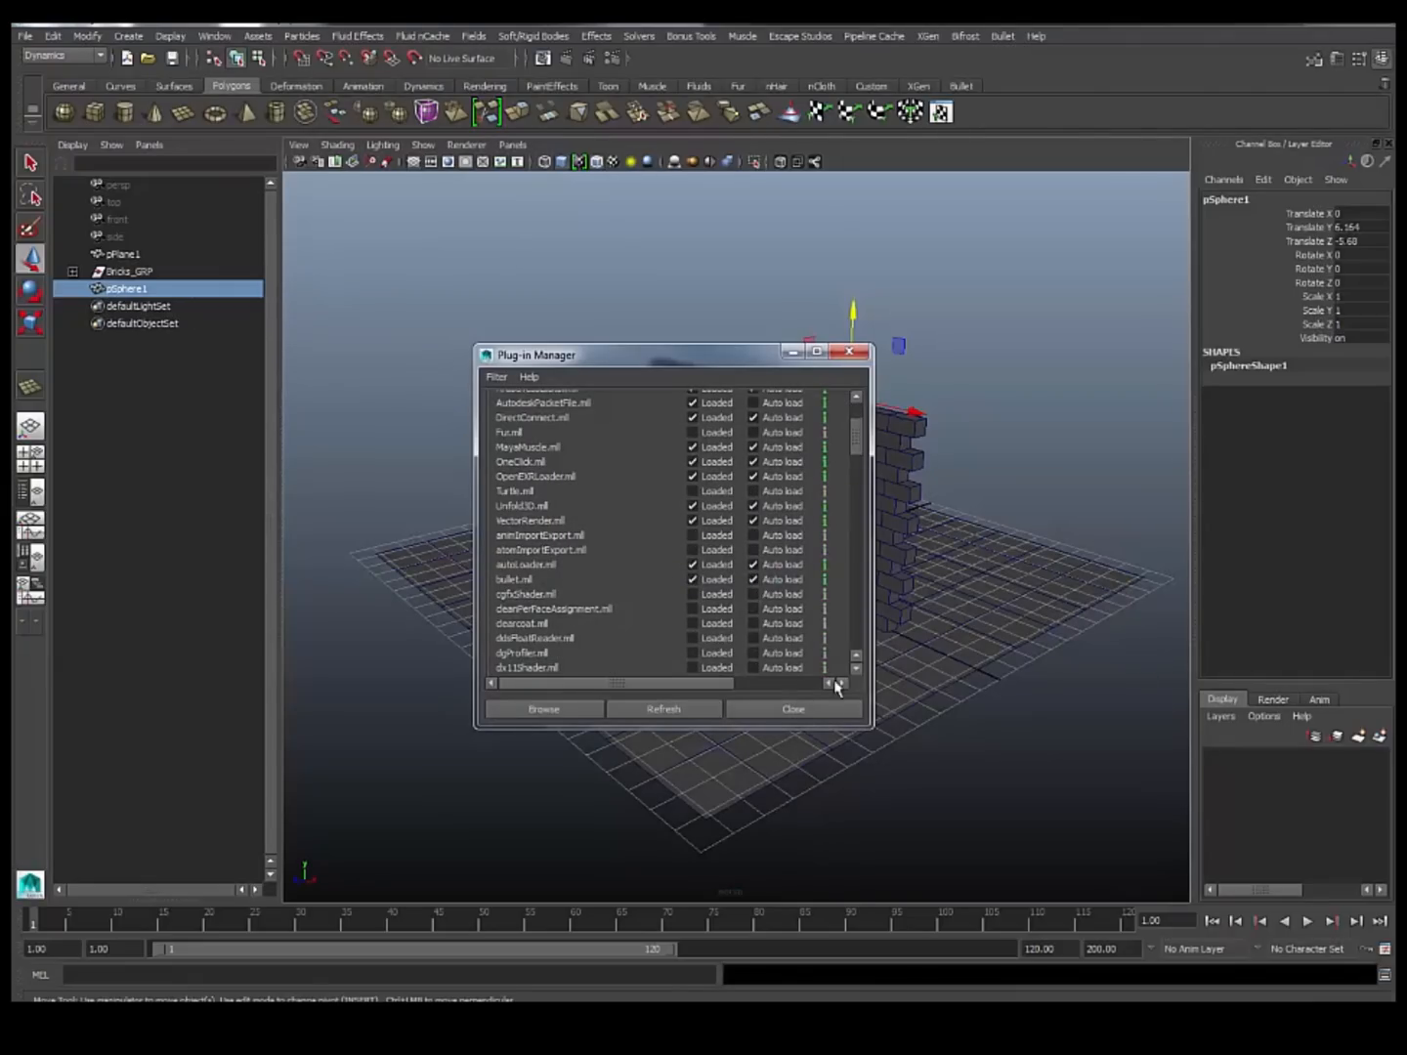
click(793, 709)
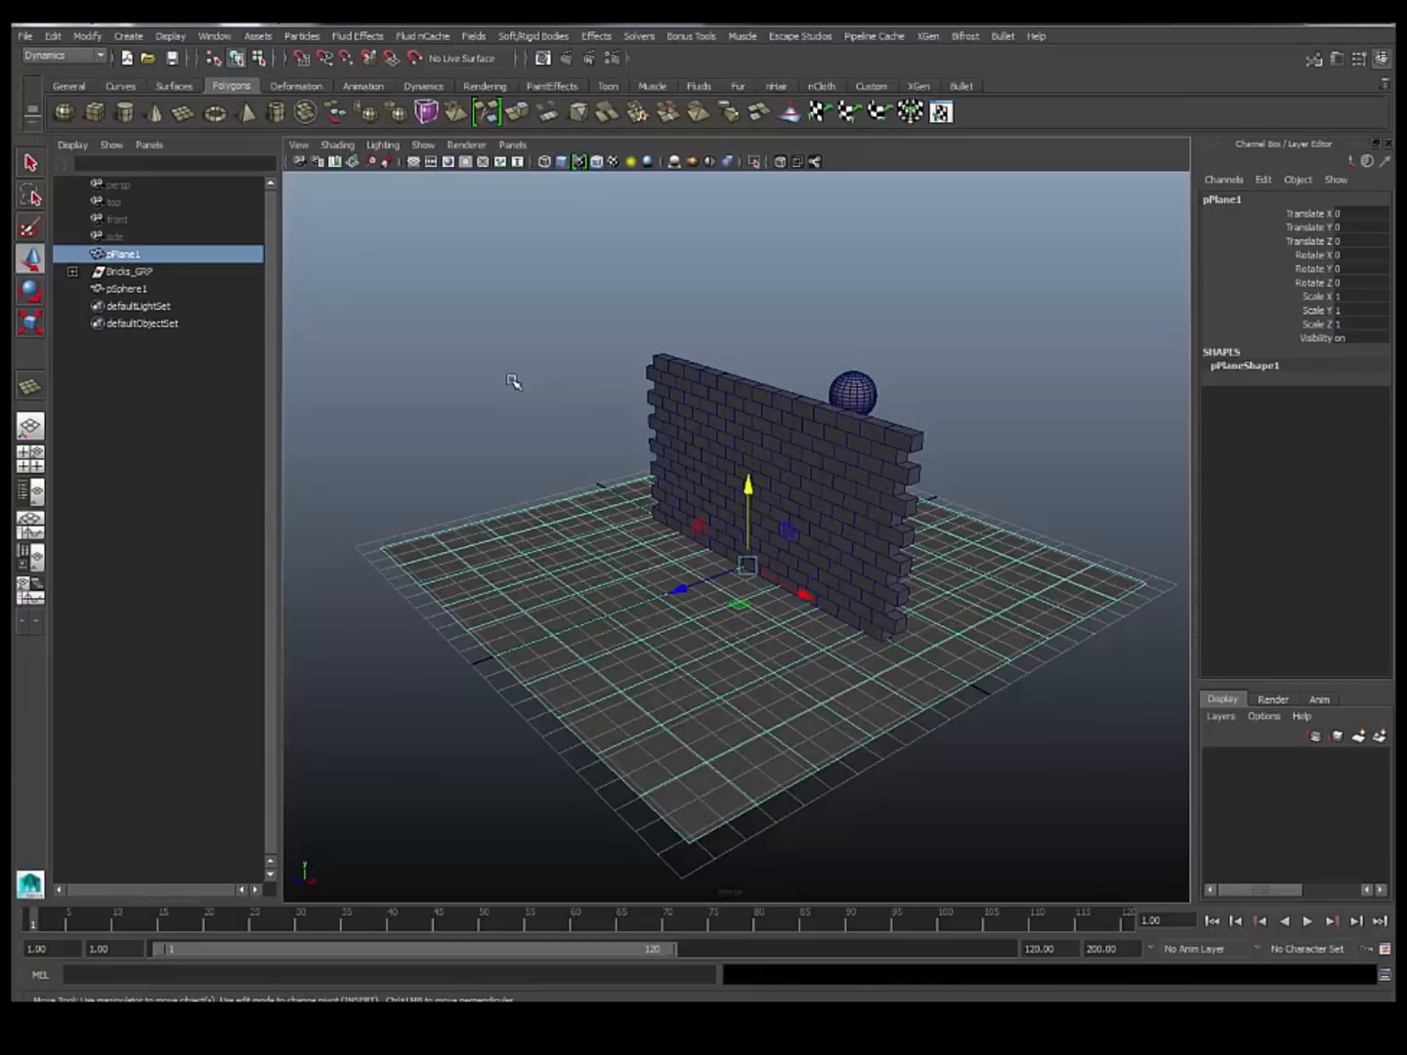
mouse_move(648, 304)
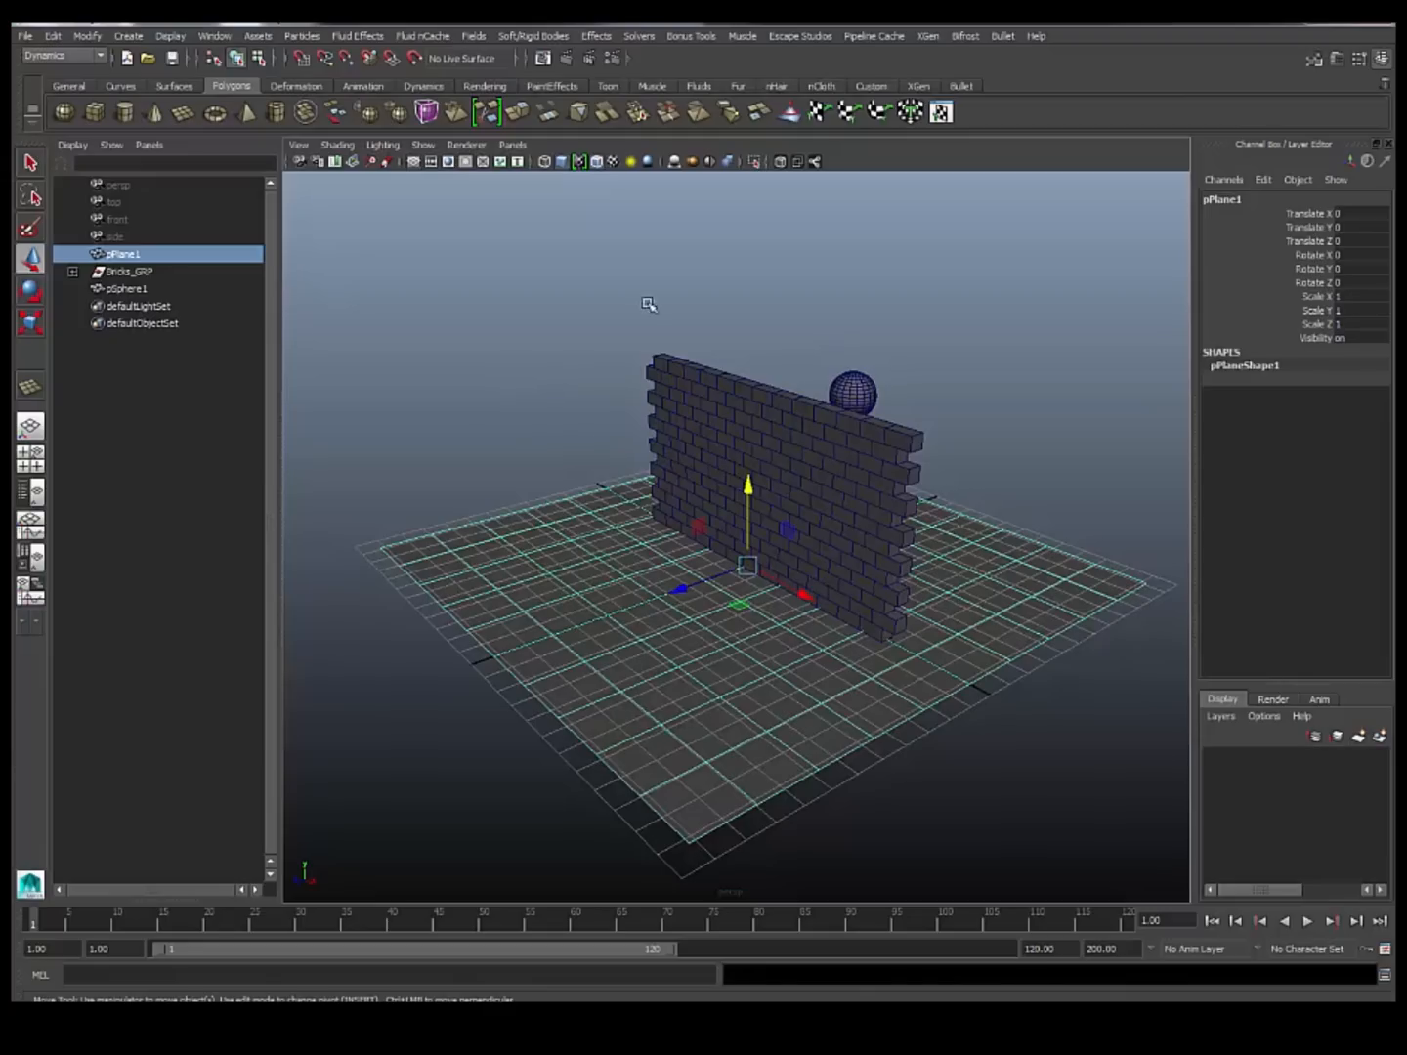
mouse_move(773, 282)
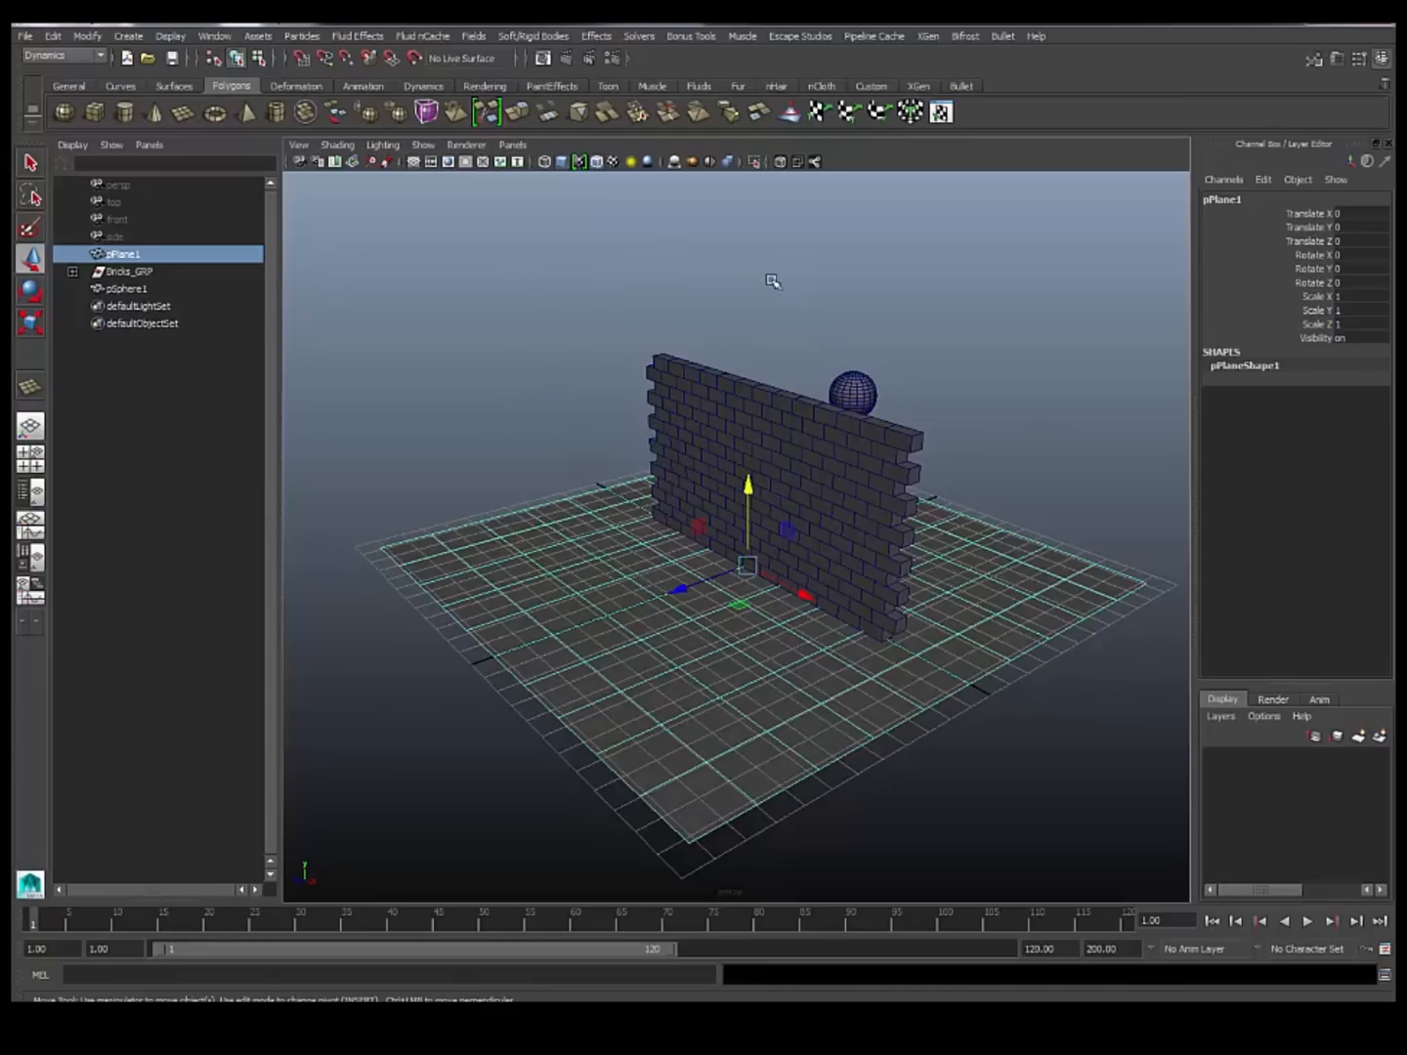
mouse_move(586, 503)
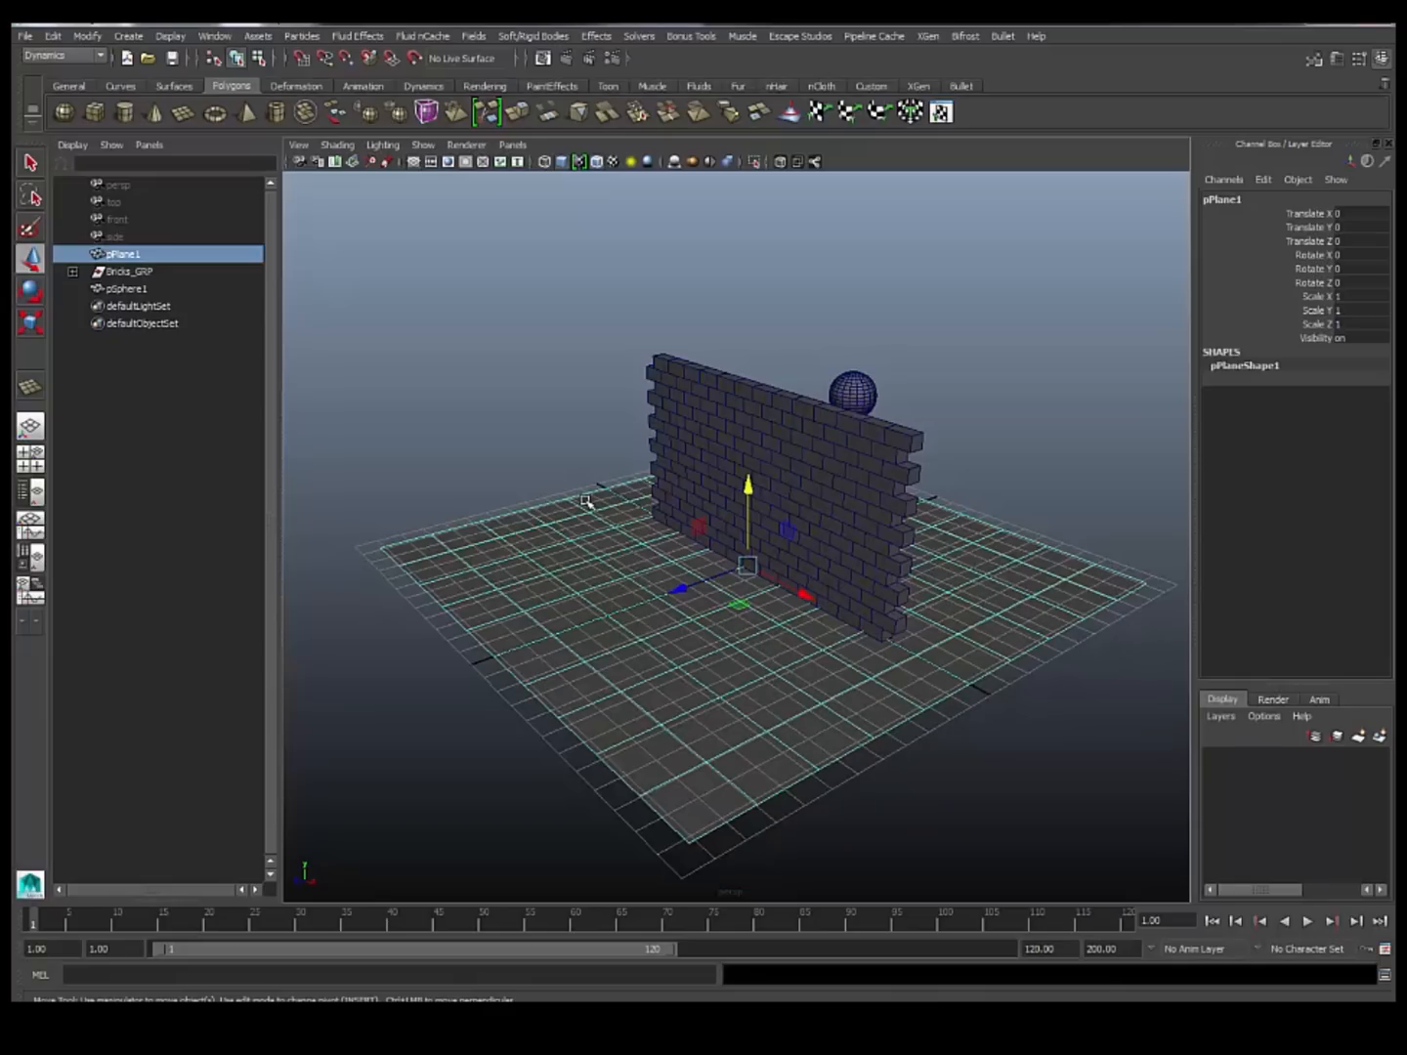
mouse_move(559, 536)
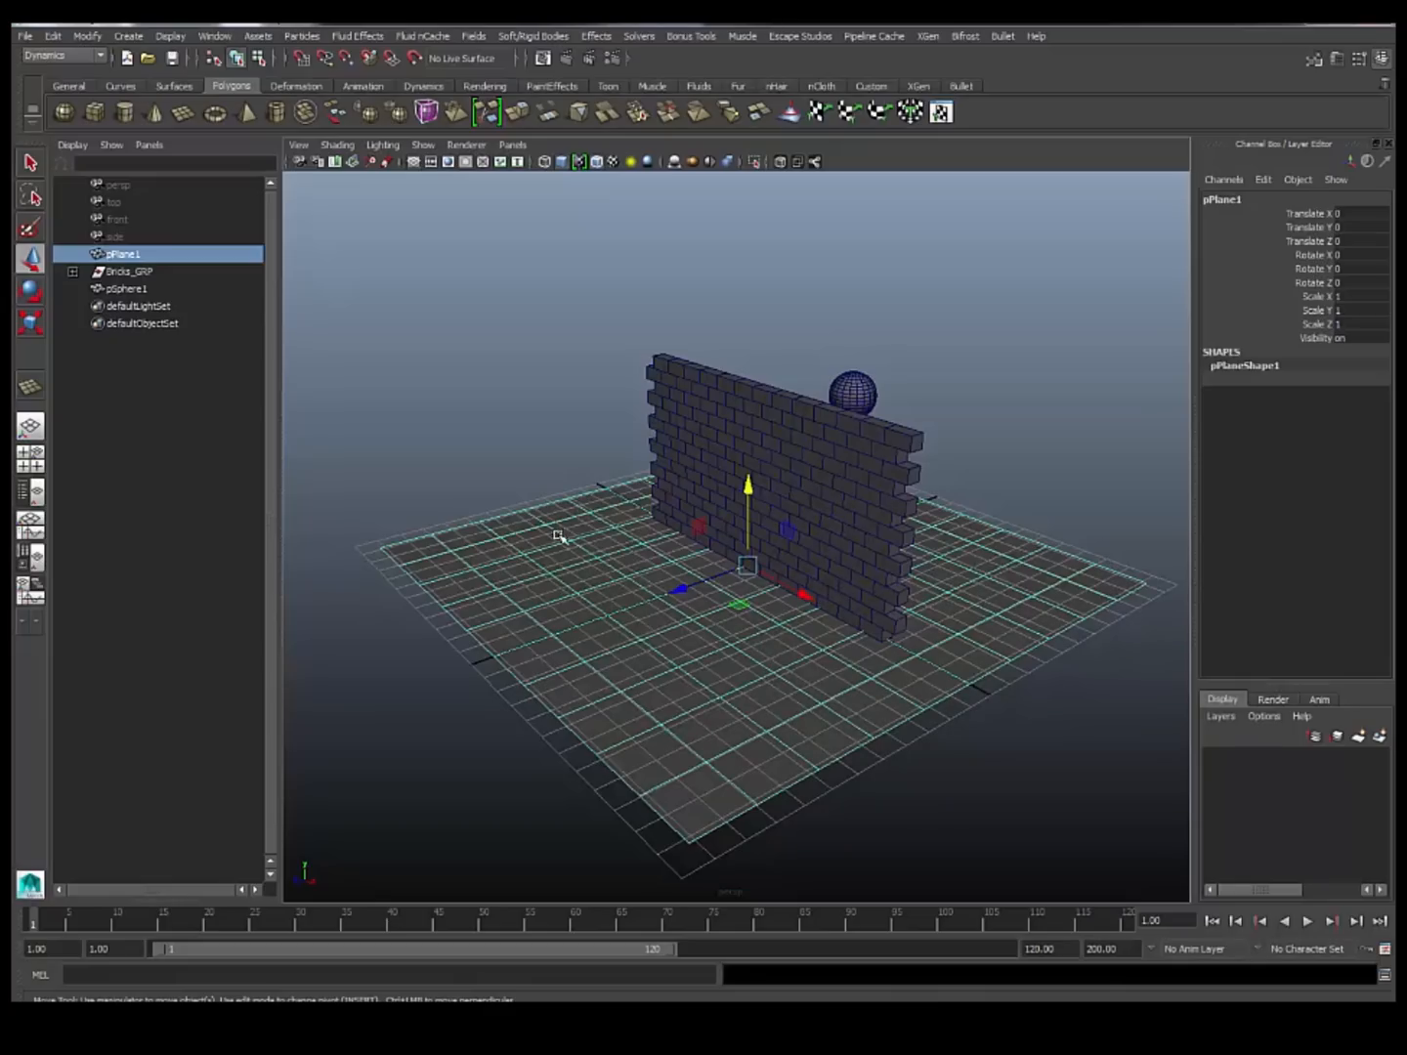
mouse_move(1031, 46)
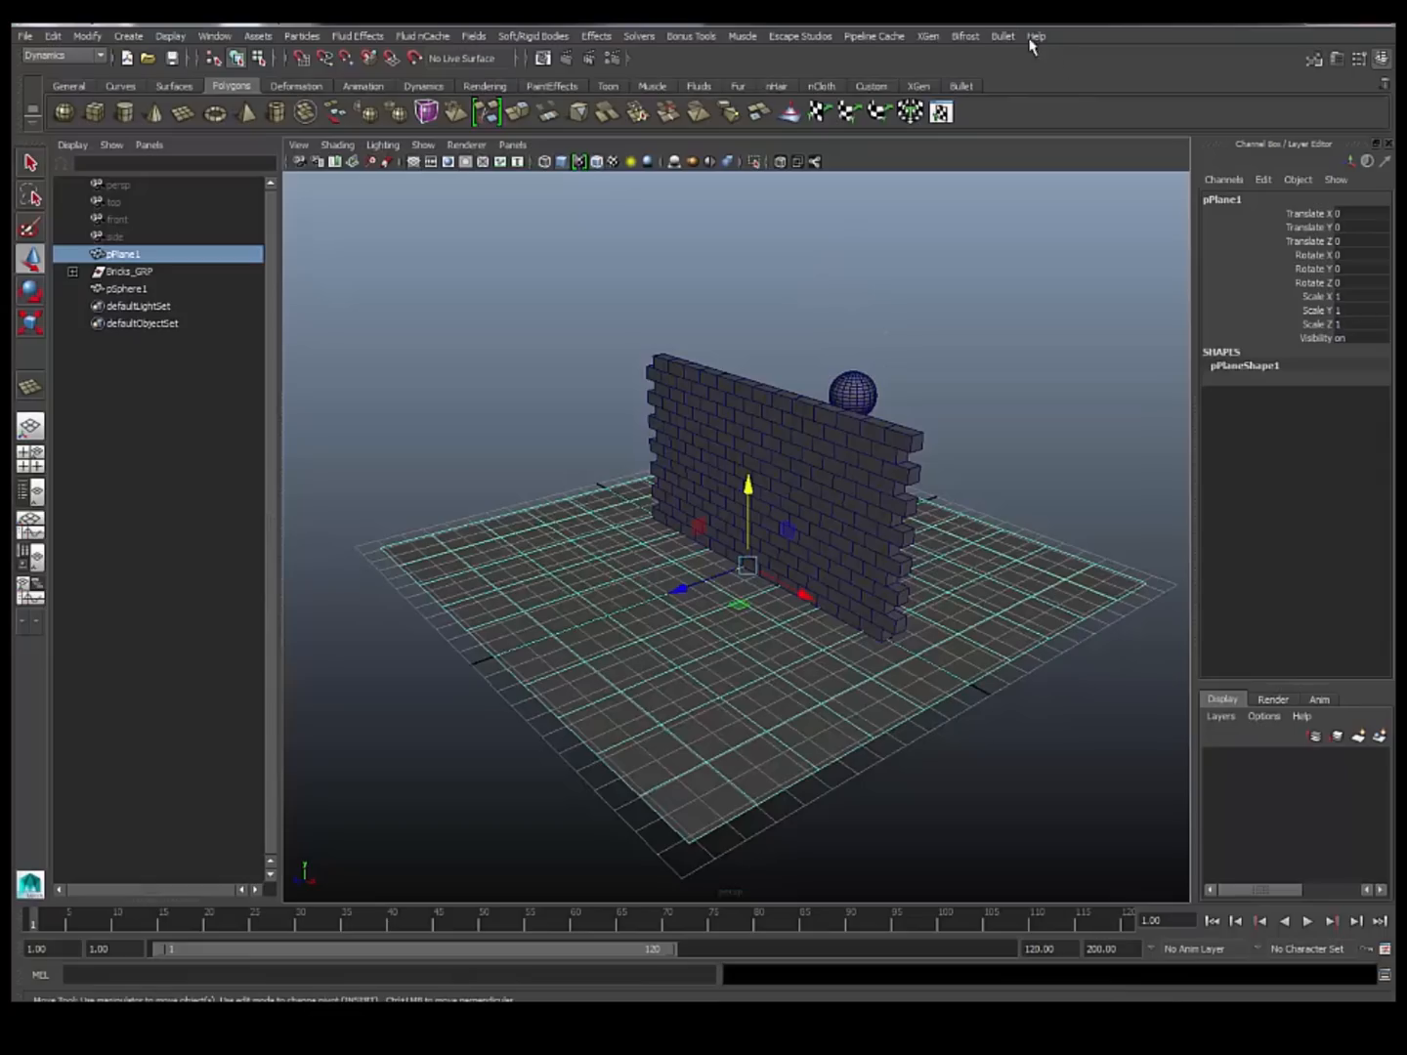
Make the plane a passive Static Body with Mesh (static only) collider and margin 0.
click(1002, 37)
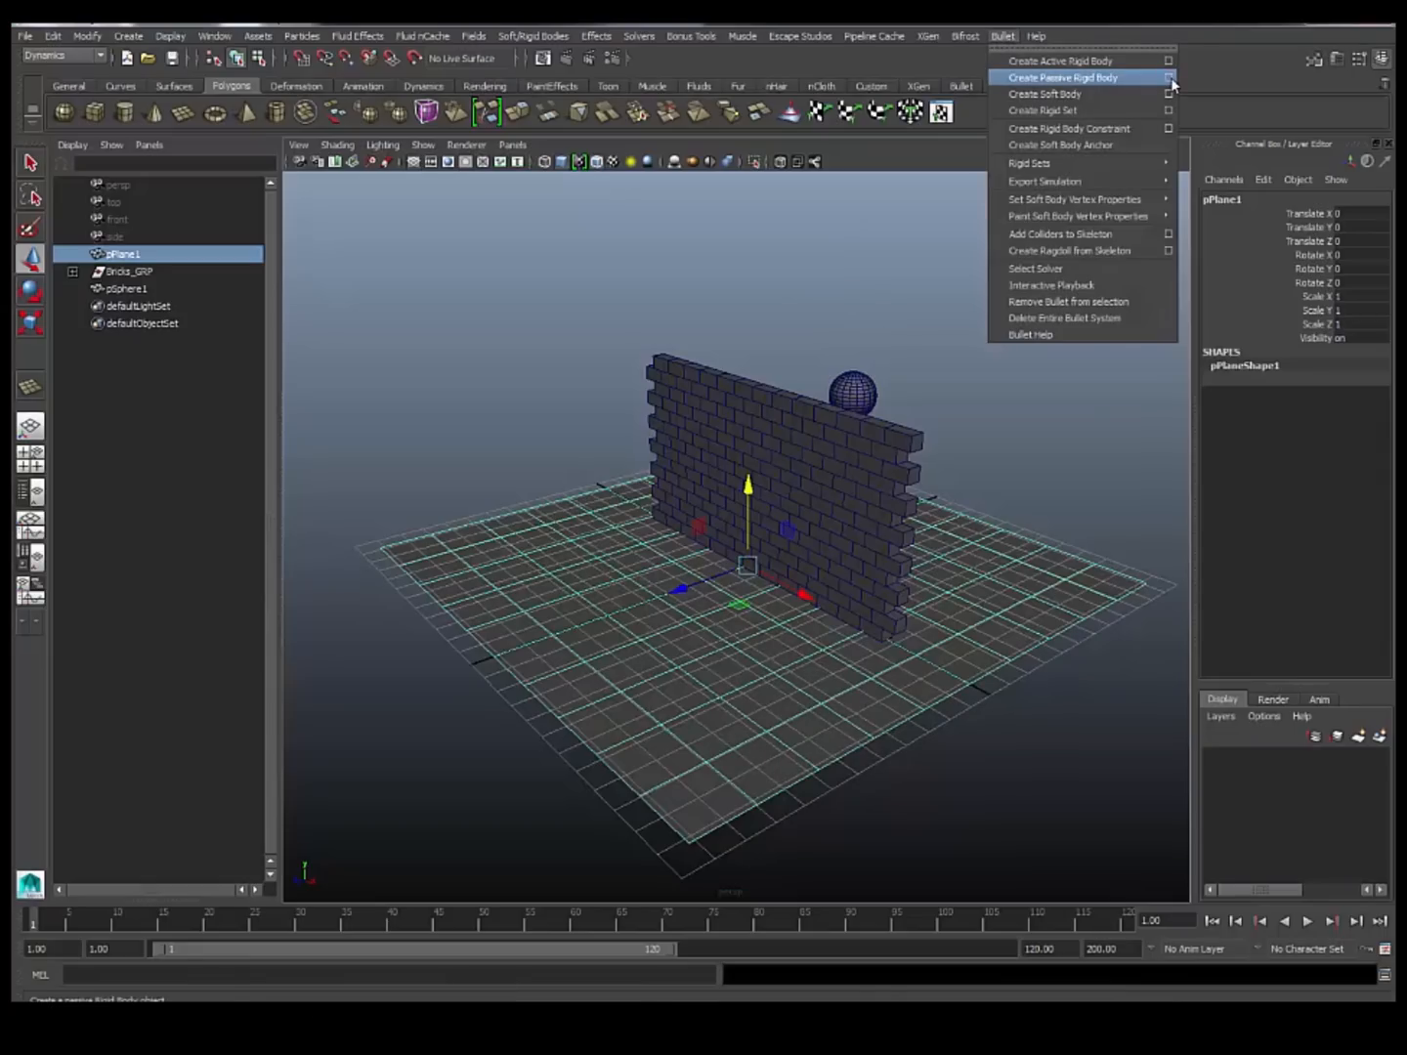
click(1168, 78)
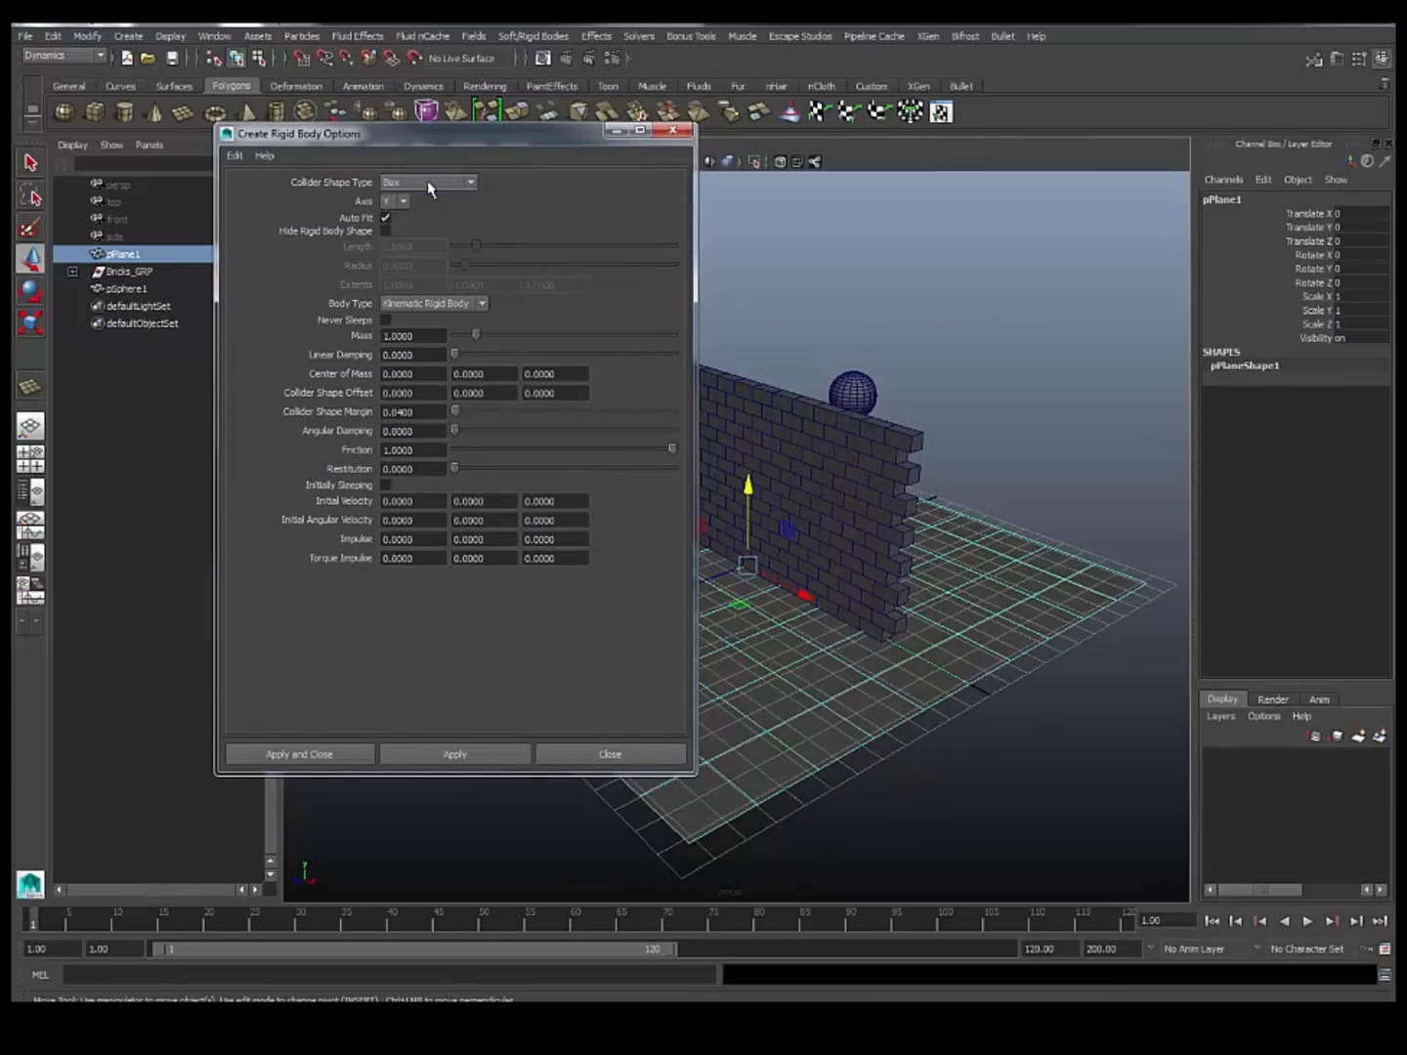
click(428, 183)
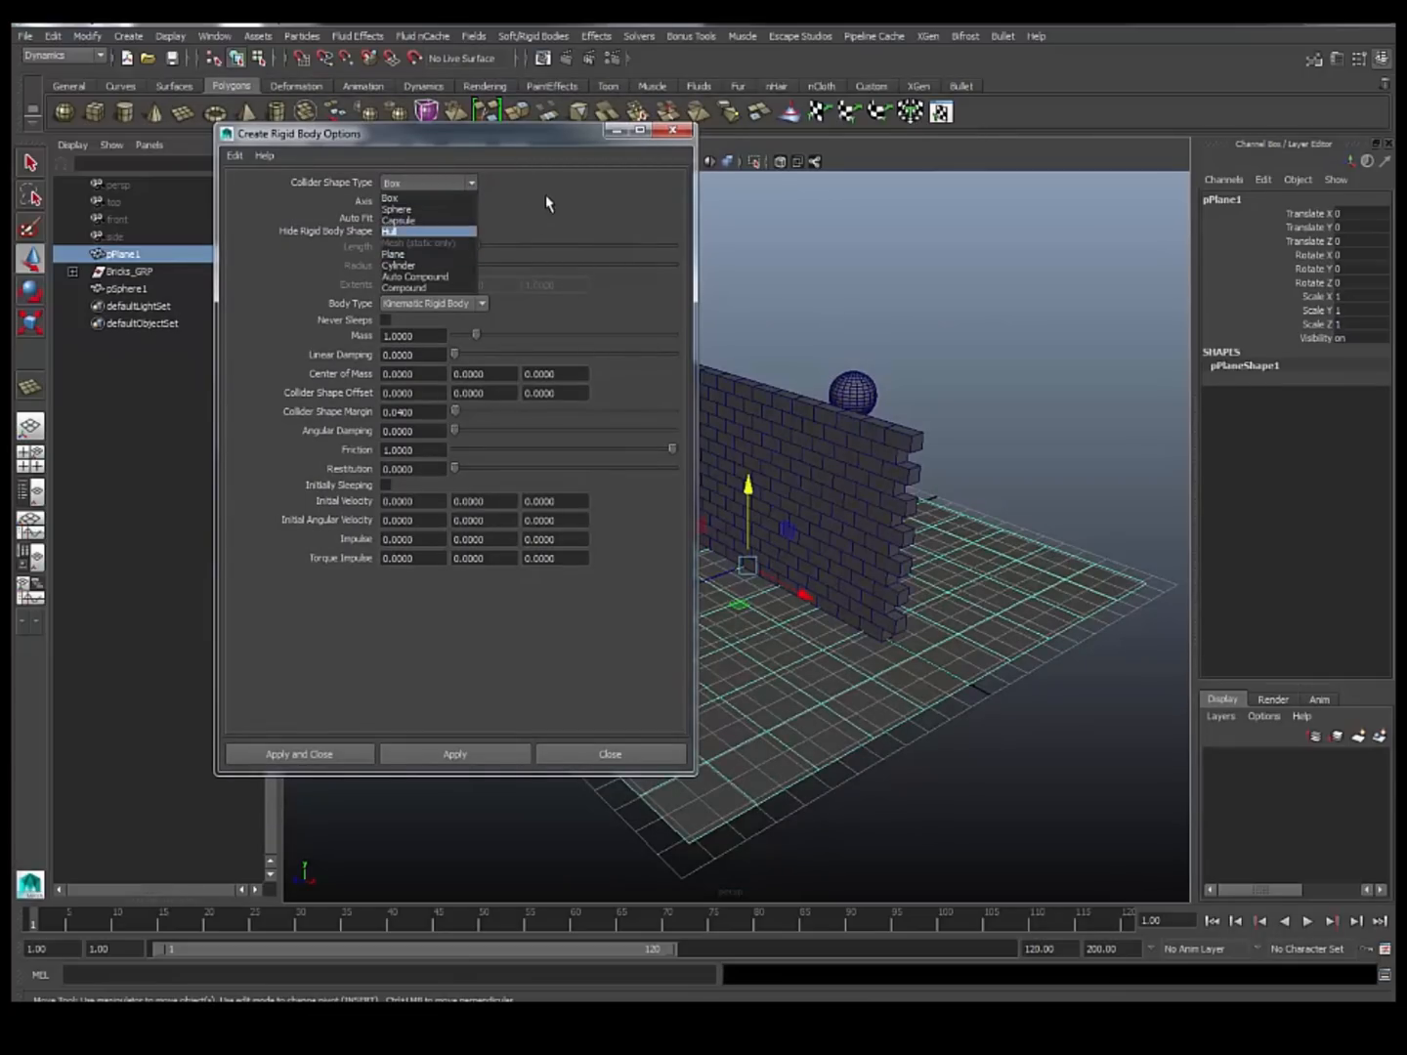
click(388, 197)
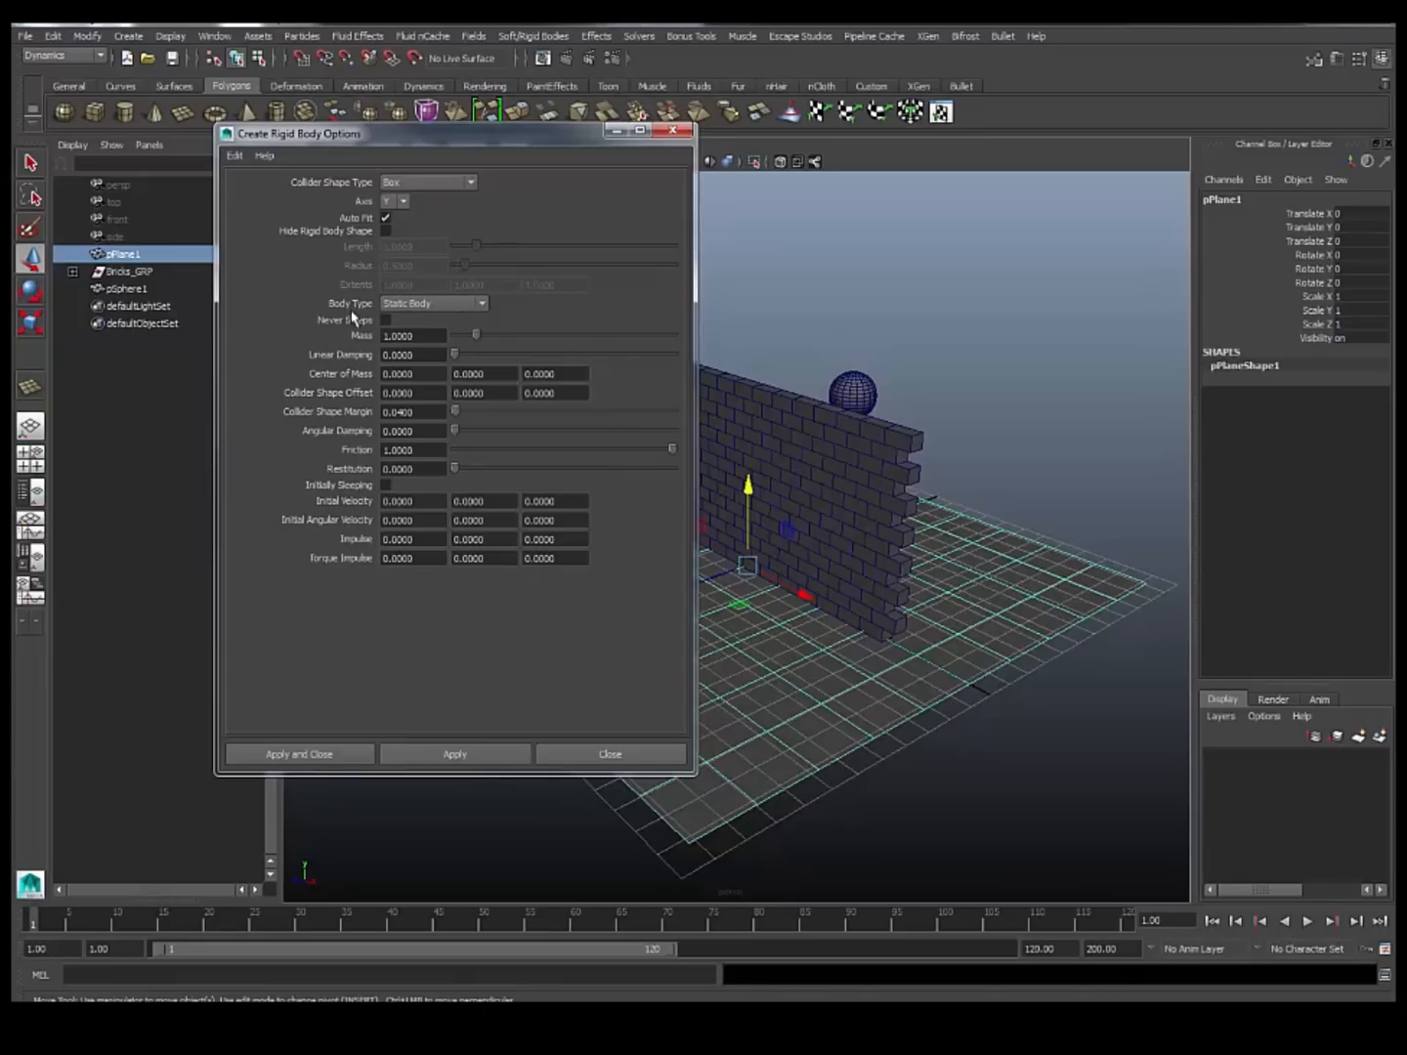
click(428, 183)
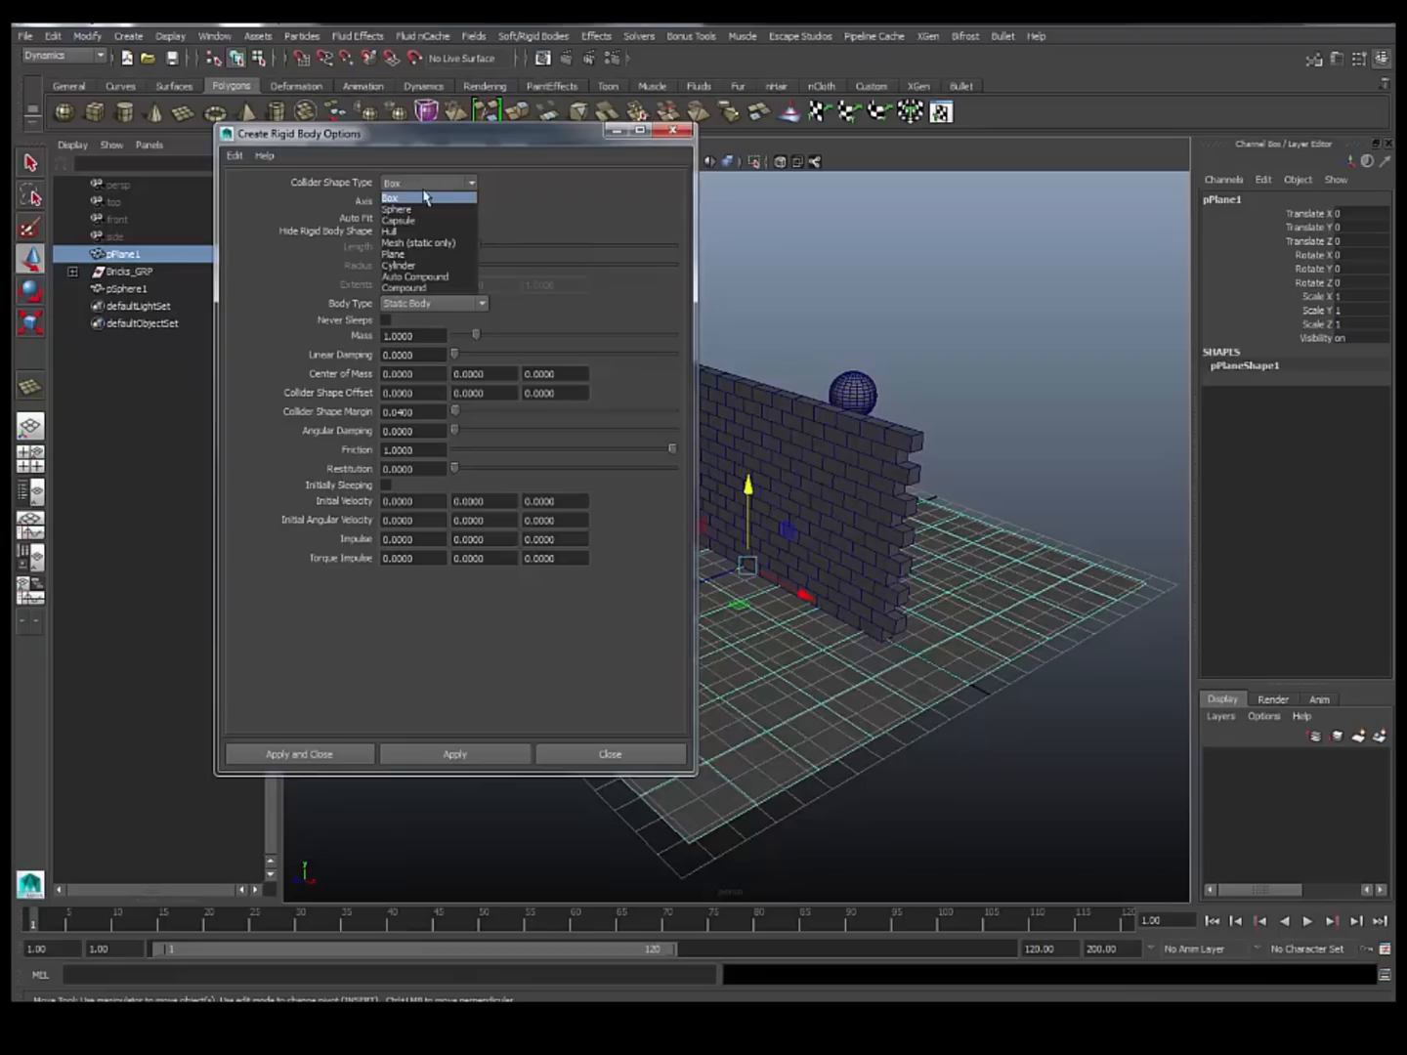
click(419, 242)
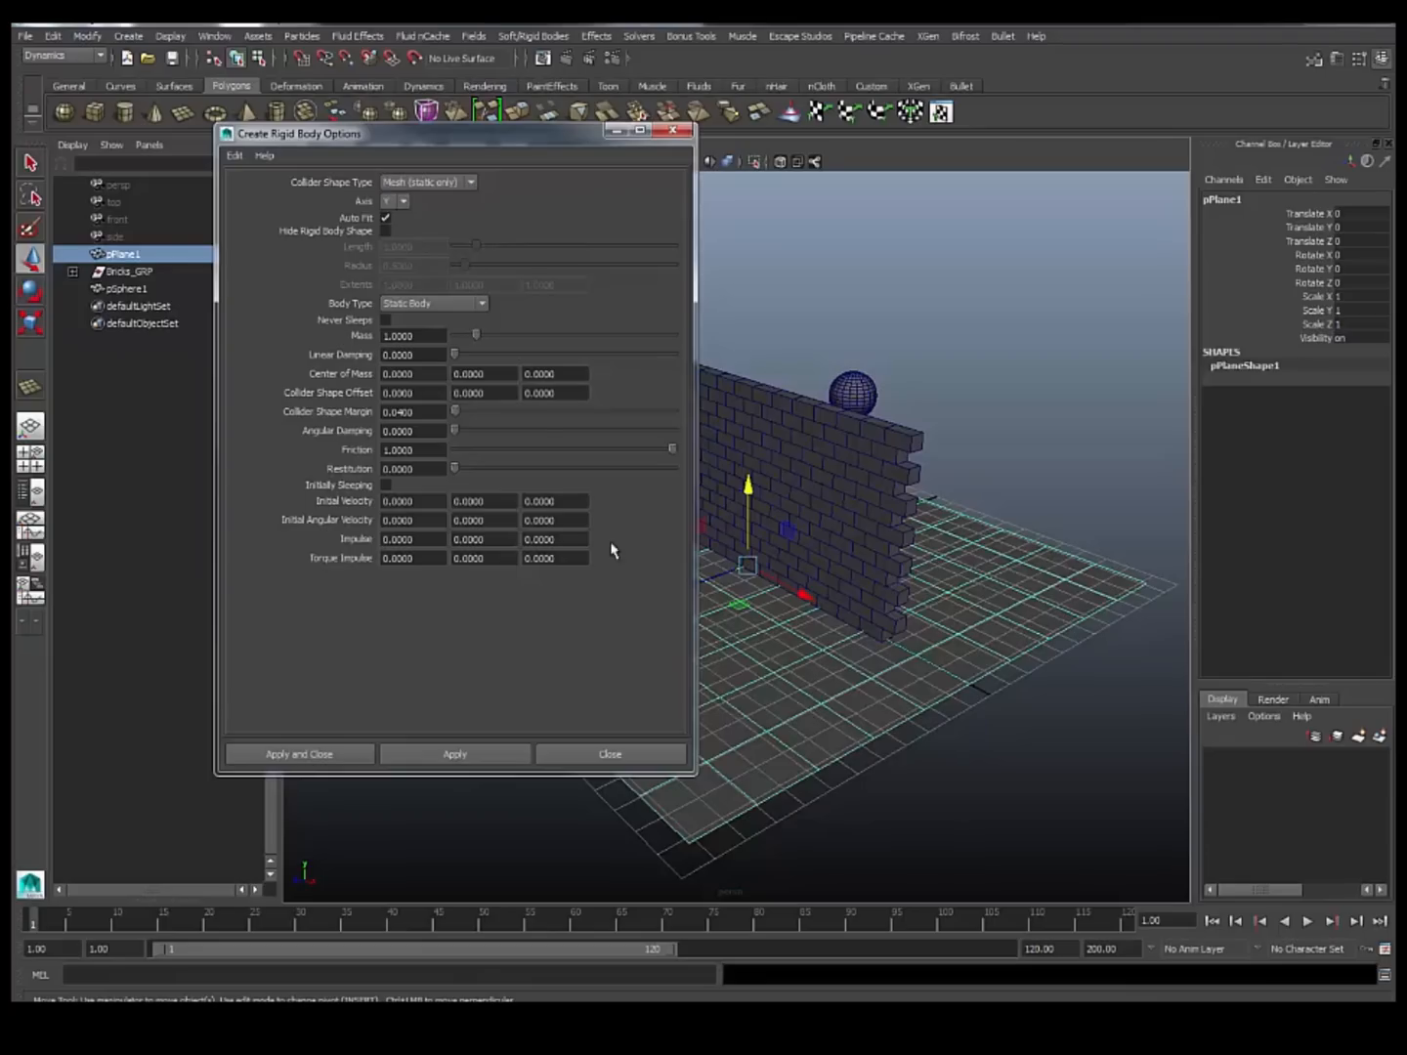
mouse_move(506, 143)
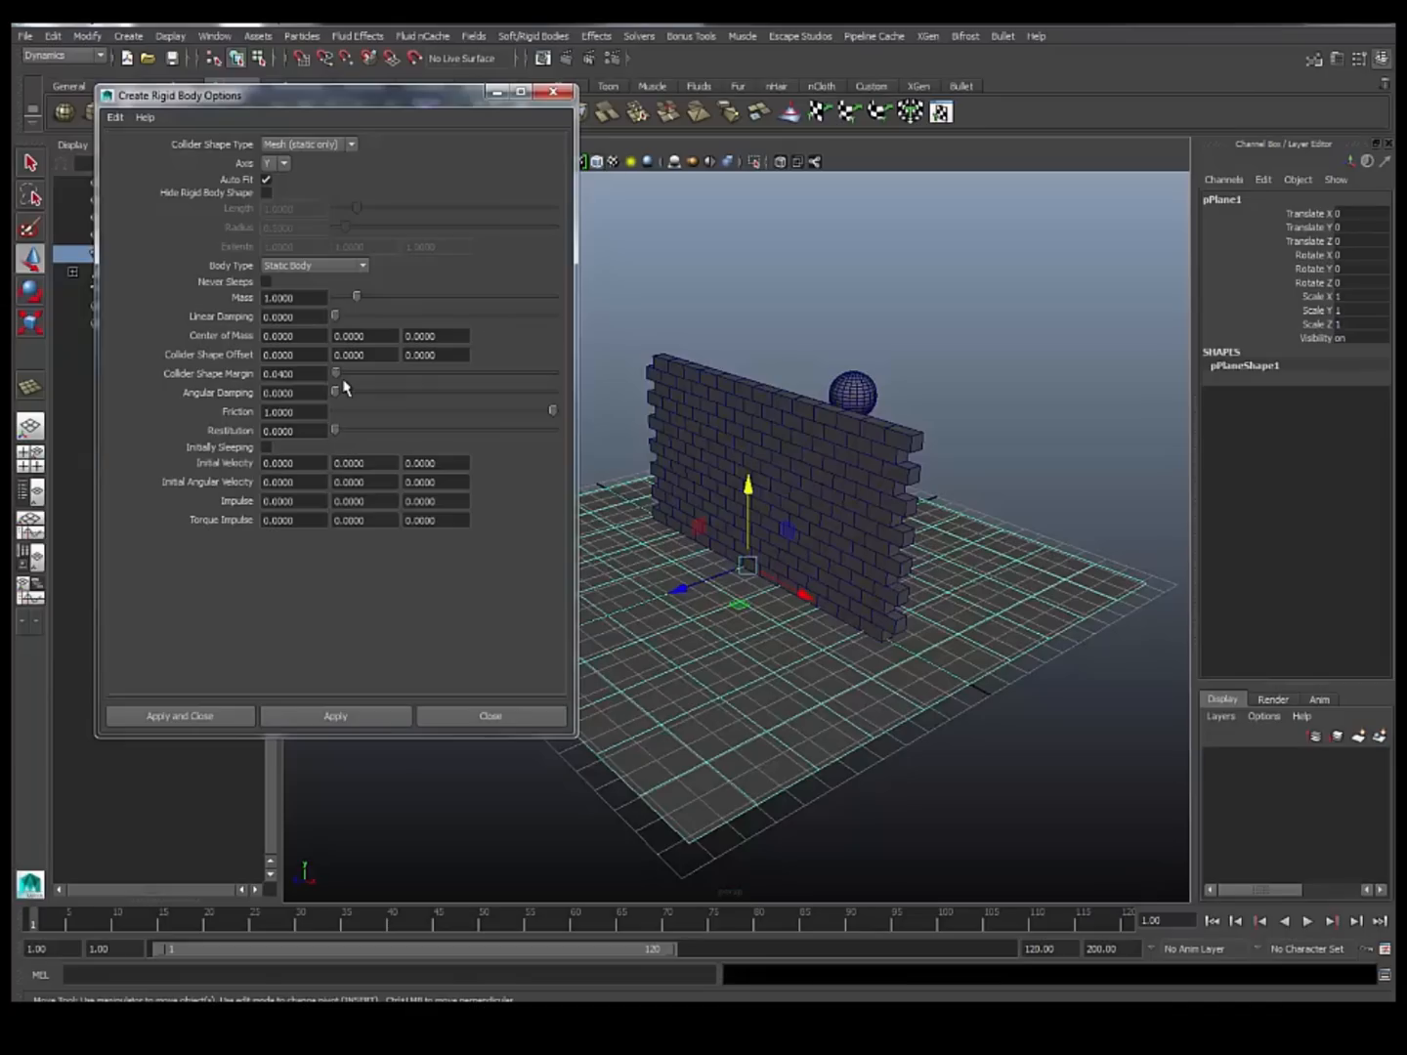
mouse_move(337, 374)
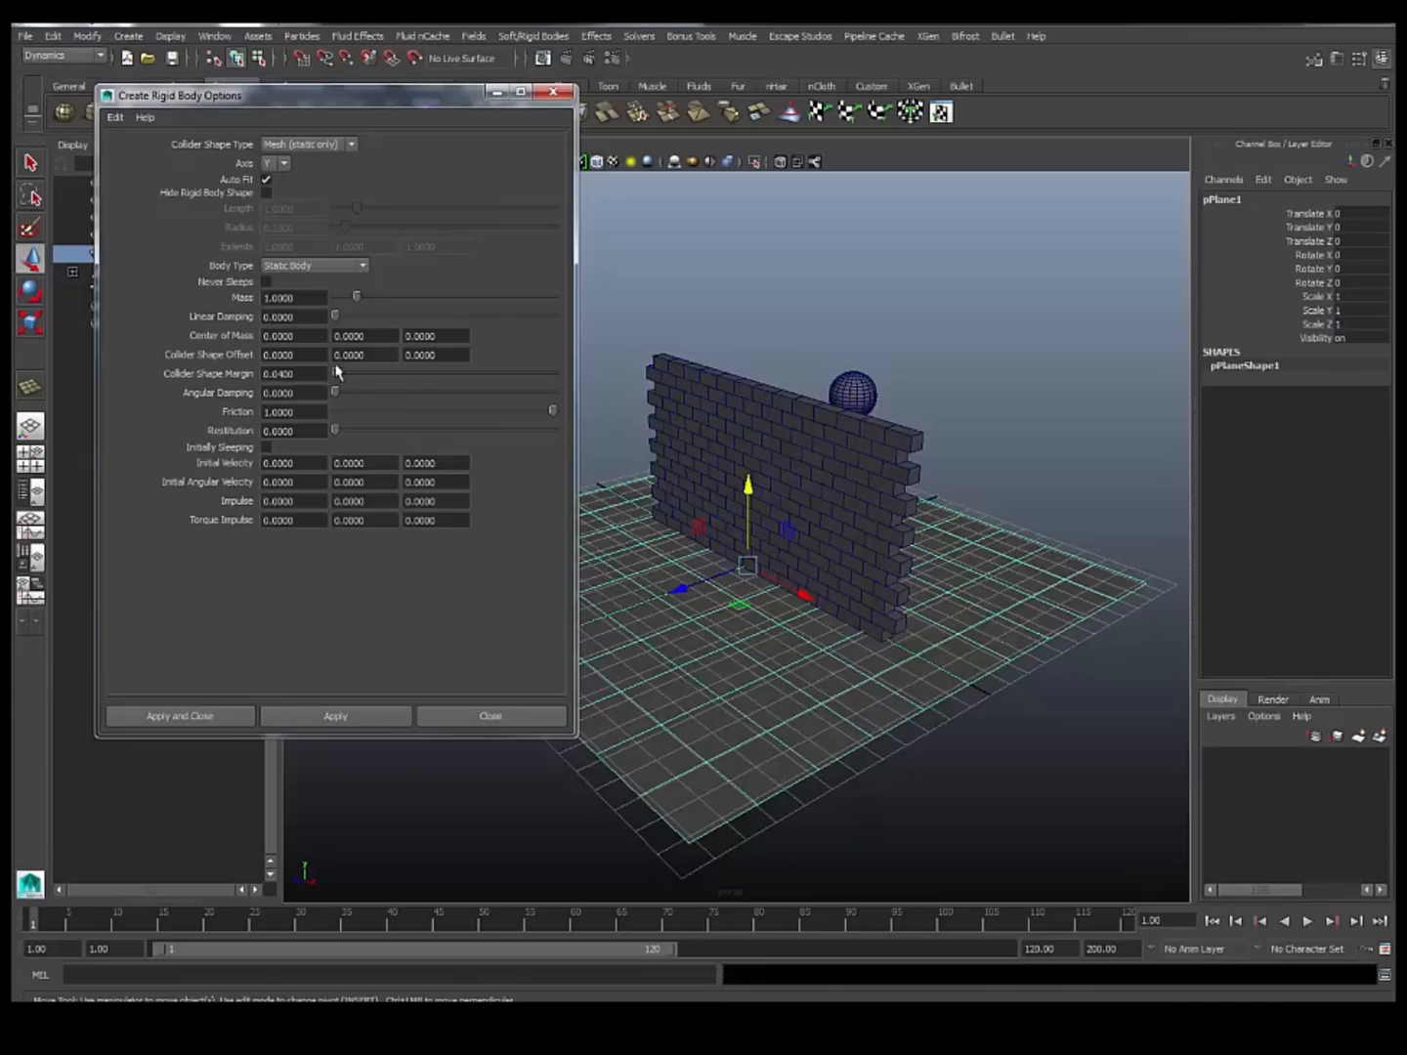
mouse_move(767, 565)
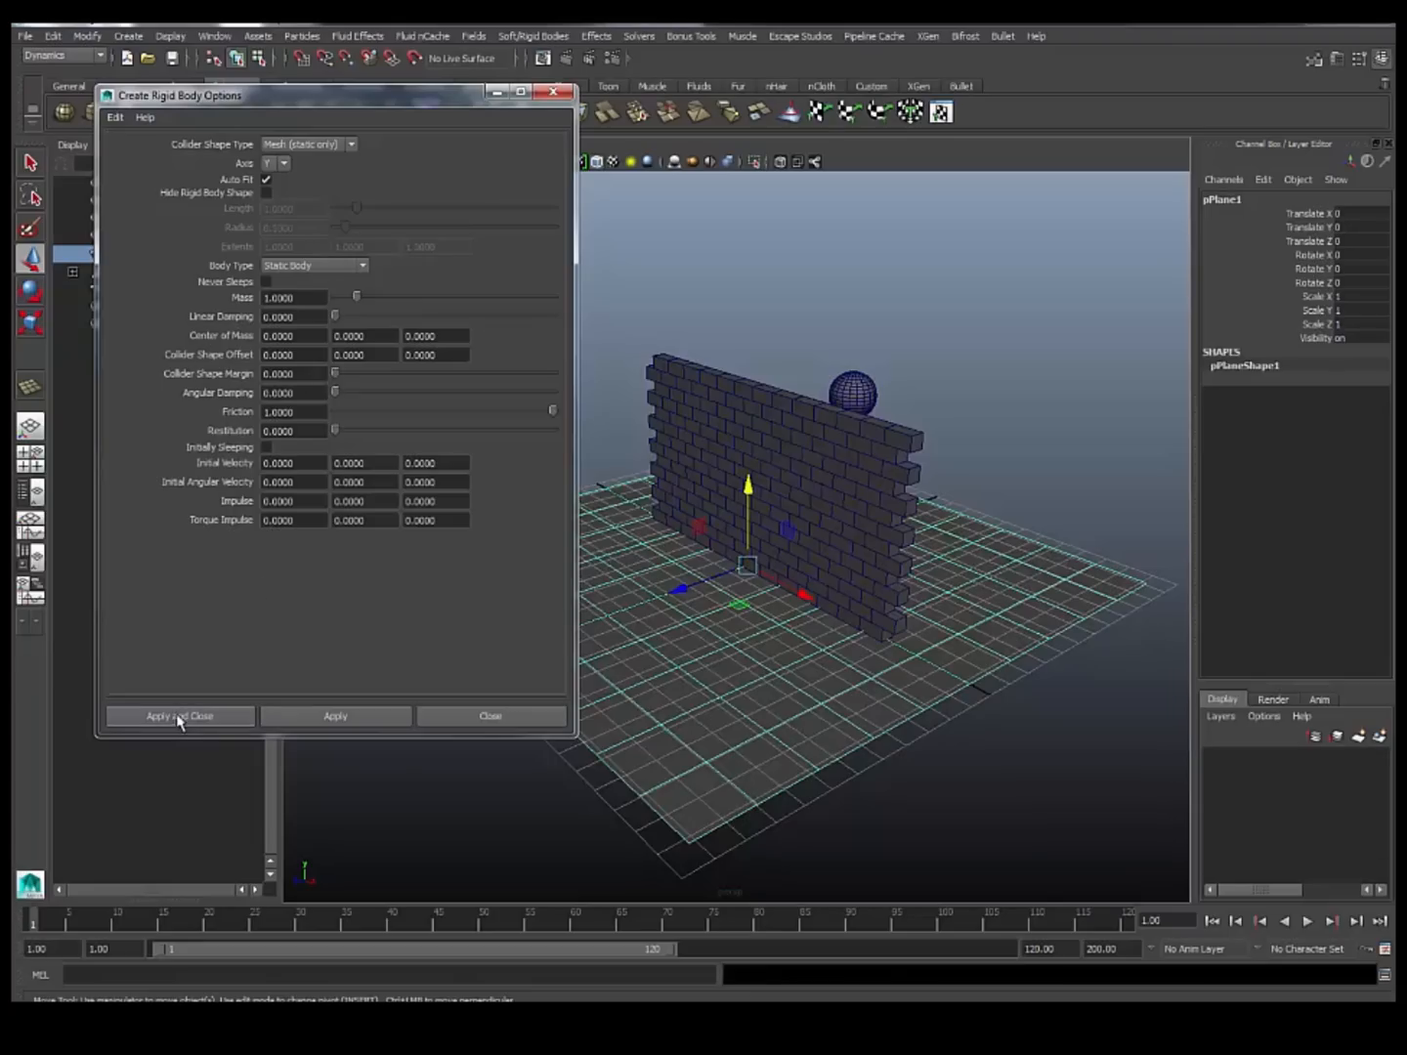
click(180, 716)
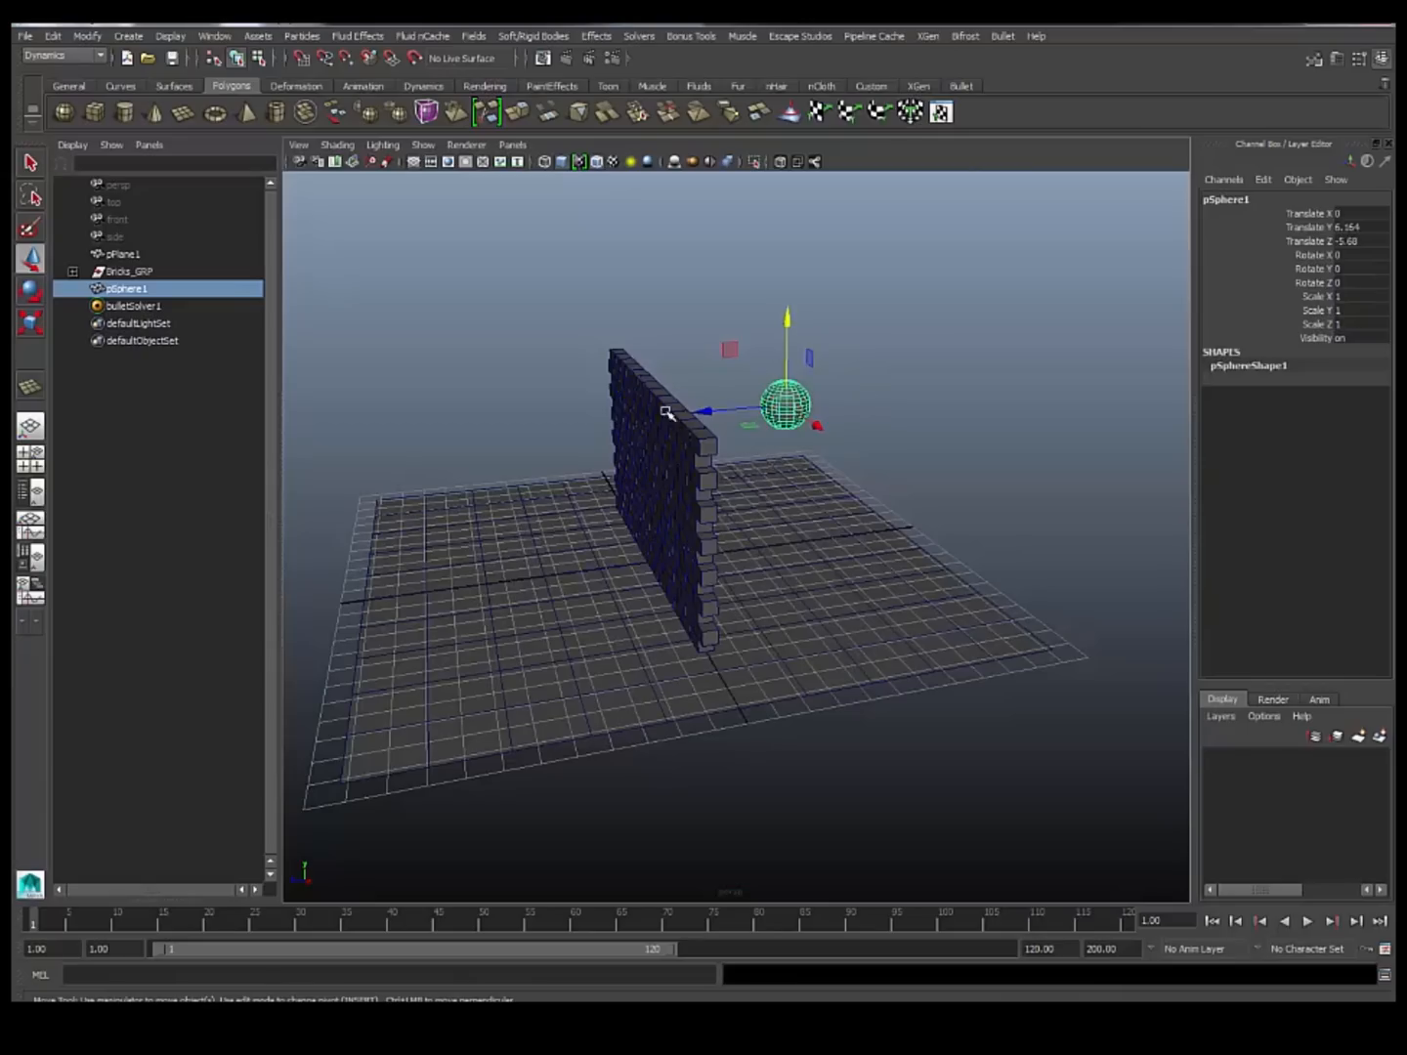
mouse_move(909, 140)
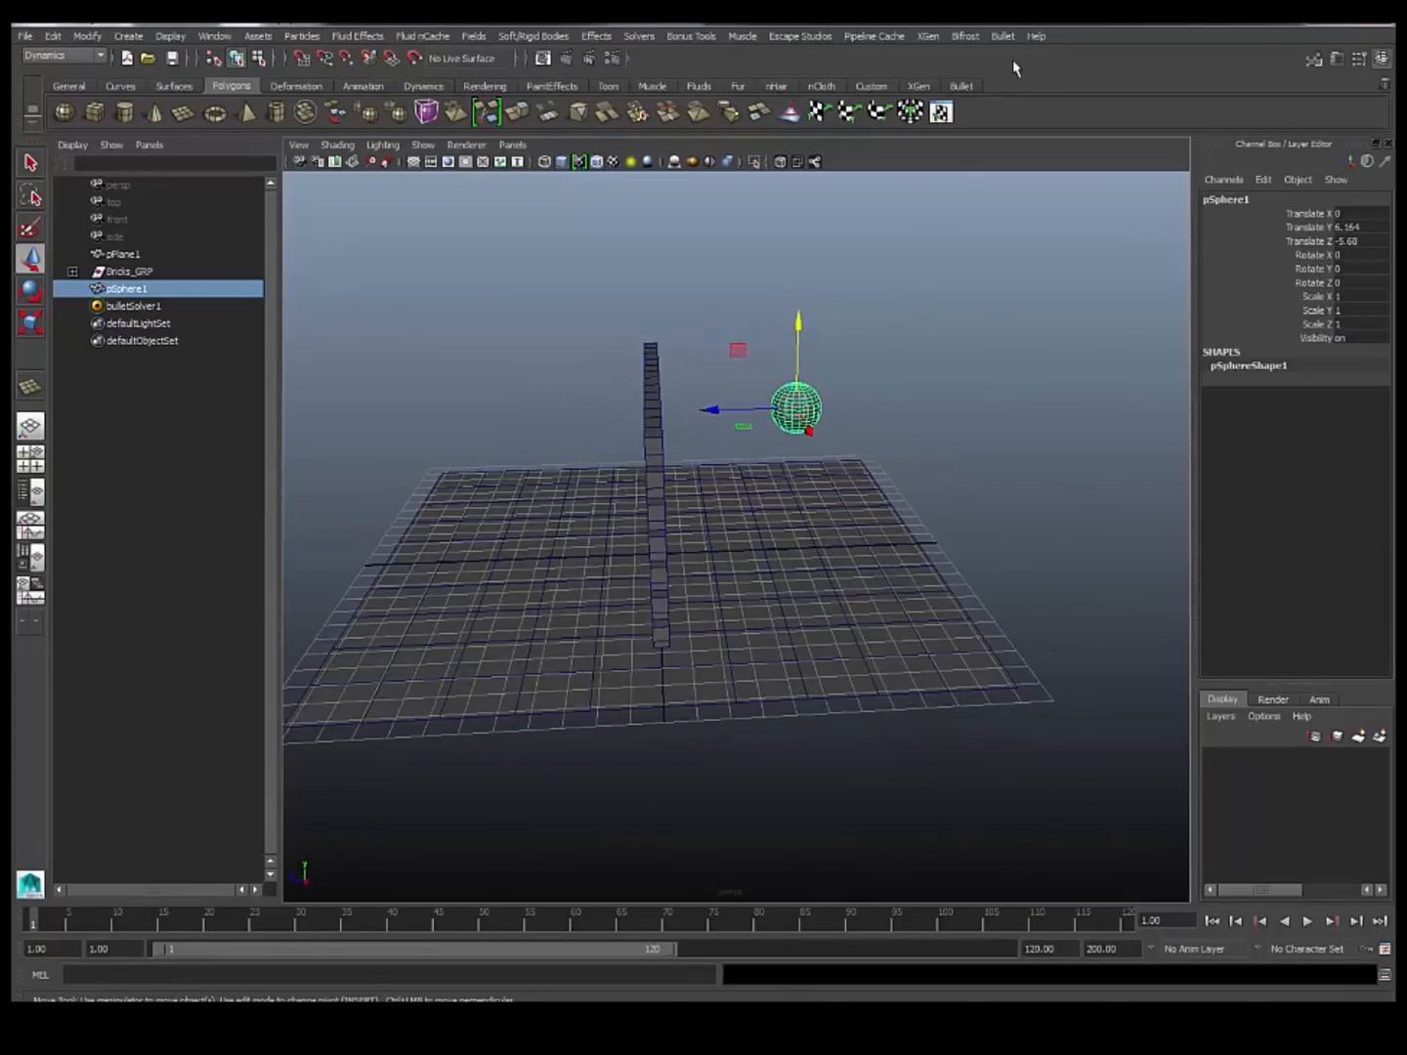
Bring up the Bullet rigid body commands with pSphere1 selected.
click(1002, 36)
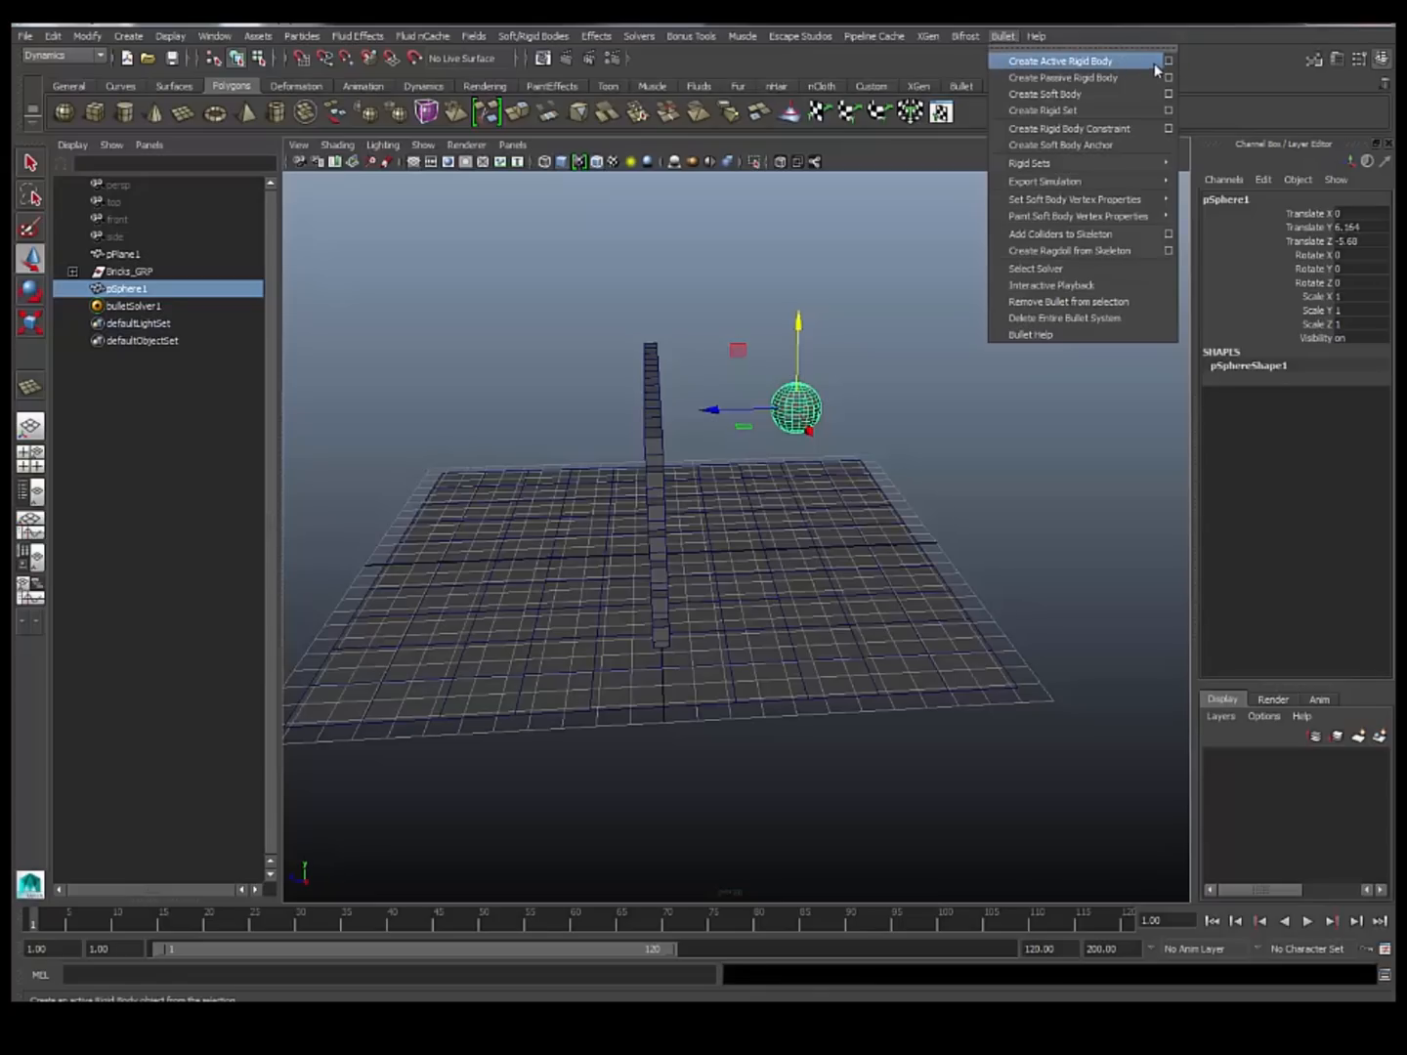
Choose a Hull collider shape in the Create Active Rigid Body options for the sphere.
click(1168, 62)
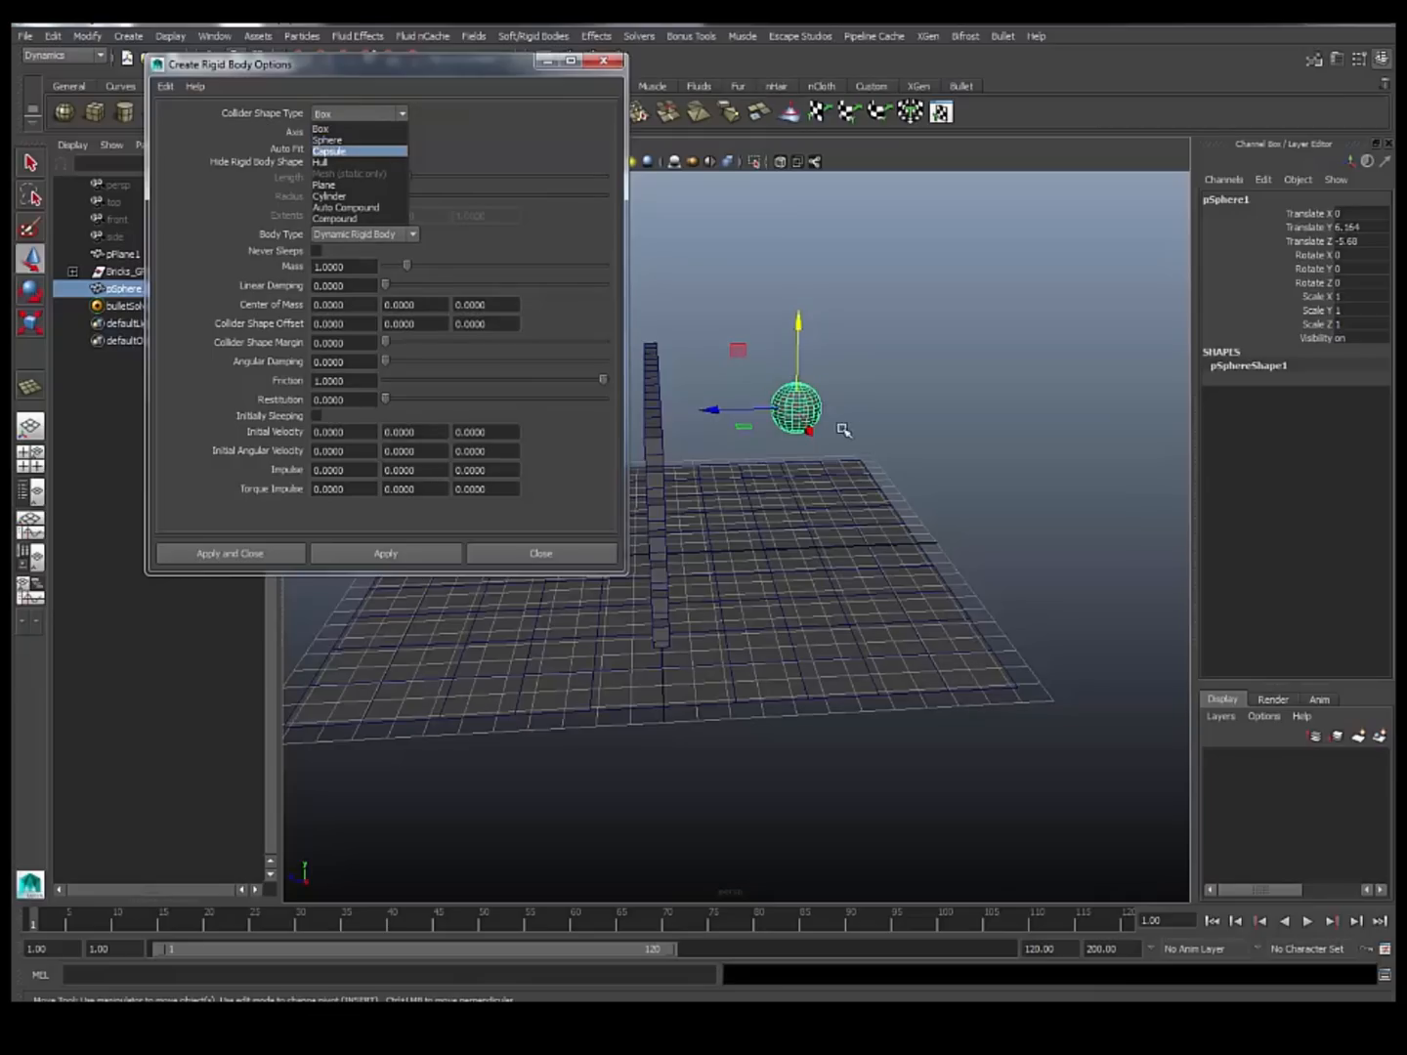
mouse_move(332, 162)
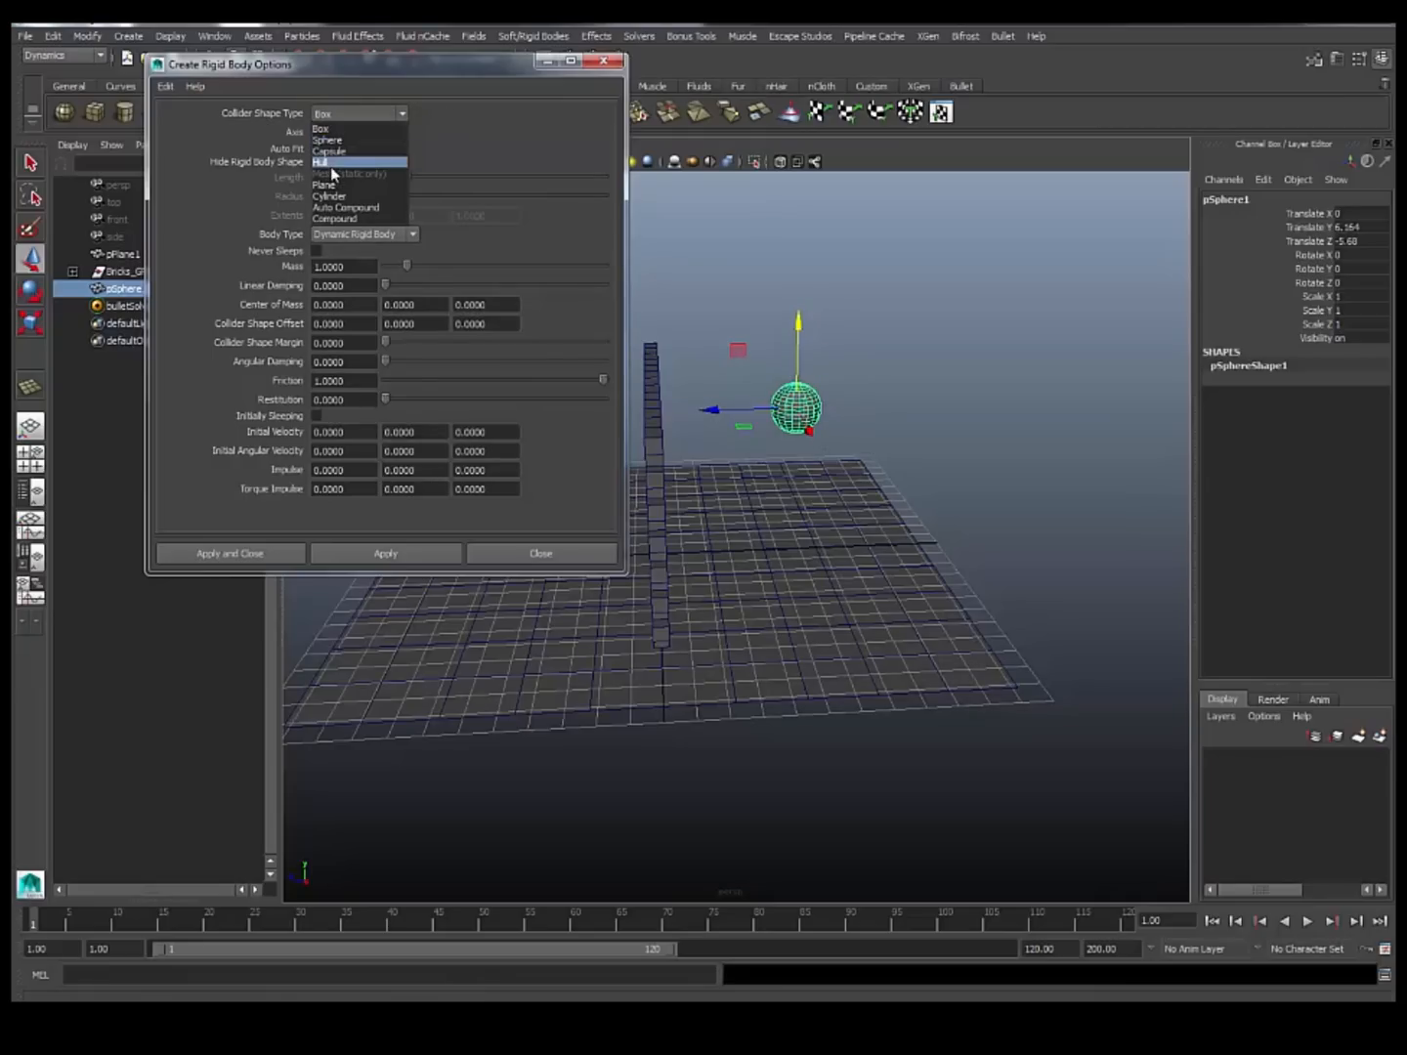
mouse_move(337, 165)
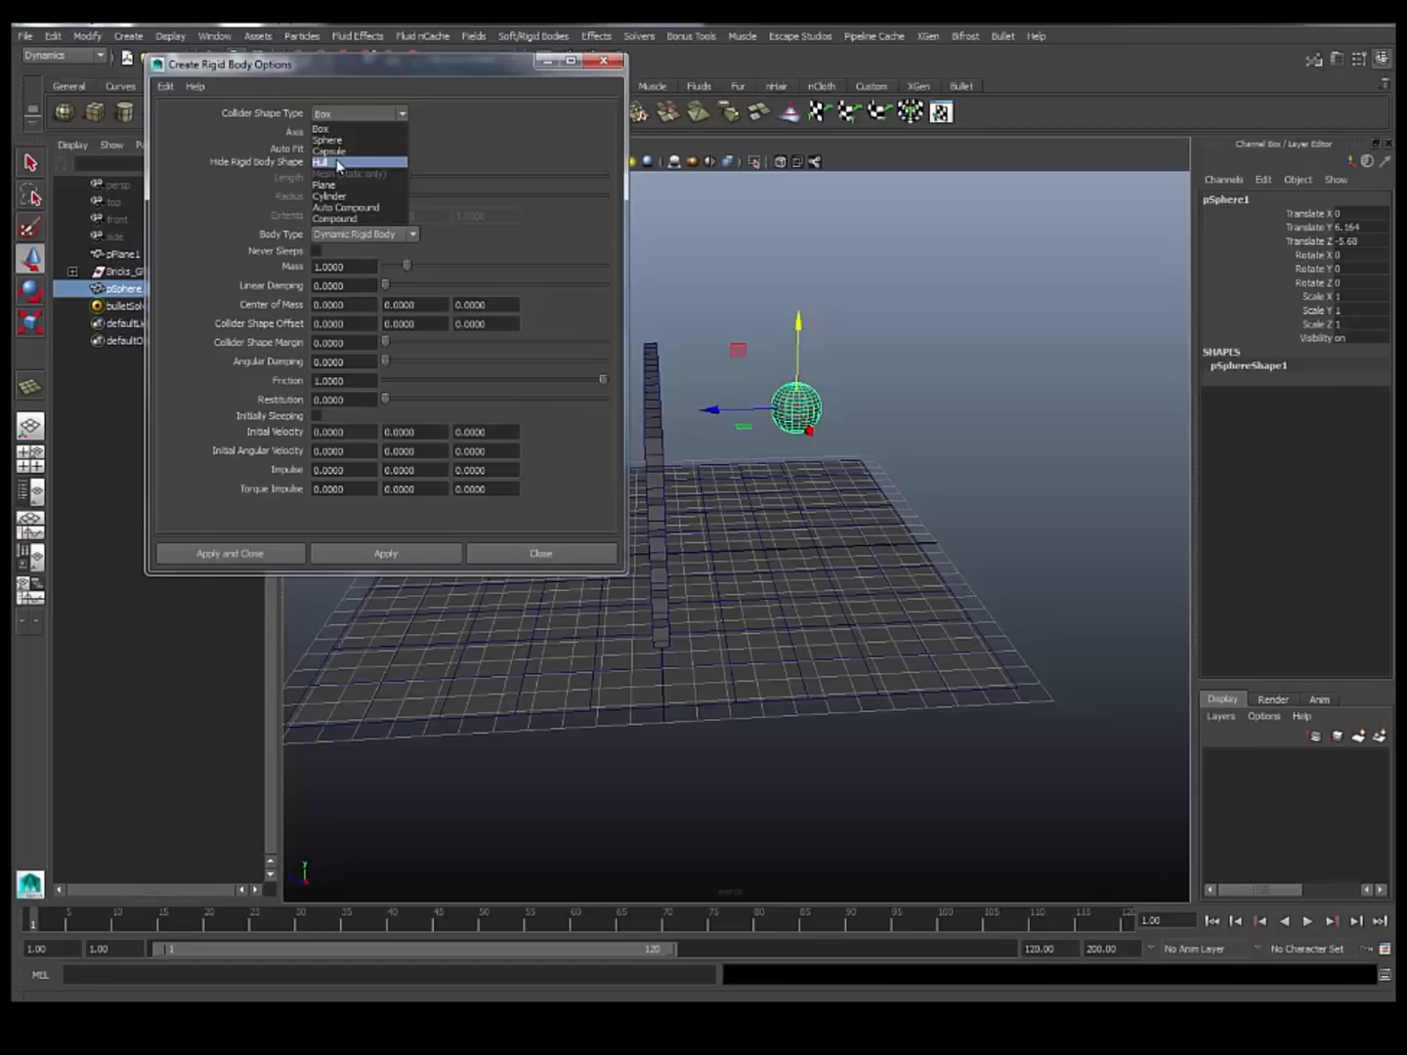
mouse_move(337, 151)
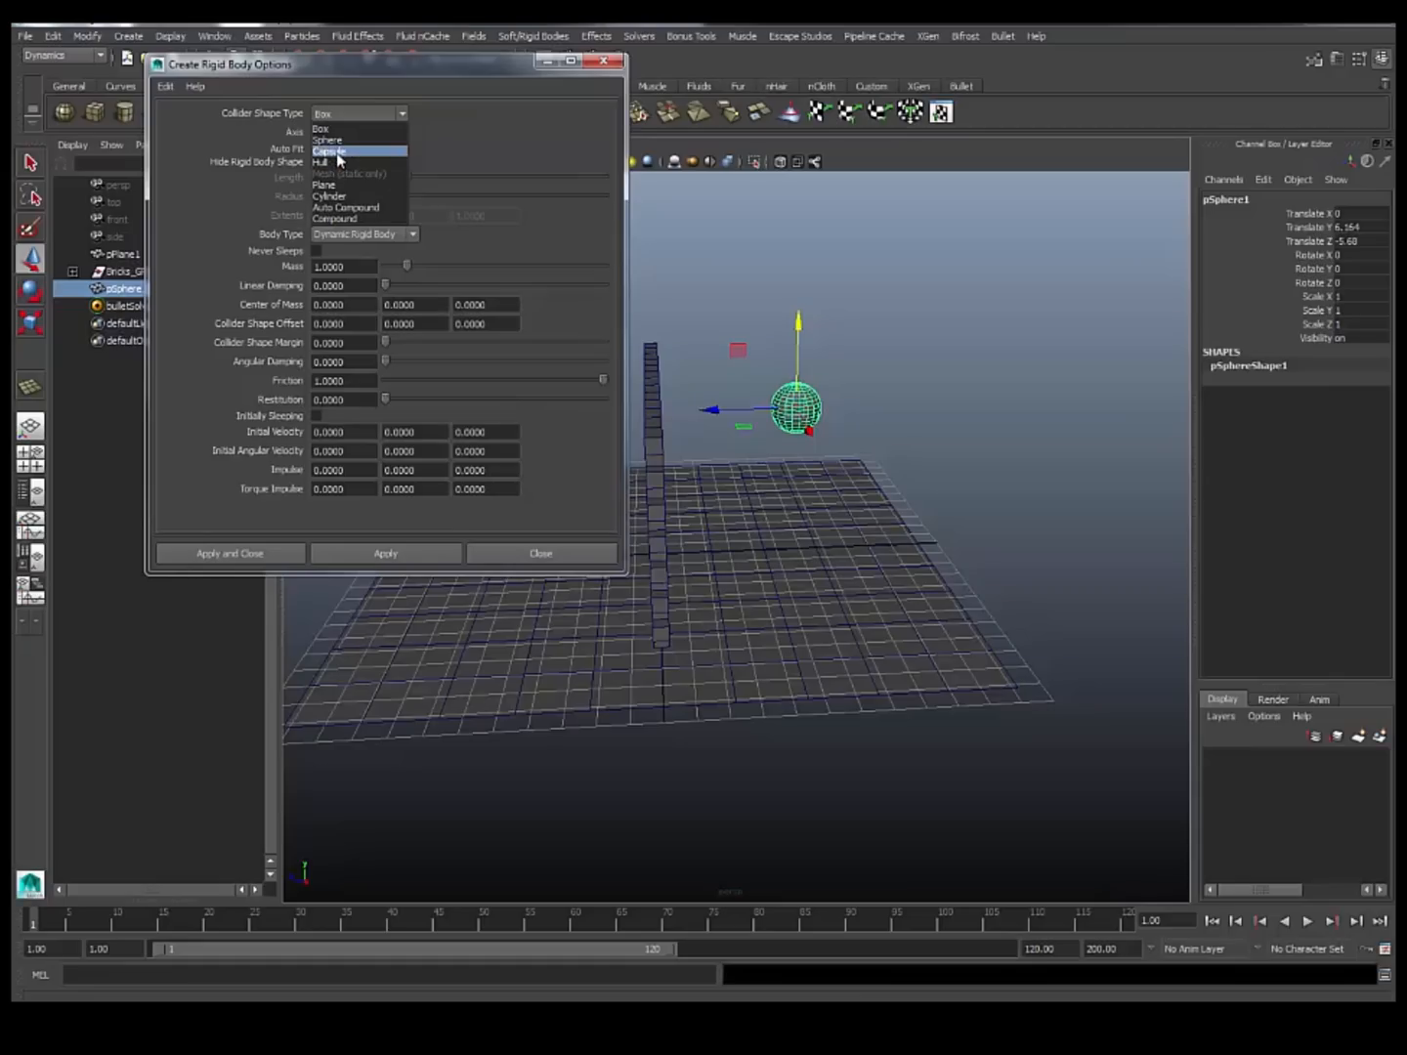
click(322, 162)
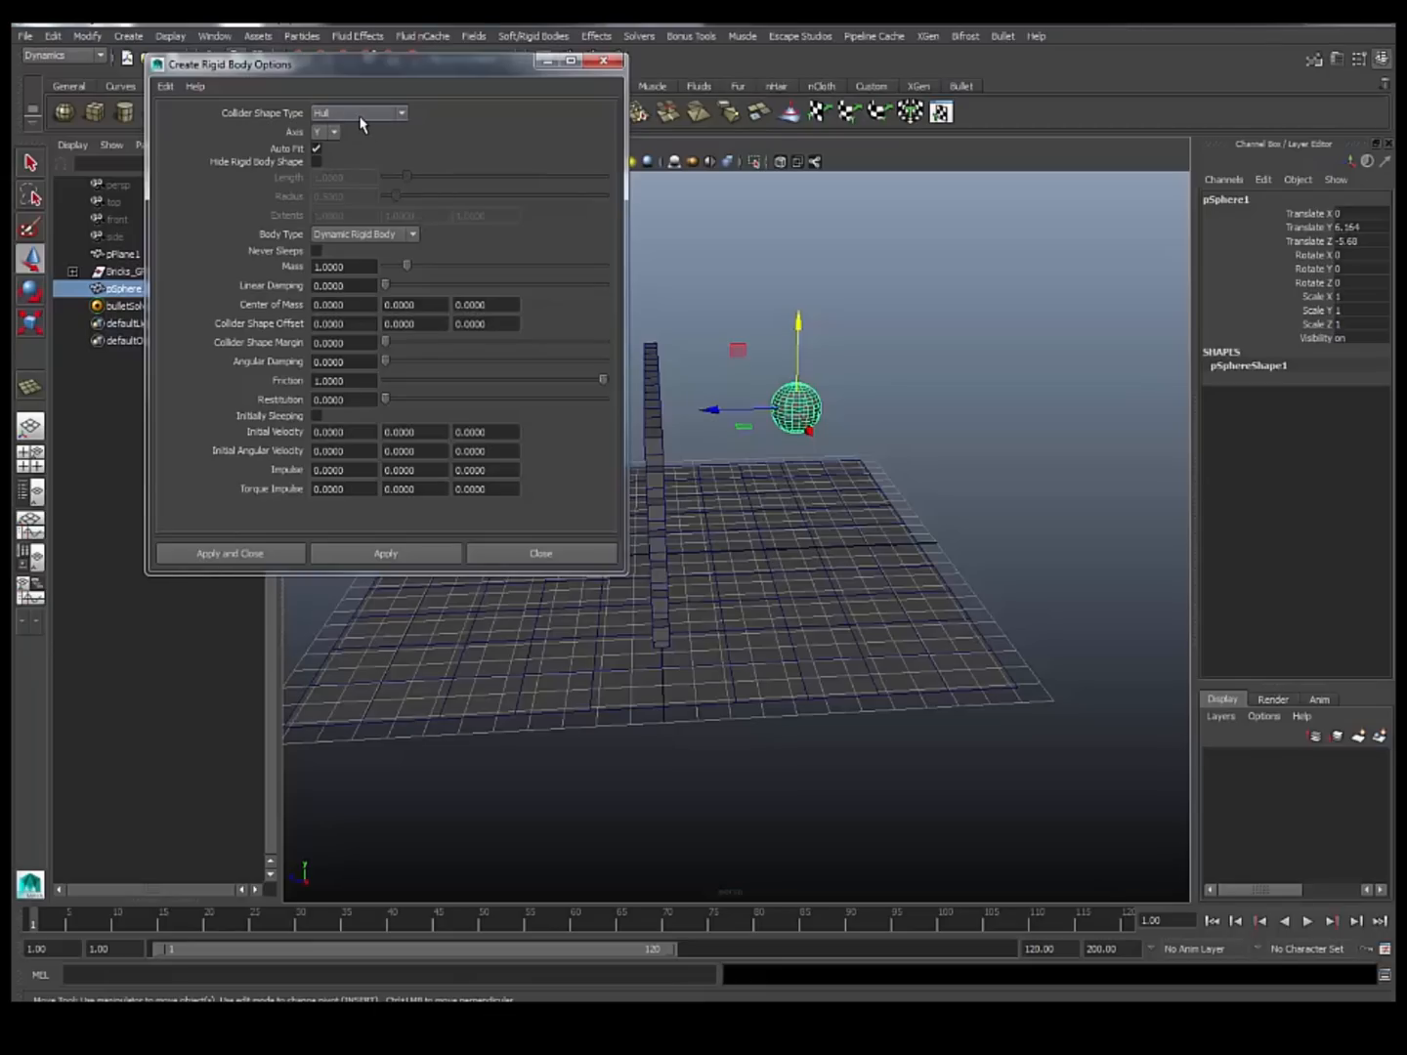
mouse_move(389, 186)
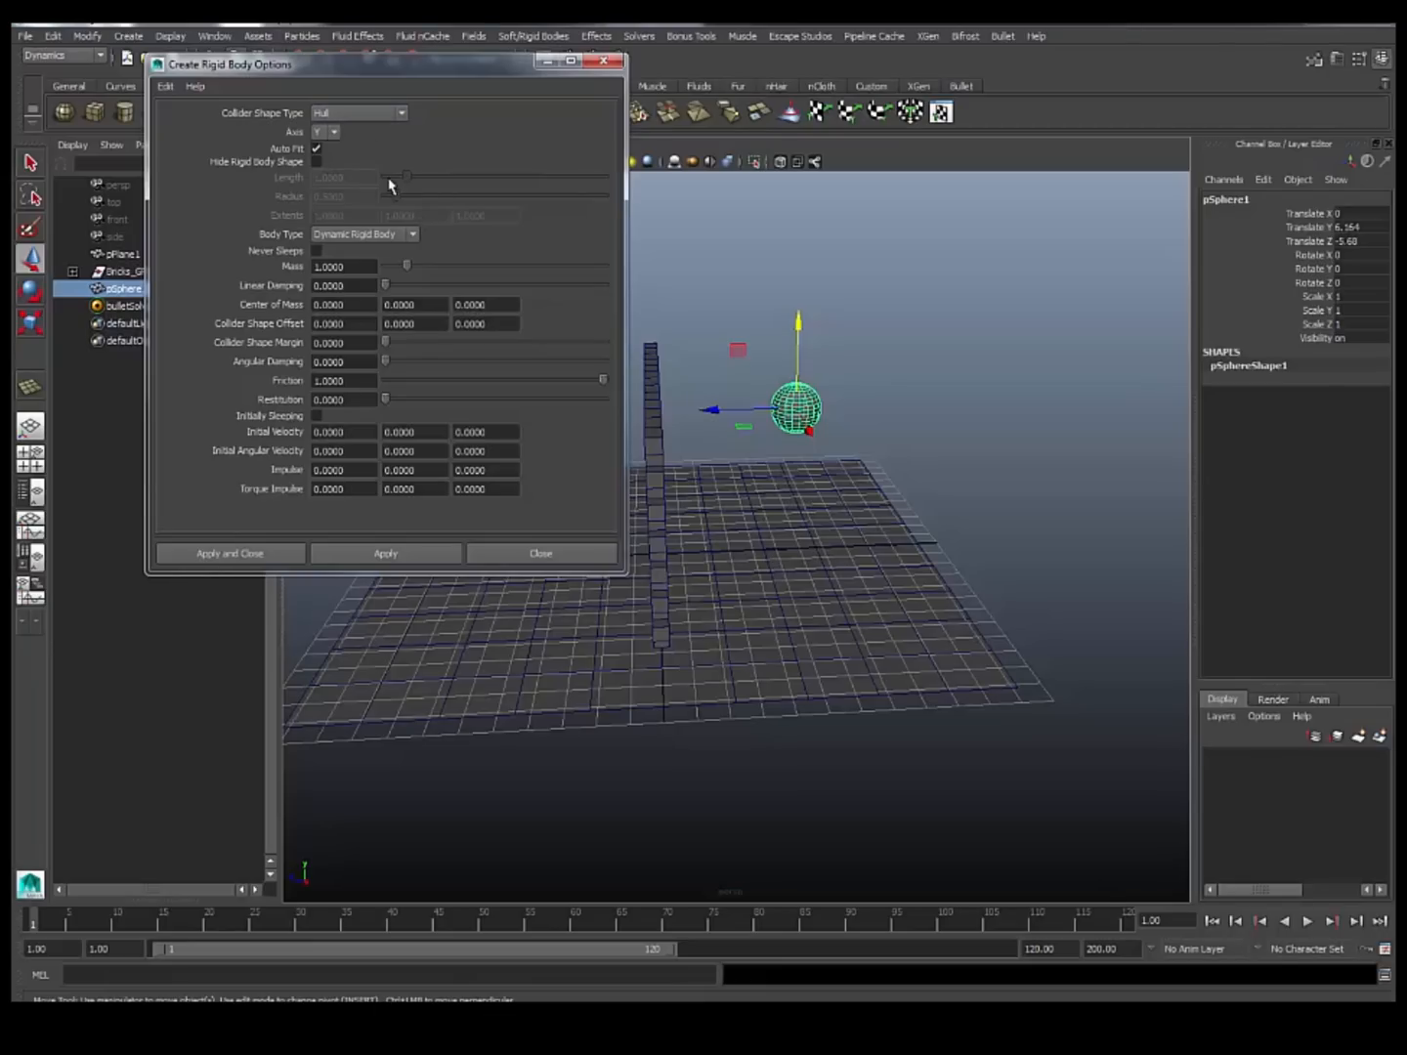
mouse_move(263, 127)
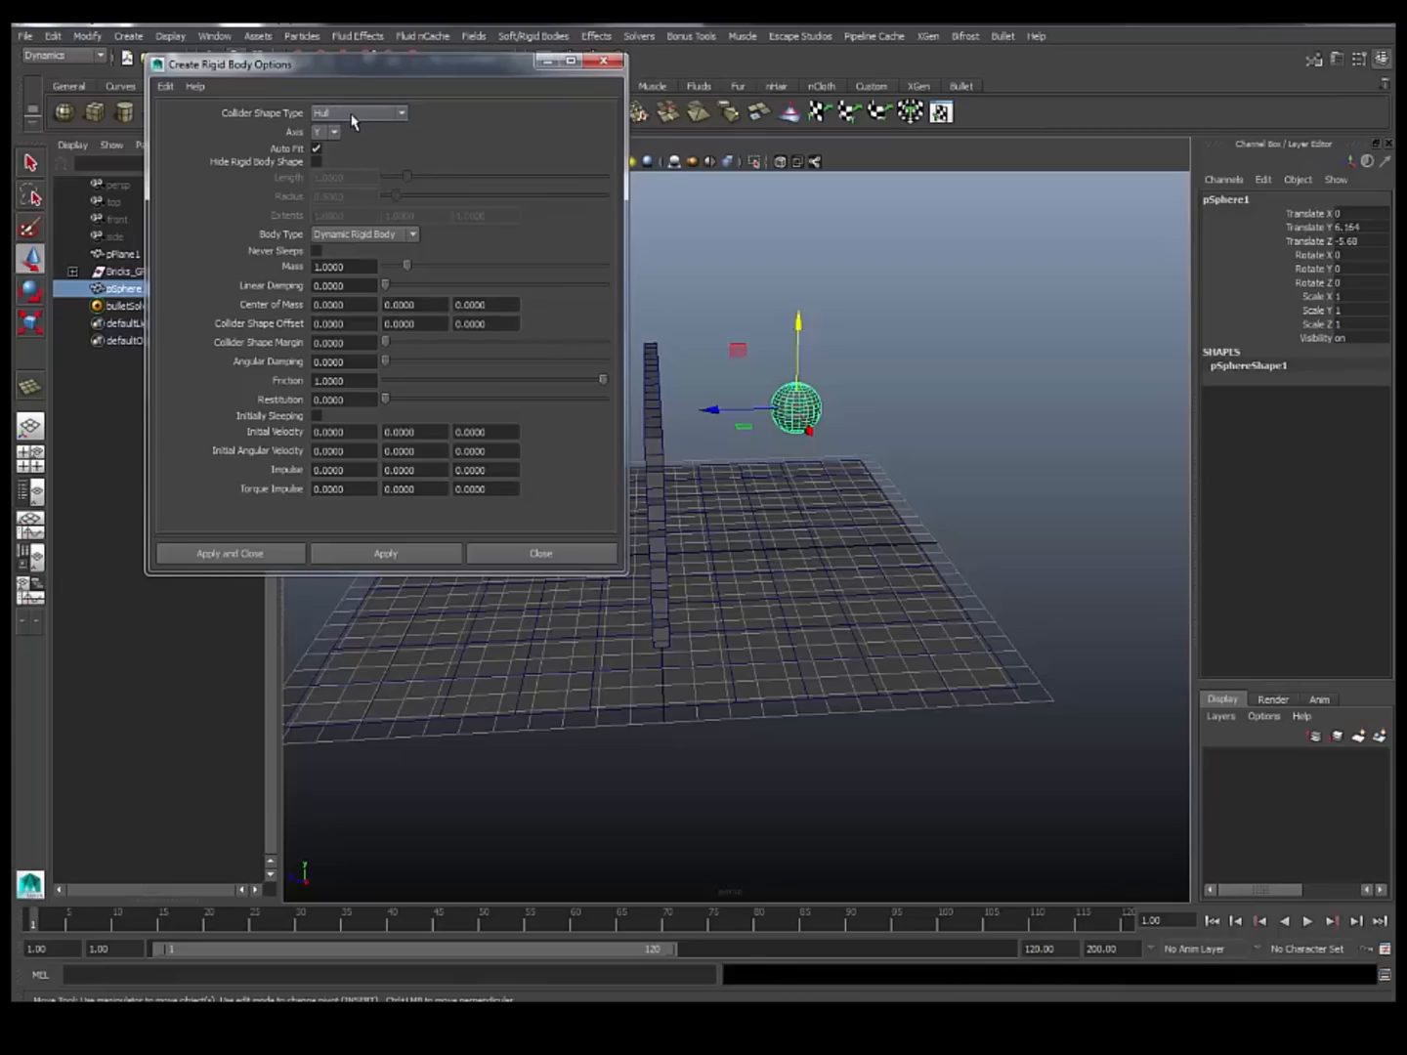
mouse_move(494, 196)
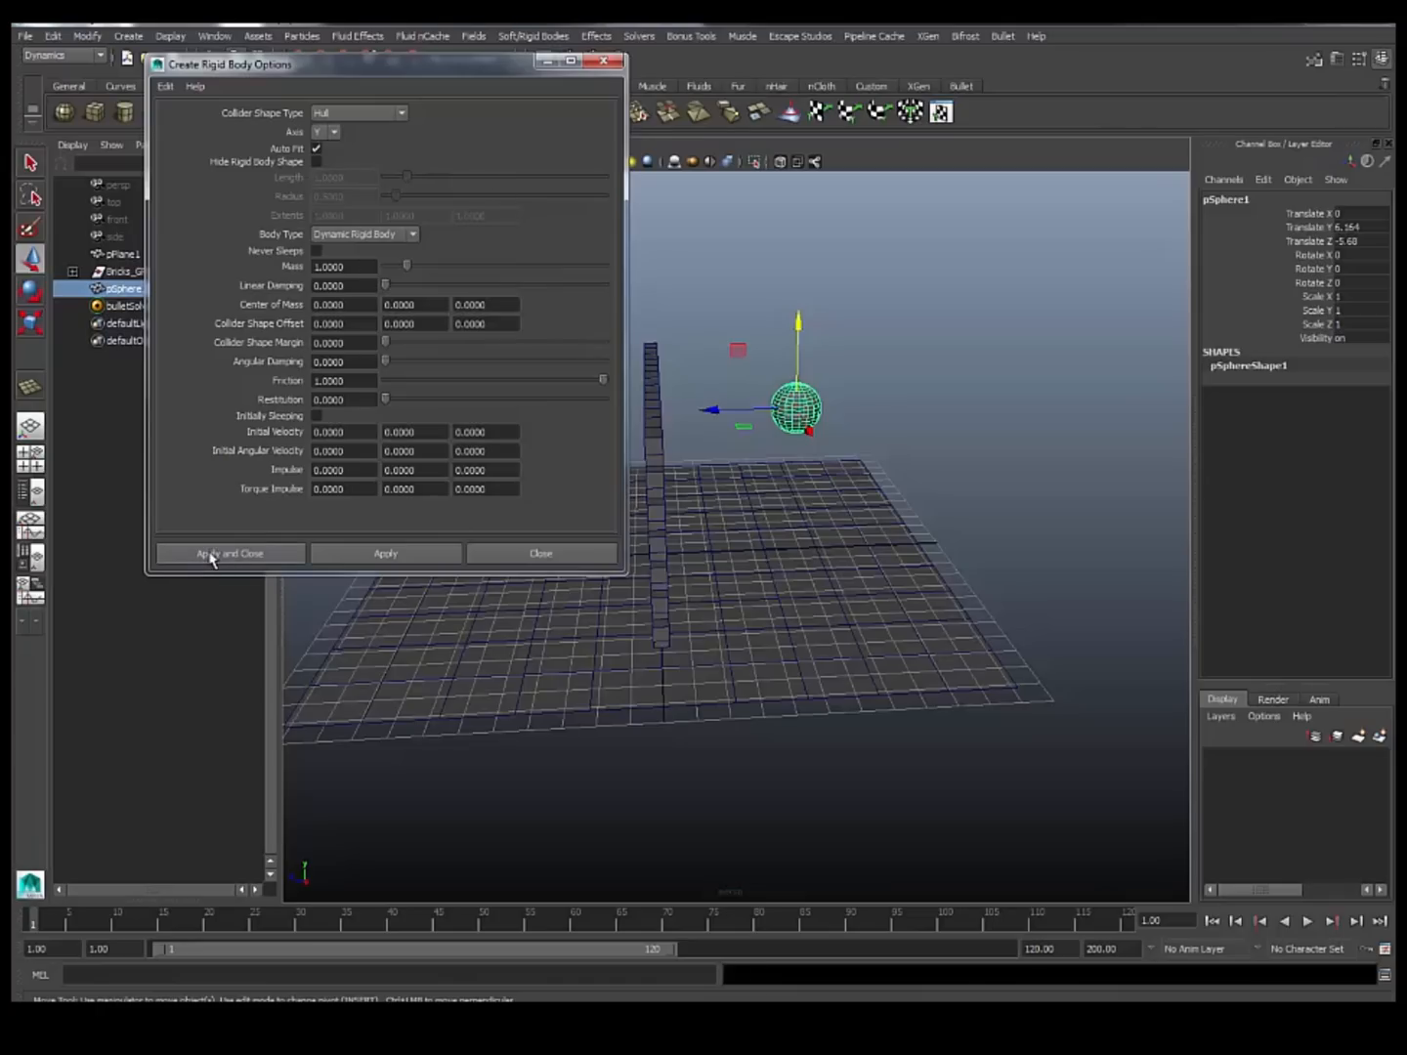
Apply the active rigid body to the sphere and play the simulation to watch it fall.
click(229, 553)
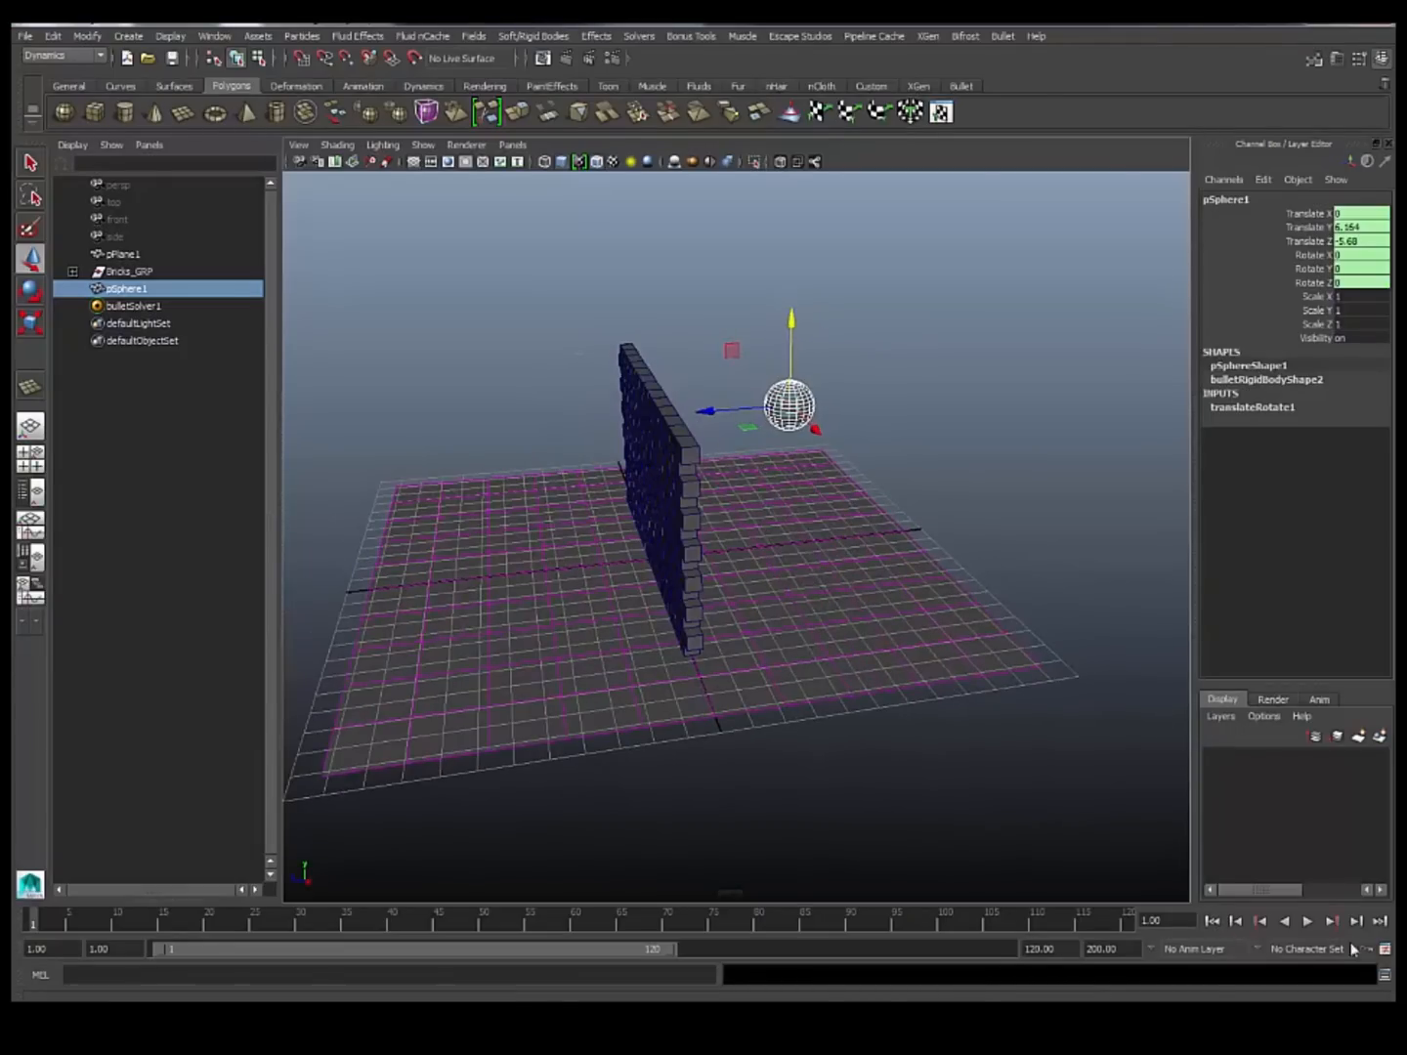
click(1307, 921)
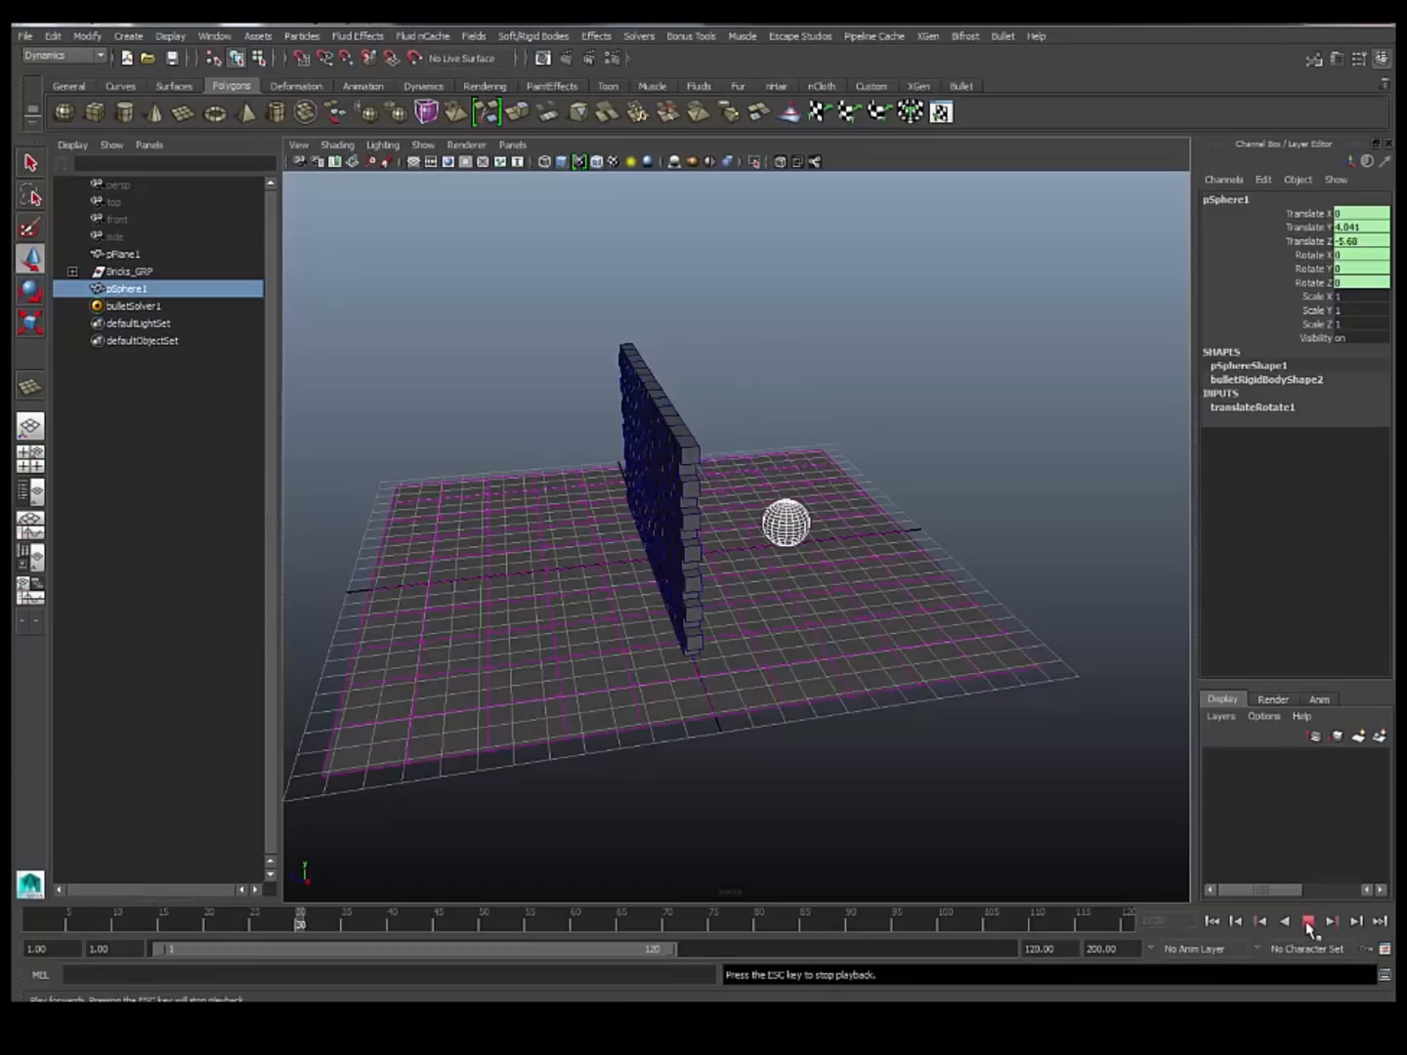
click(1307, 921)
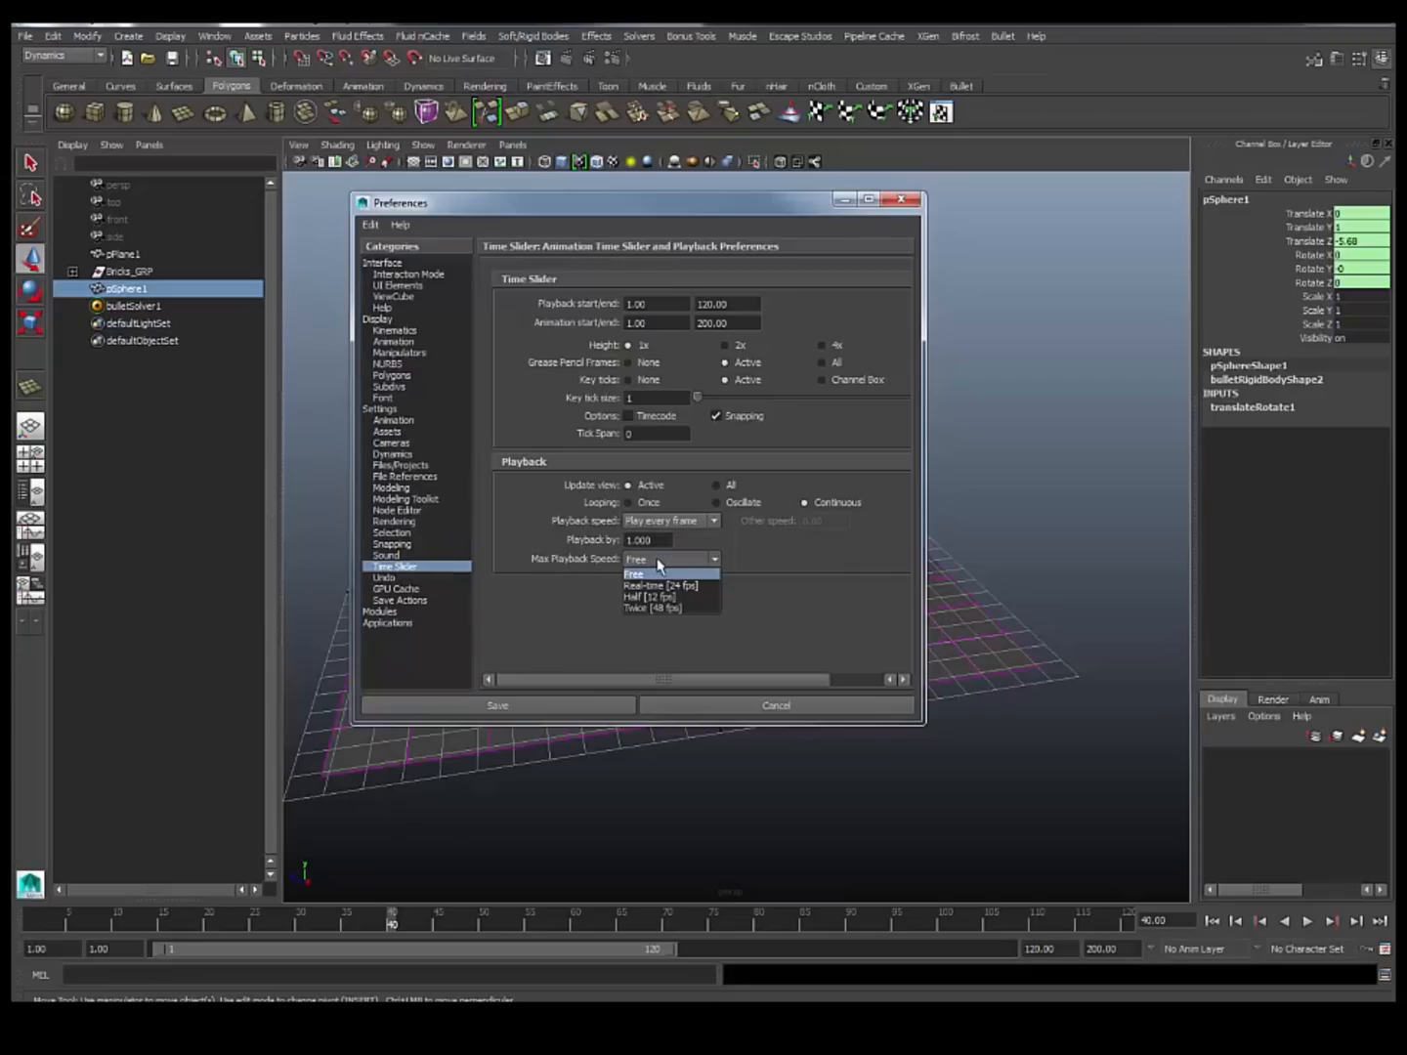
Cap Max Playback Speed at Real-time [24 fps], save preferences, and replay the falling sphere.
click(660, 585)
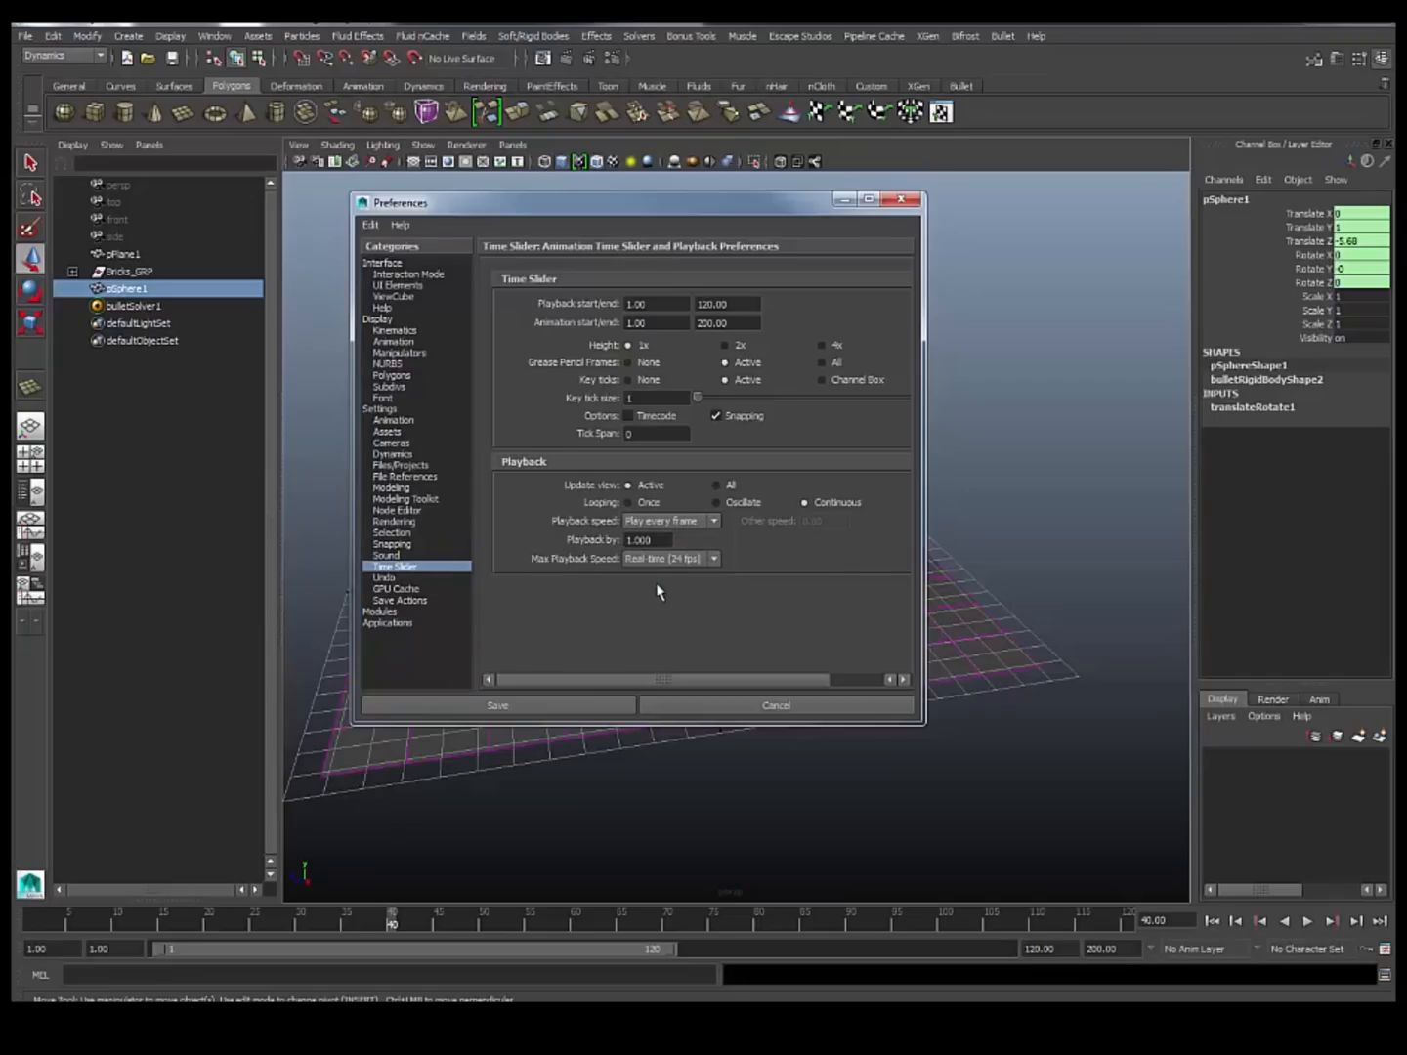
click(498, 706)
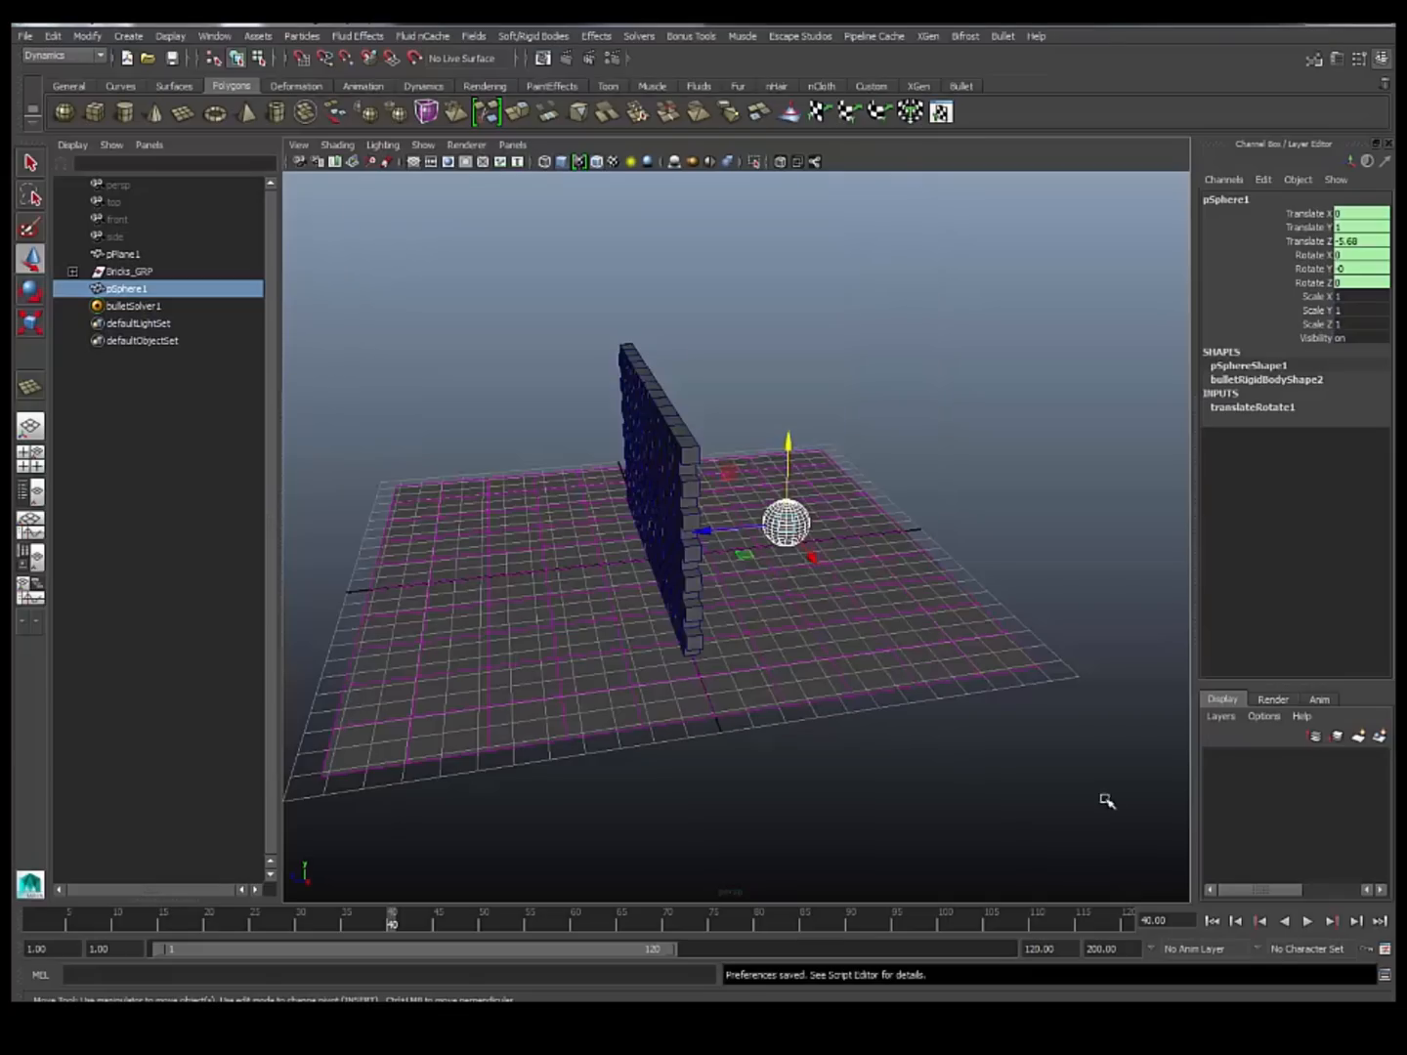
click(1309, 920)
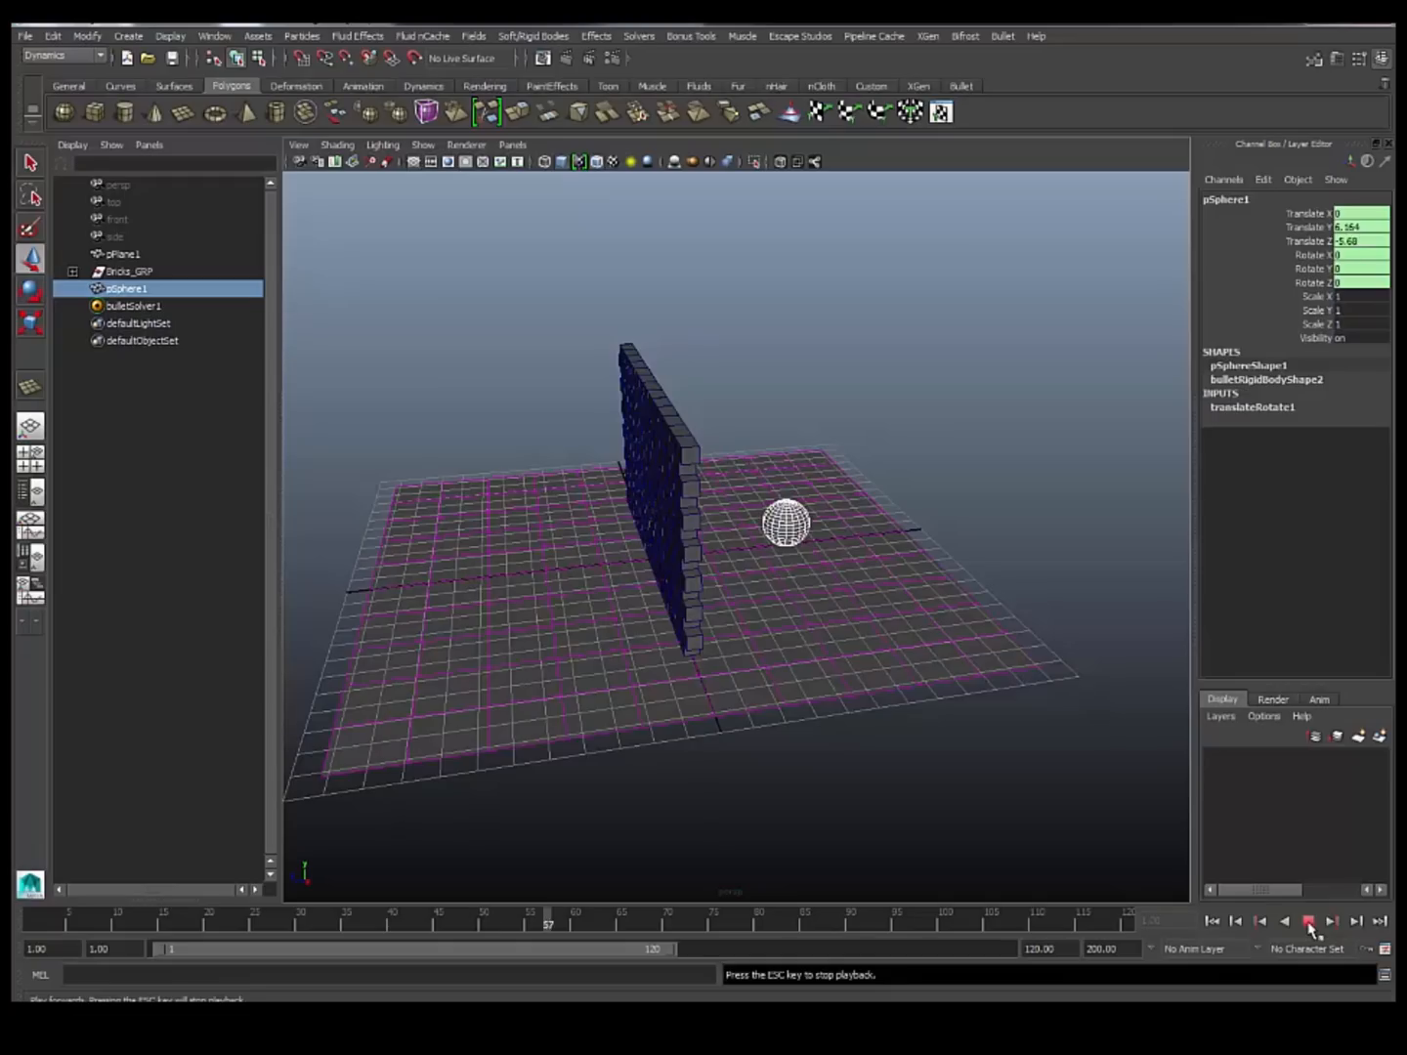
click(1308, 921)
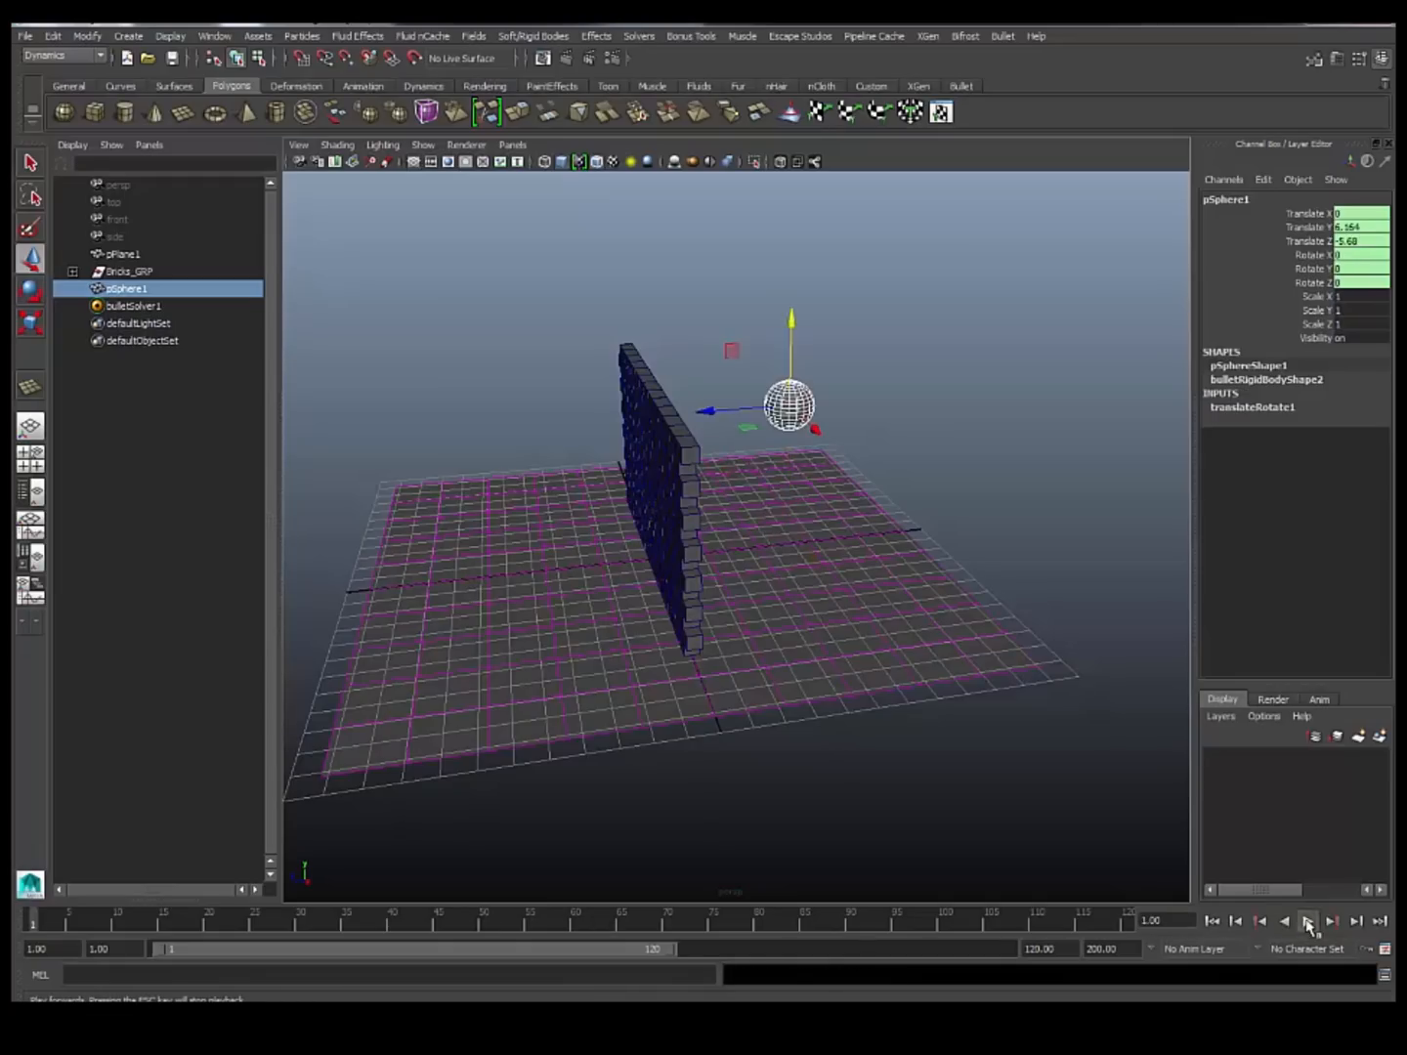